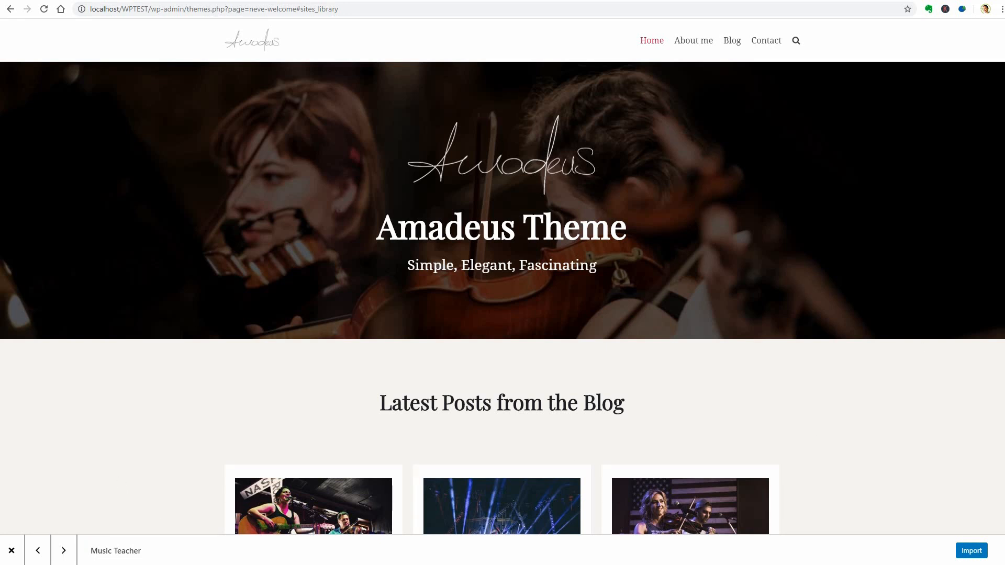
Step: Scroll through the Music Teacher demo, then advance to and scroll the Vintage demo
{"action": "scroll", "scroll_direction": "down", "scroll_amount": 3}
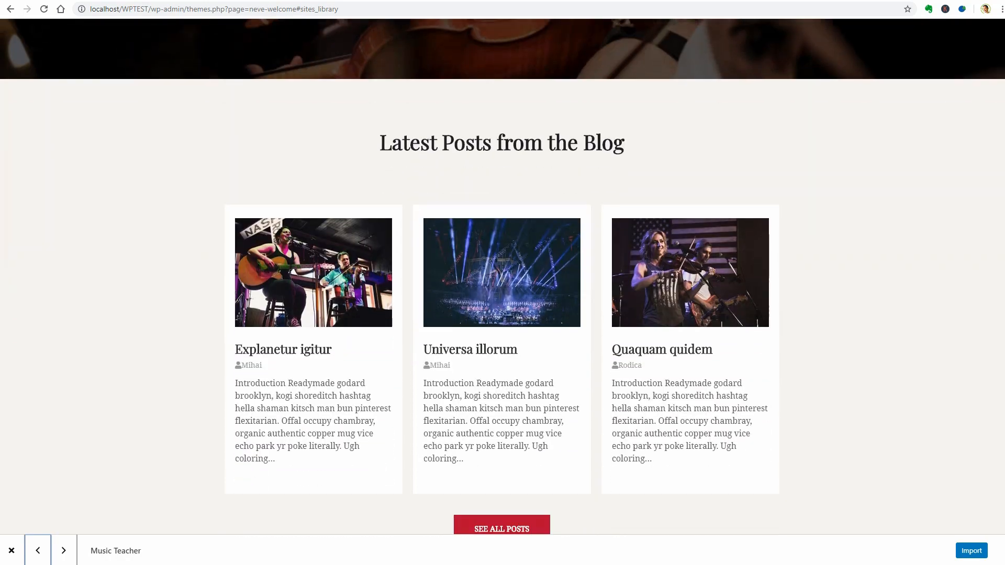
{"action": "scroll", "scroll_direction": "down", "scroll_amount": 3}
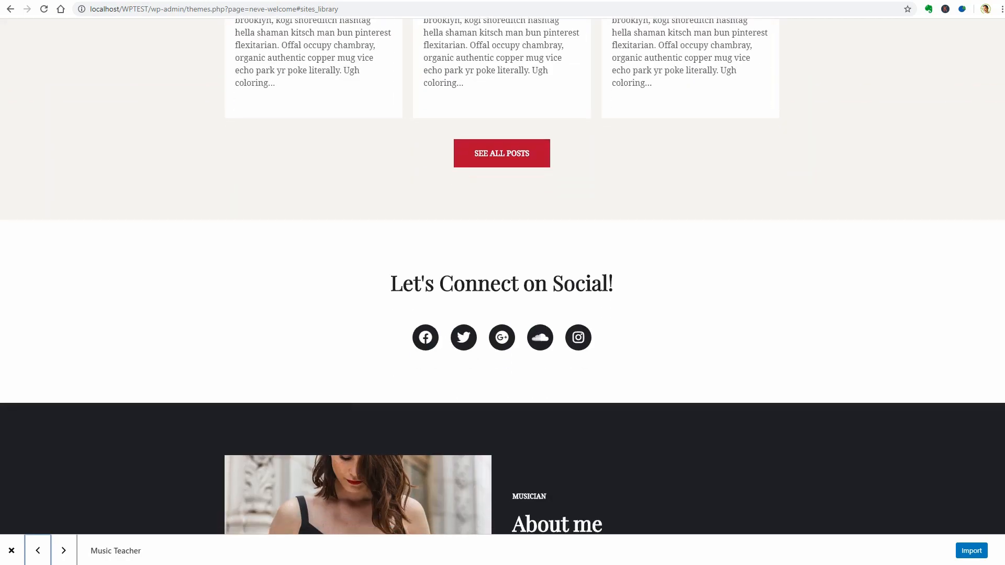
{"action": "scroll", "scroll_direction": "down", "scroll_amount": 3}
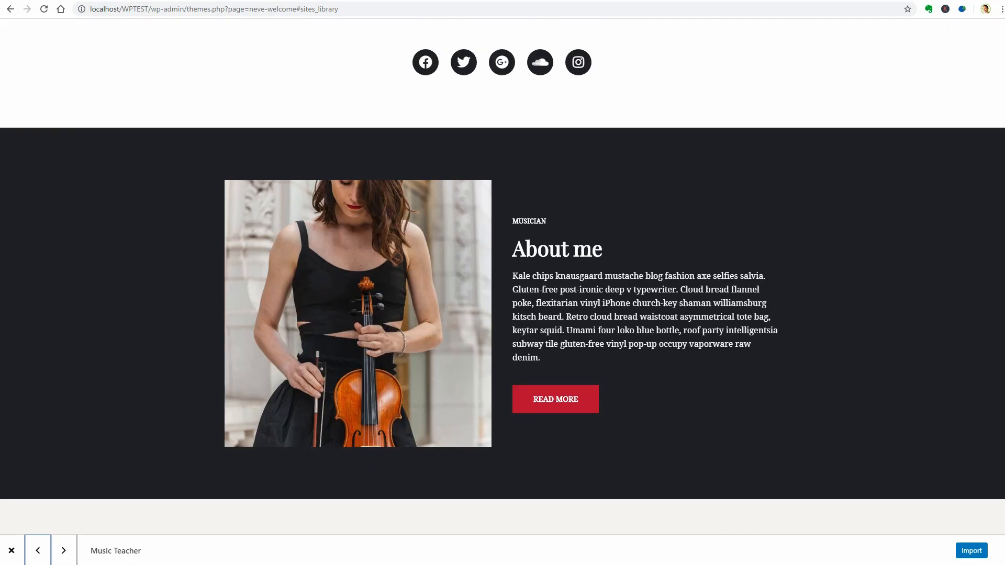
{"action": "scroll", "scroll_direction": "down", "scroll_amount": 3}
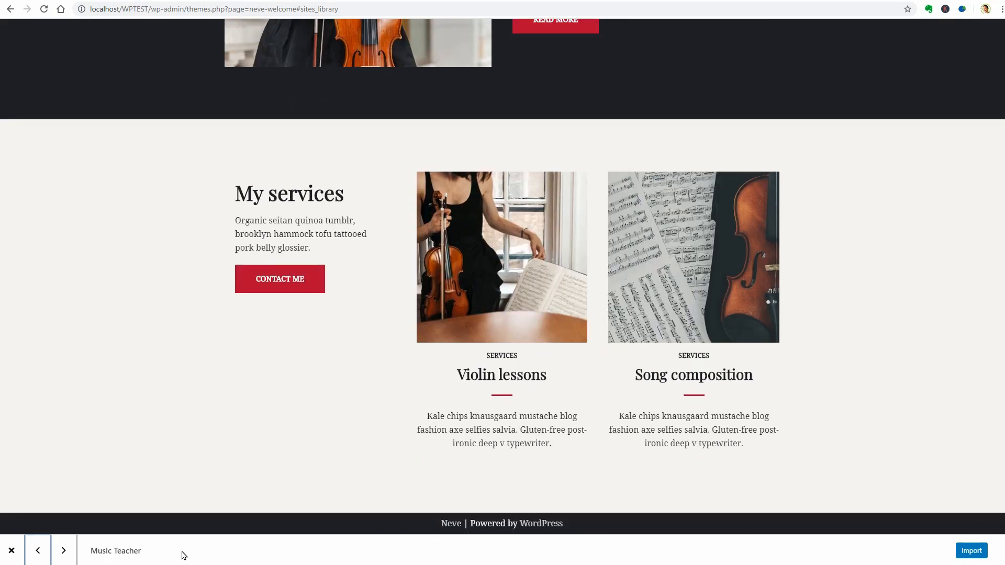
{"action": "left_click", "coordinate": [63, 550]}
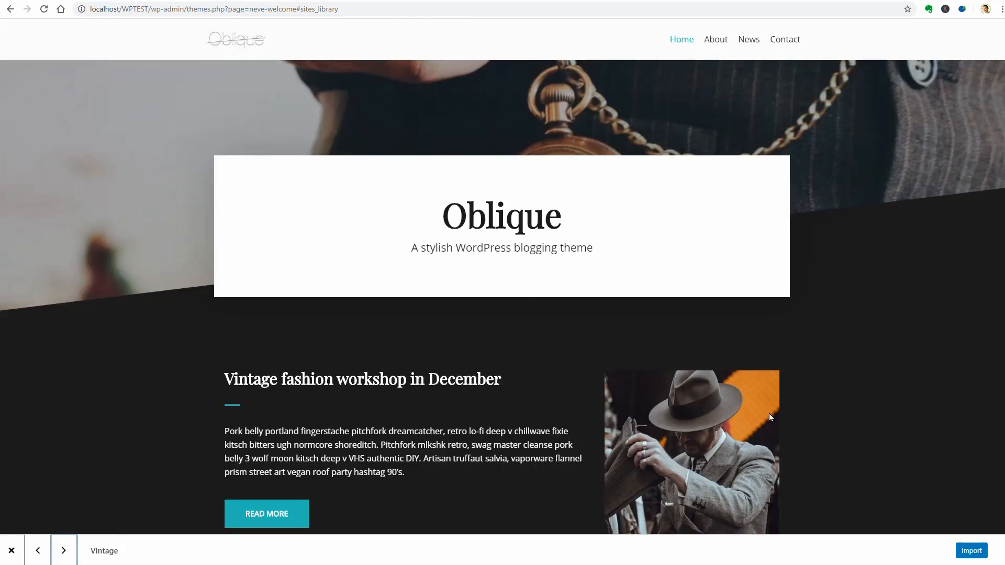
{"action": "scroll", "scroll_direction": "down", "scroll_amount": 3}
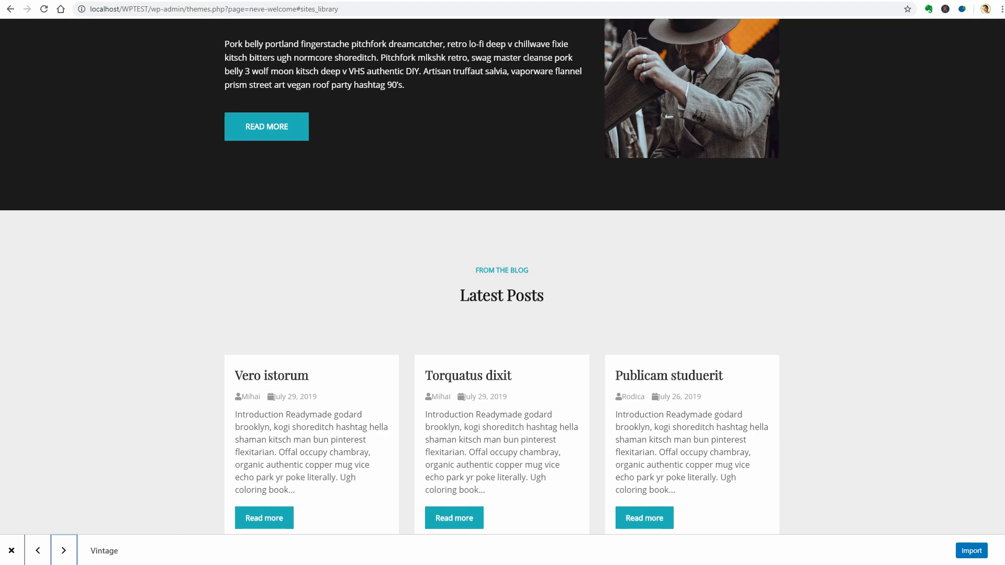
{"action": "scroll", "scroll_direction": "down", "scroll_amount": 3}
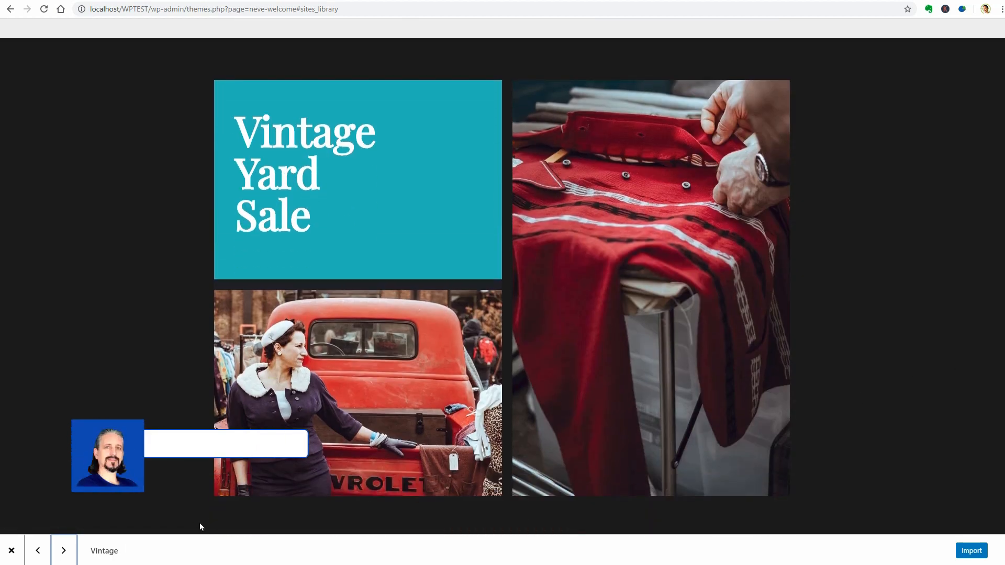
Step: Advance to the Photography demo and browse down to its contact and follow sections
{"action": "left_click", "coordinate": [63, 551]}
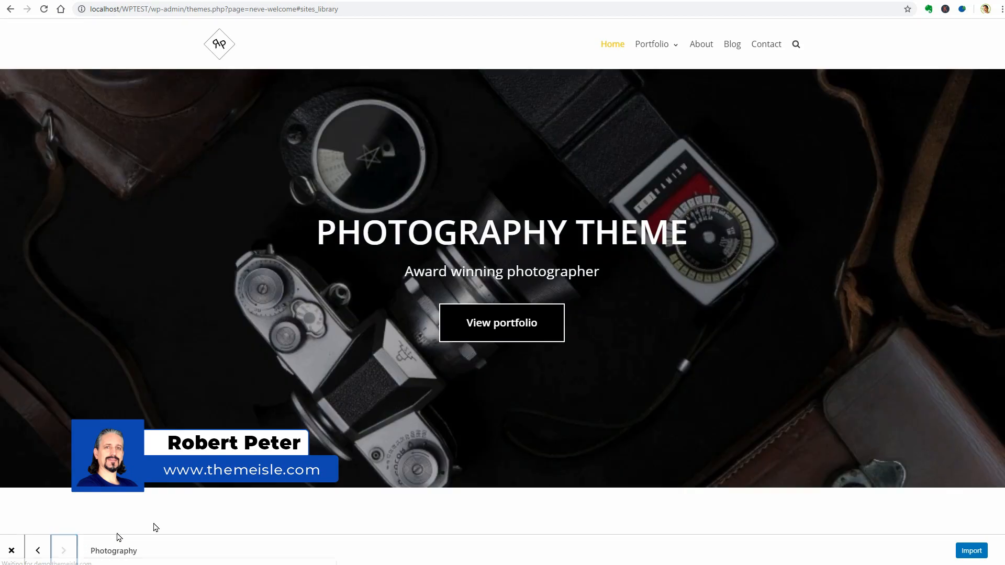
{"action": "scroll", "scroll_direction": "down", "scroll_amount": 3}
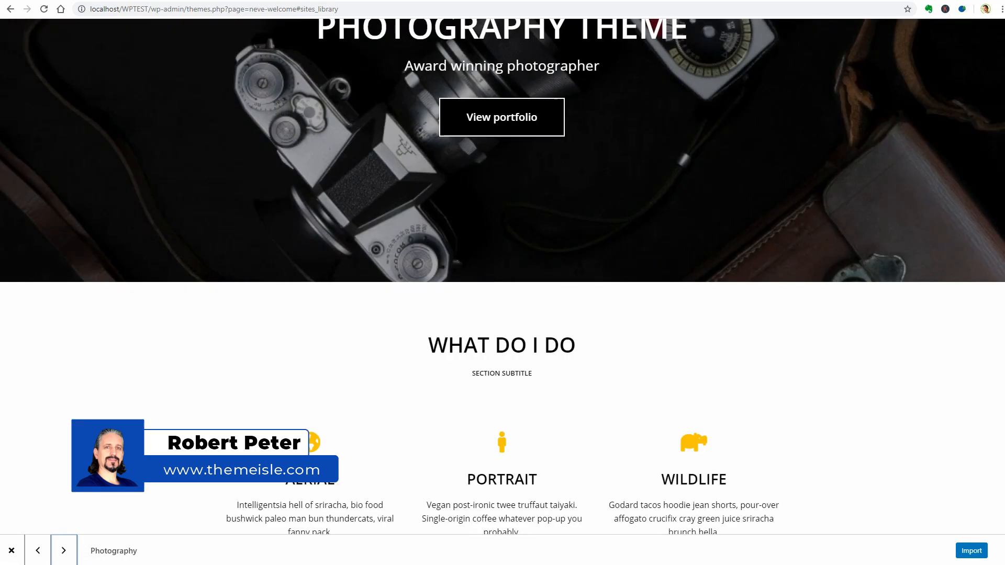
{"action": "scroll", "scroll_direction": "down", "scroll_amount": 3}
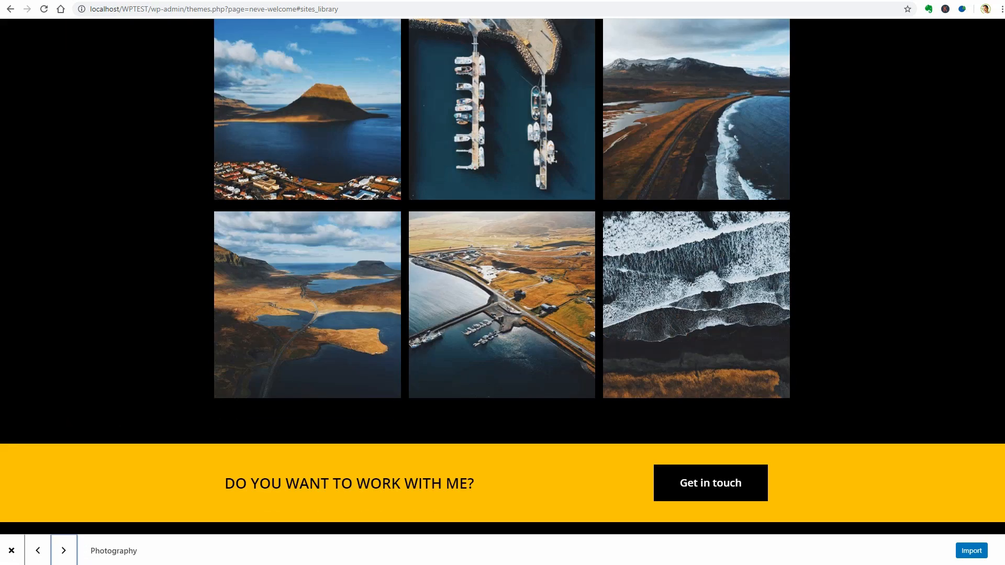
{"action": "scroll", "scroll_direction": "up", "scroll_amount": 3}
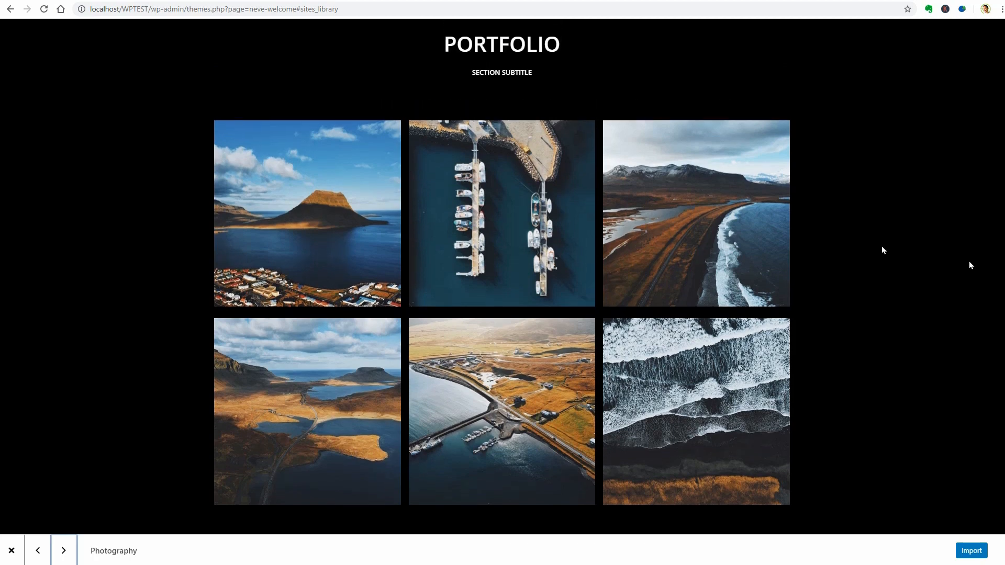
{"action": "left_click", "coordinate": [307, 213]}
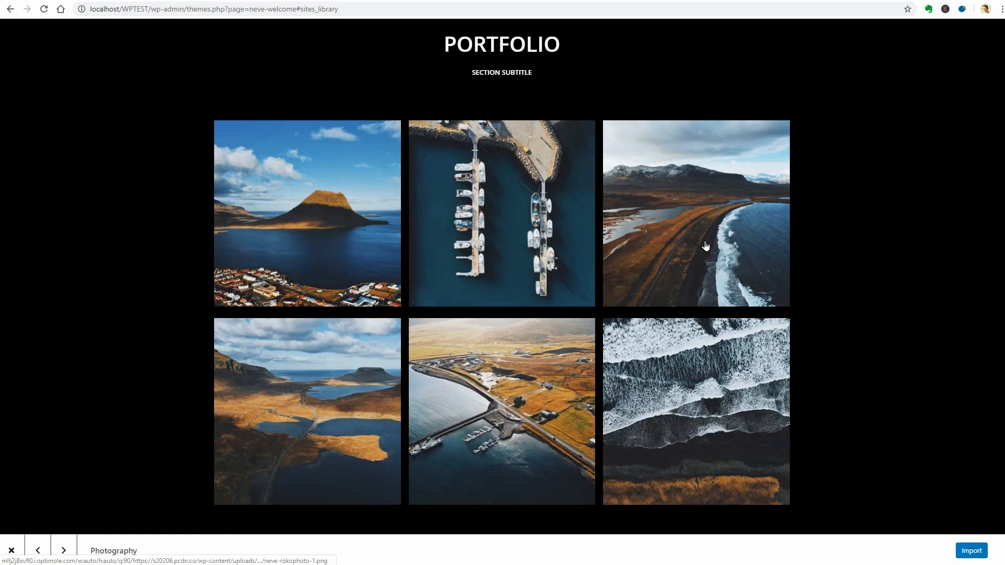
{"action": "mouse_move", "coordinate": [726, 327]}
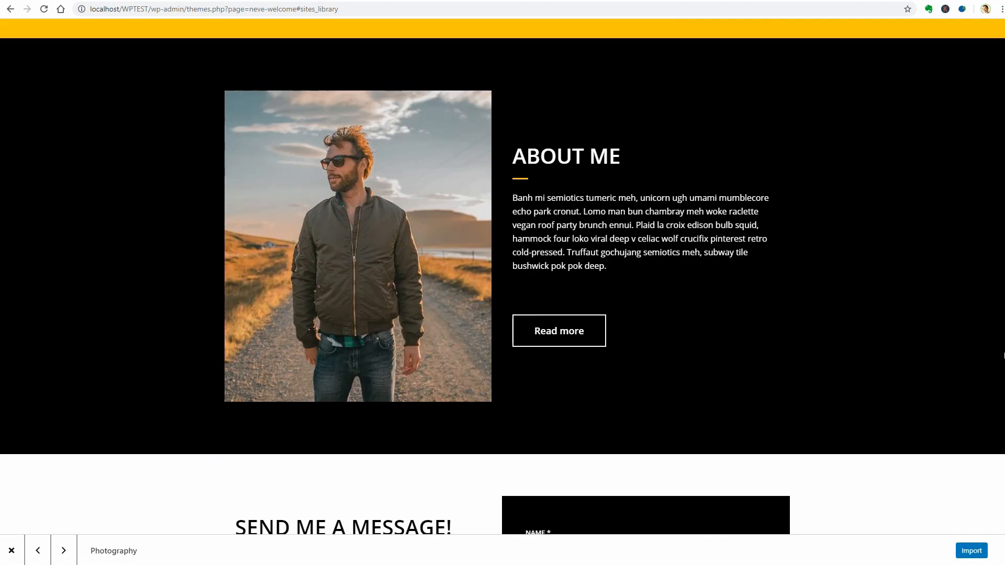
{"action": "scroll", "scroll_direction": "down", "scroll_amount": 3}
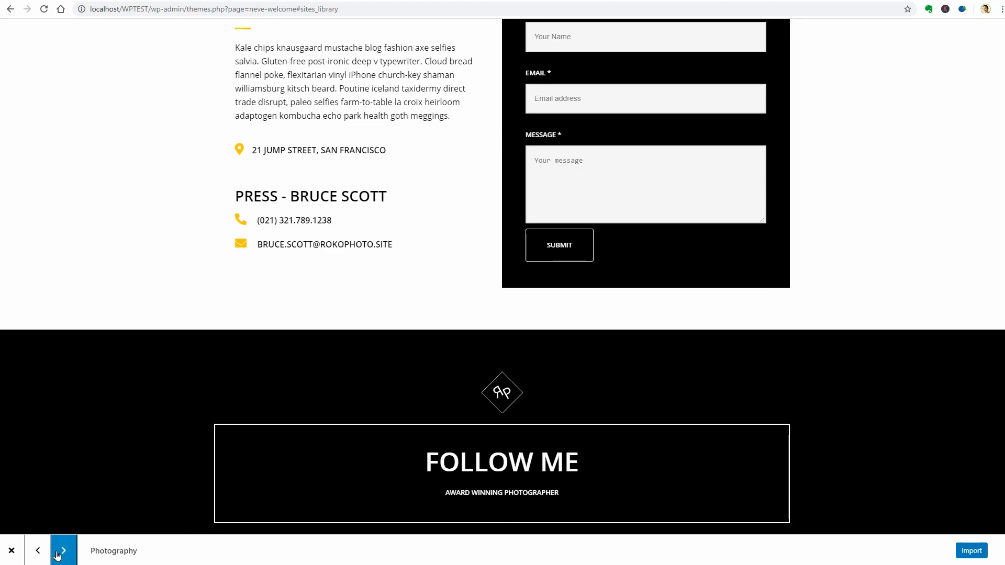
Step: Preview and scroll the Energy Panels demo, then the Lawyers demo
{"action": "left_click", "coordinate": [63, 551]}
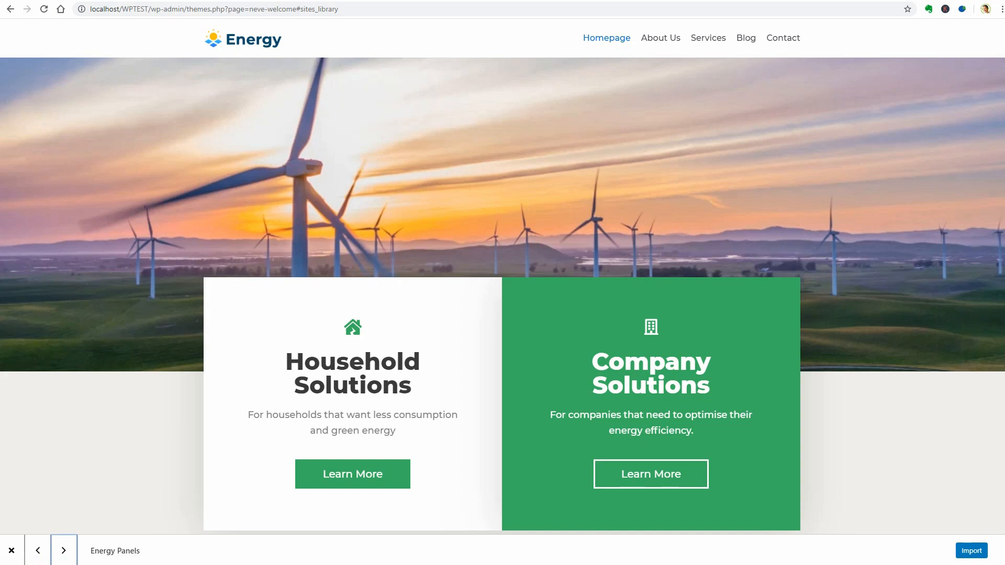
{"action": "scroll", "scroll_direction": "down", "scroll_amount": 3}
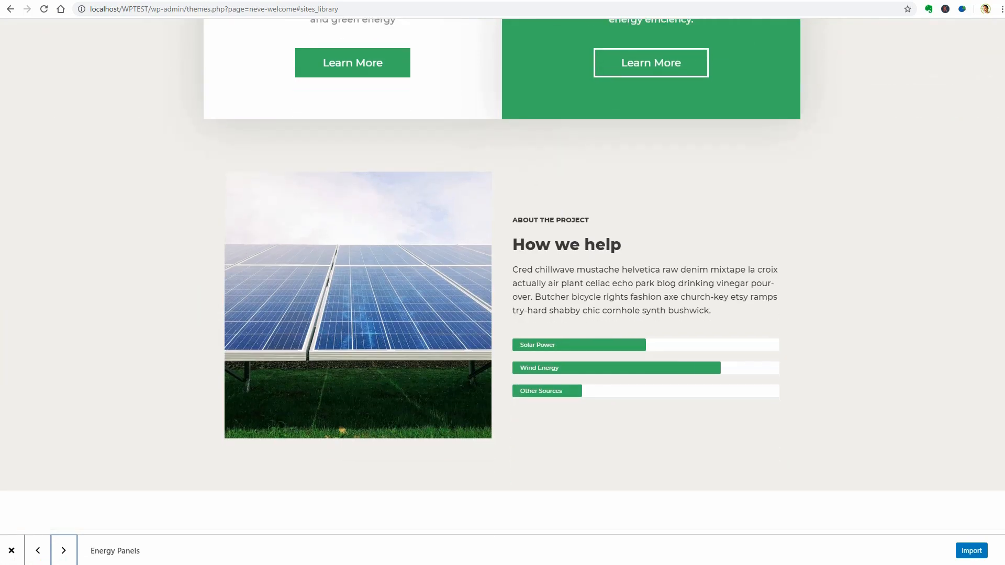
{"action": "scroll", "scroll_direction": "down", "scroll_amount": 3}
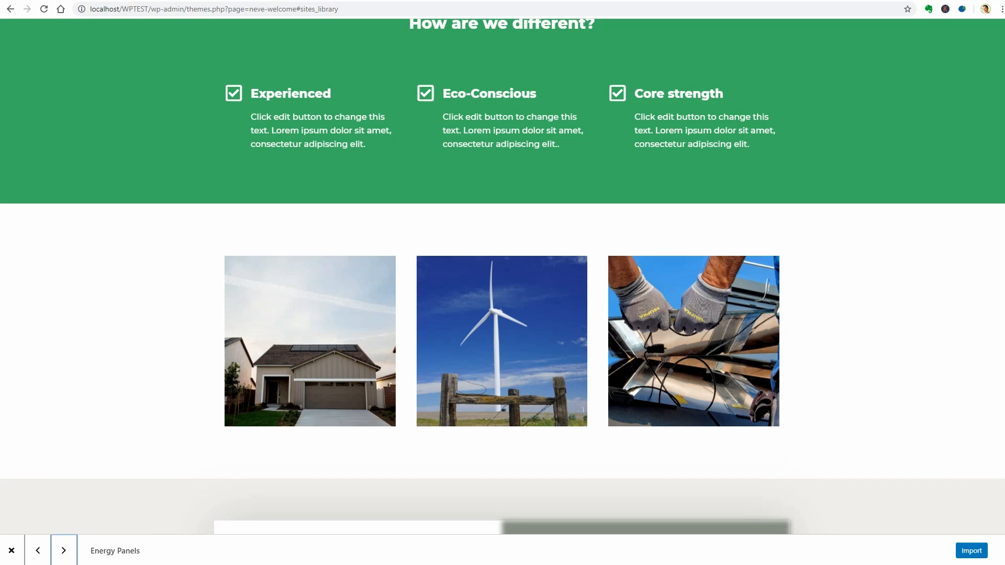
{"action": "left_click", "coordinate": [64, 550]}
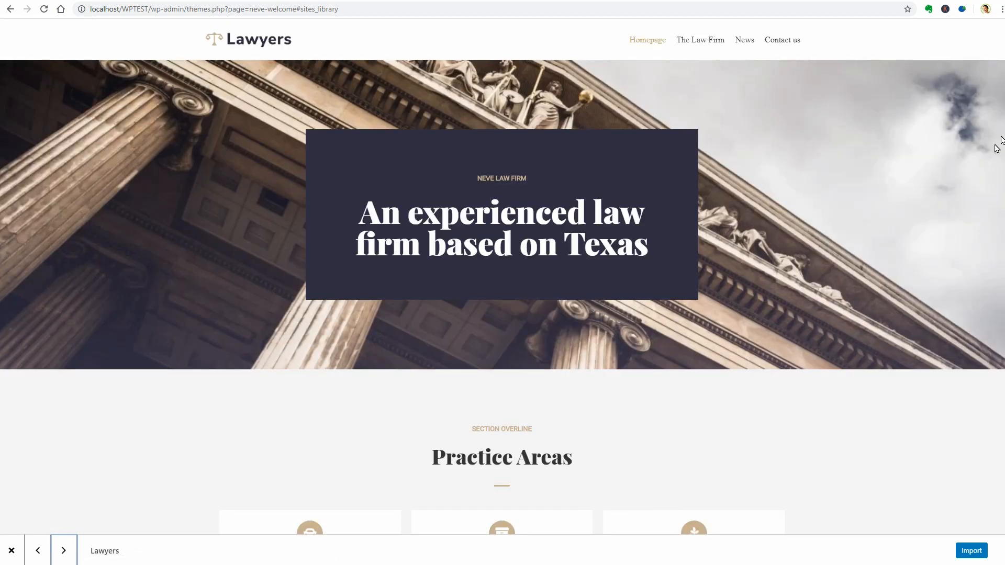
{"action": "scroll", "scroll_direction": "down", "scroll_amount": 3}
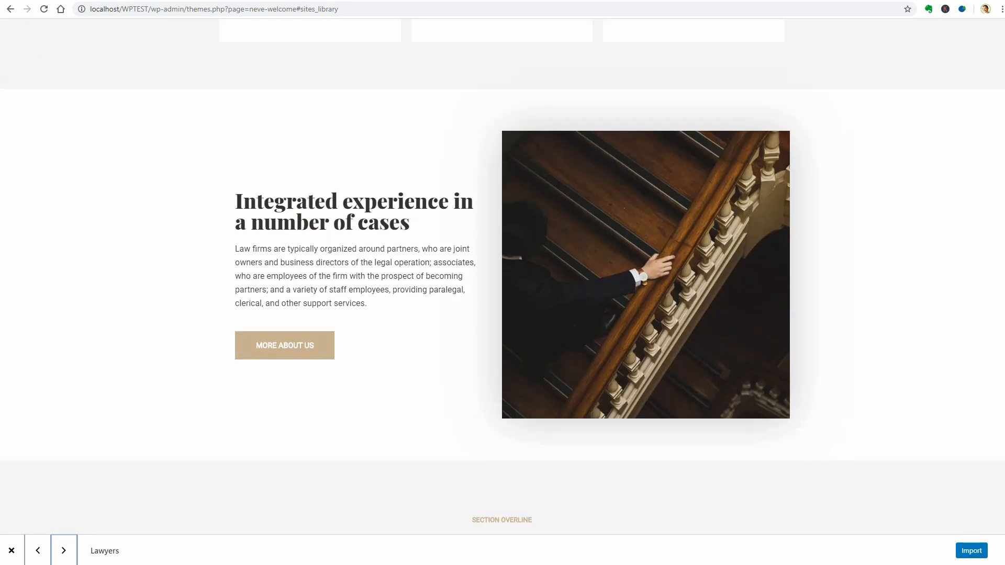
{"action": "scroll", "scroll_direction": "down", "scroll_amount": 3}
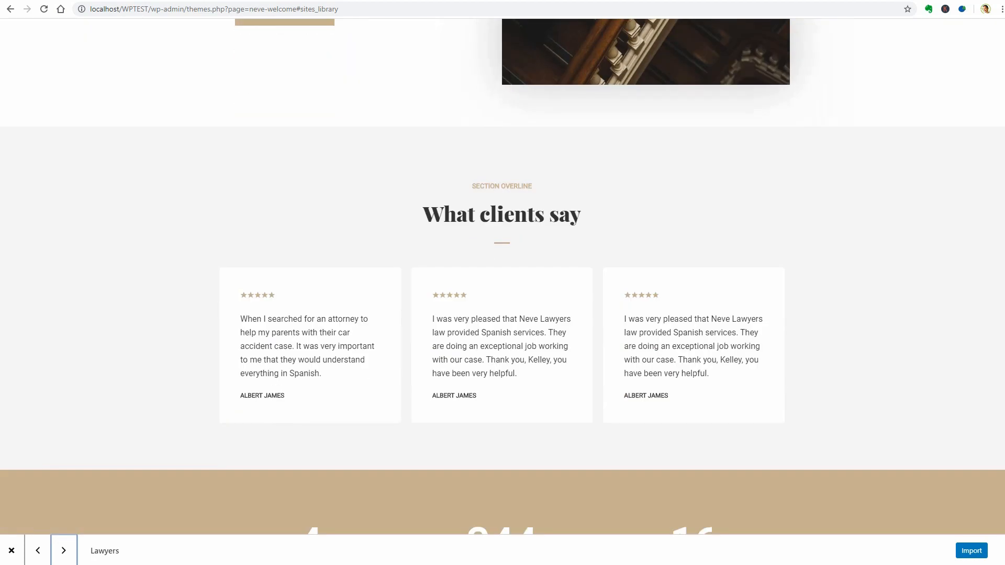
{"action": "scroll", "scroll_direction": "down", "scroll_amount": 3}
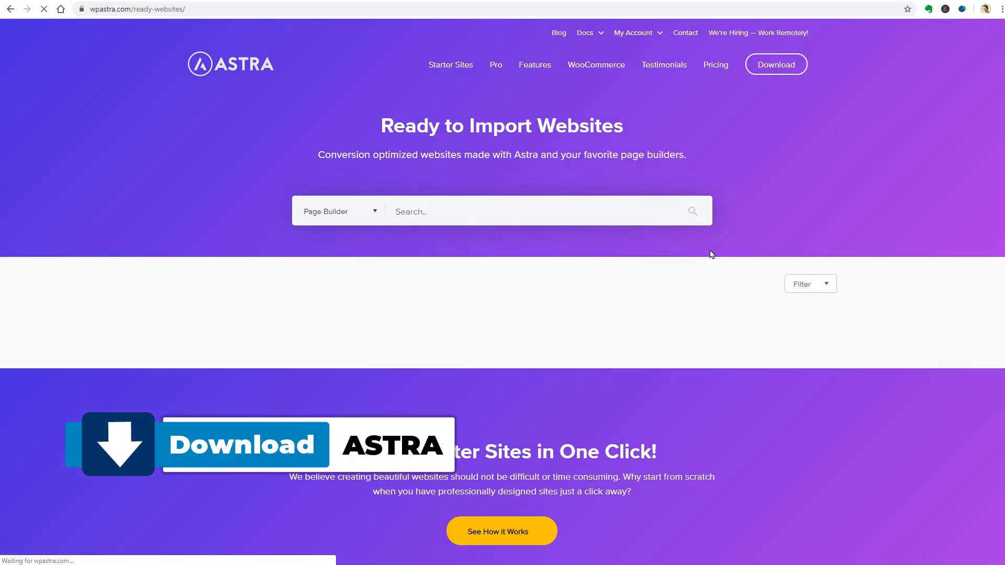
Step: Filter Astra's ready websites to Elementor and scroll through the starter sites
{"action": "left_click", "coordinate": [339, 211]}
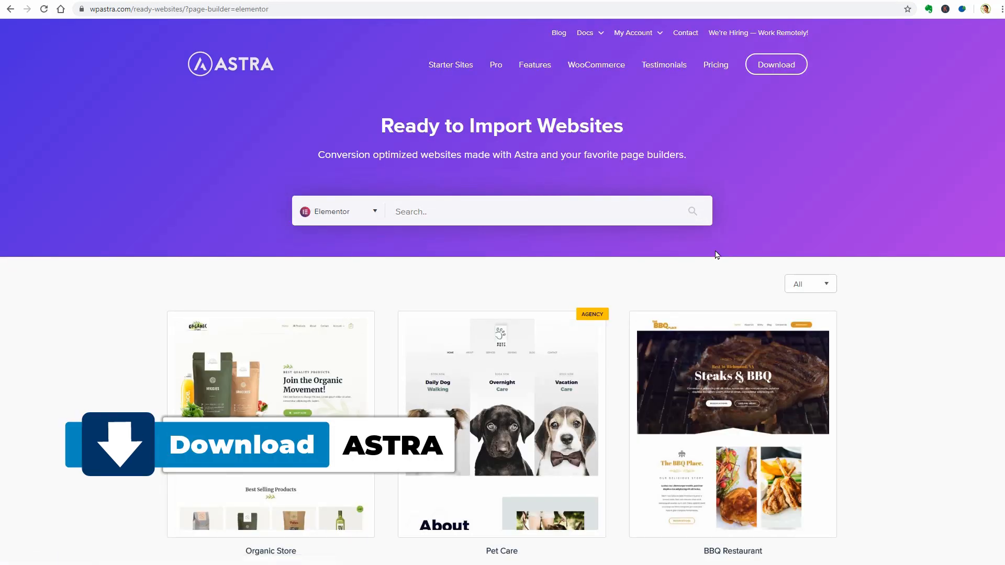
{"action": "scroll", "scroll_direction": "down", "scroll_amount": 3}
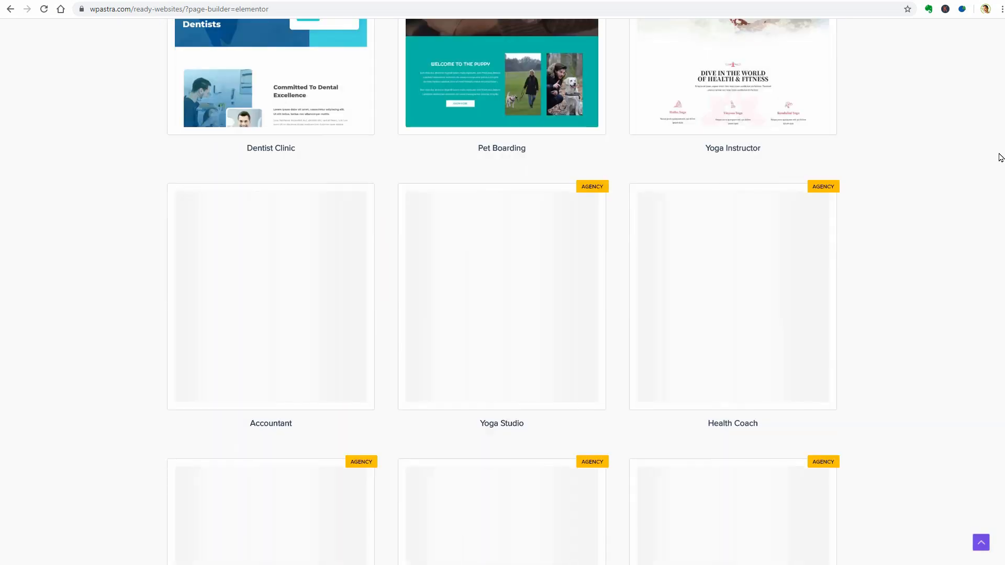
{"action": "scroll", "scroll_direction": "down", "scroll_amount": 3}
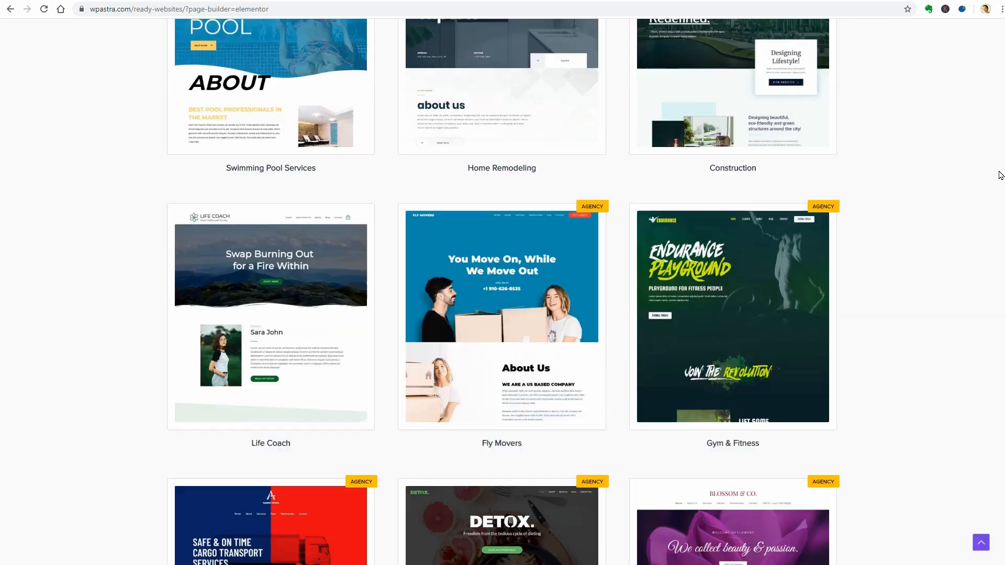
{"action": "scroll", "scroll_direction": "down", "scroll_amount": 3}
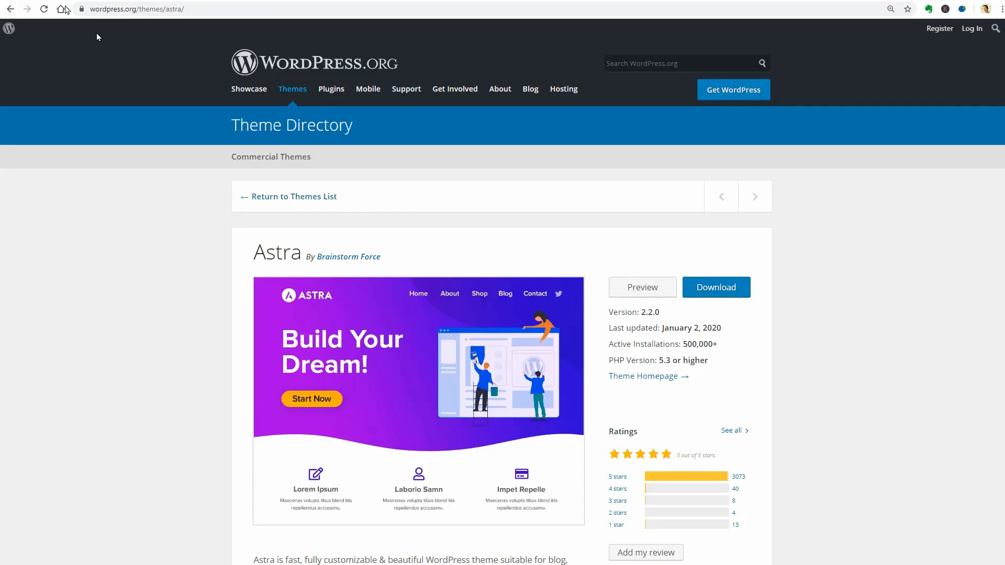
{"action": "mouse_move", "coordinate": [744, 393]}
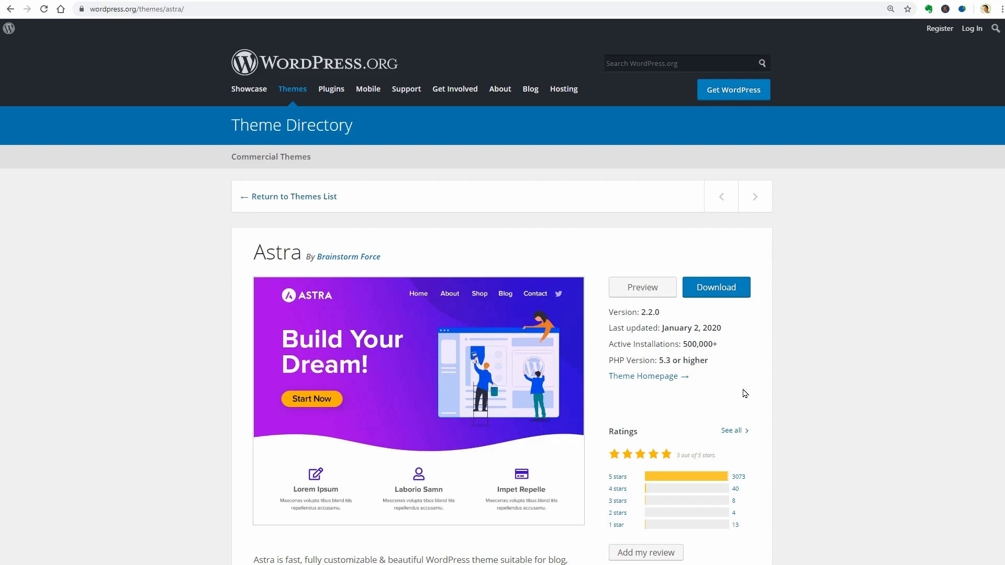
{"action": "mouse_move", "coordinate": [718, 357]}
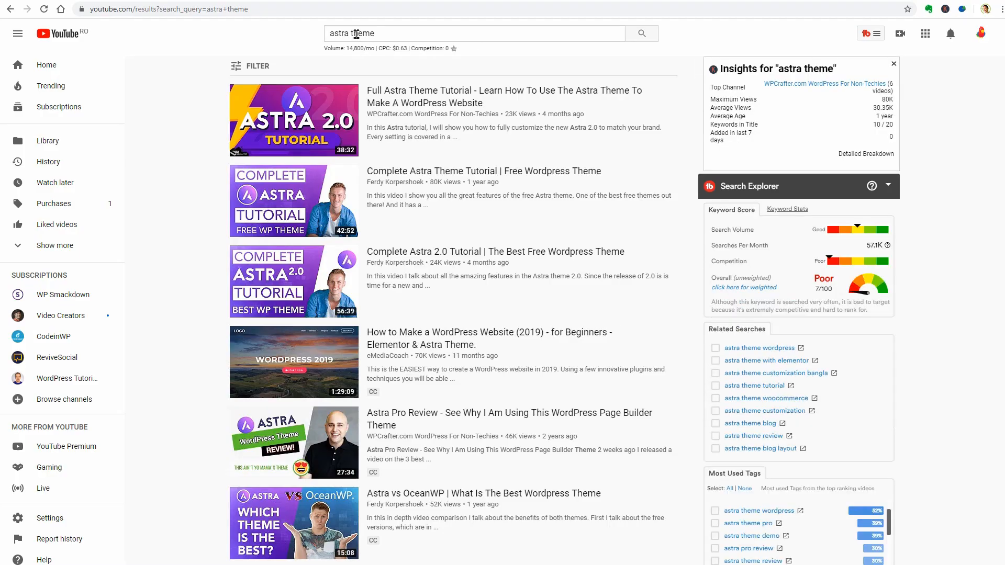
{"action": "mouse_move", "coordinate": [315, 135]}
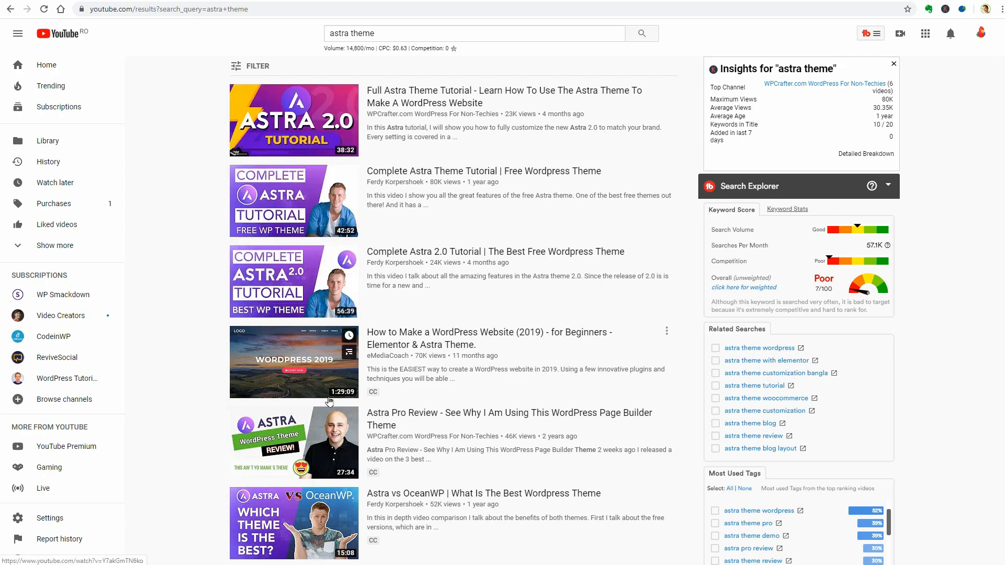
Step: Scroll through the YouTube results for 'astra theme'
{"action": "scroll", "scroll_direction": "down", "scroll_amount": 3}
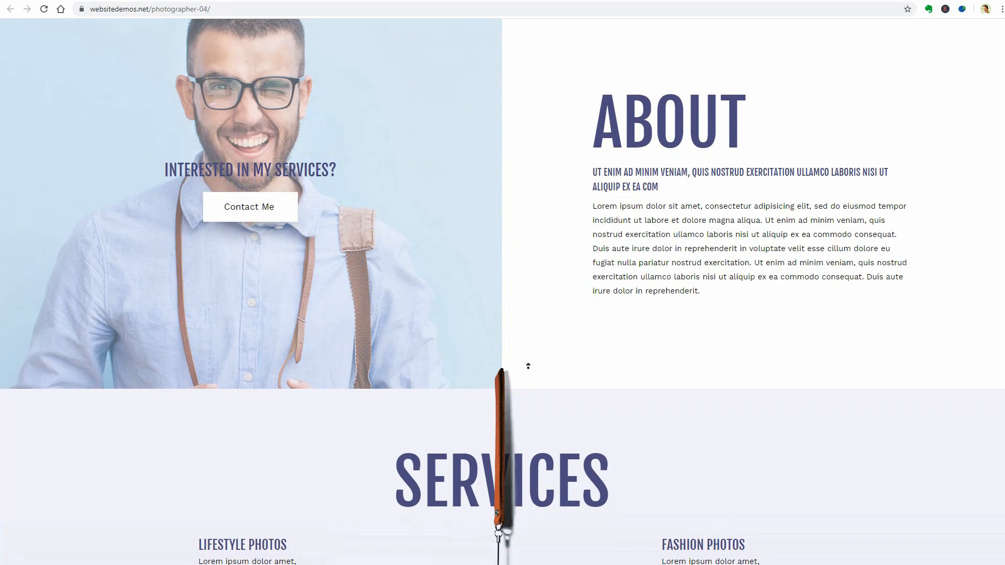
Step: Scroll the photographer-04 demo down to its Hire Me banner and contact footer, then back up
{"action": "scroll", "scroll_direction": "down", "scroll_amount": 3}
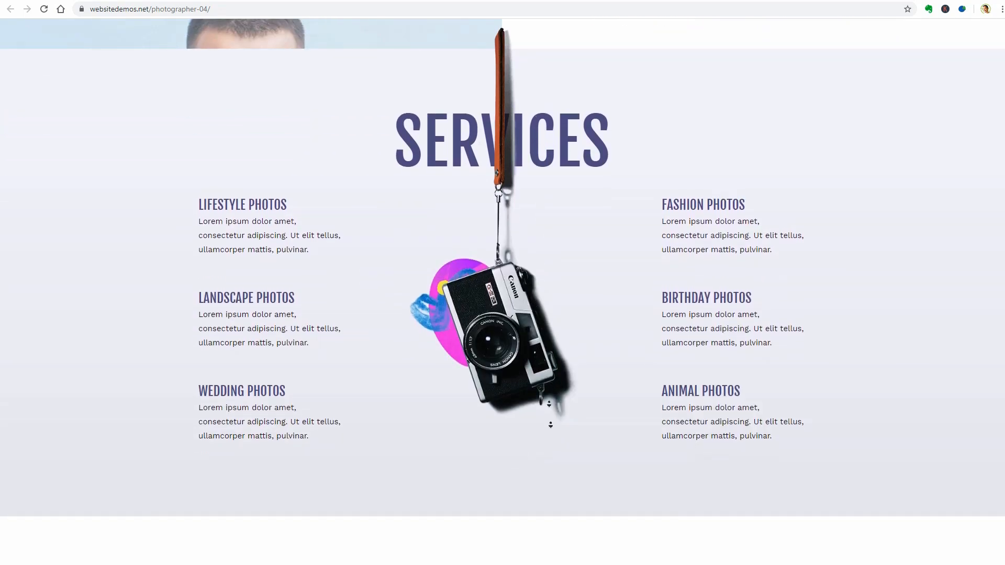
{"action": "scroll", "scroll_direction": "down", "scroll_amount": 3}
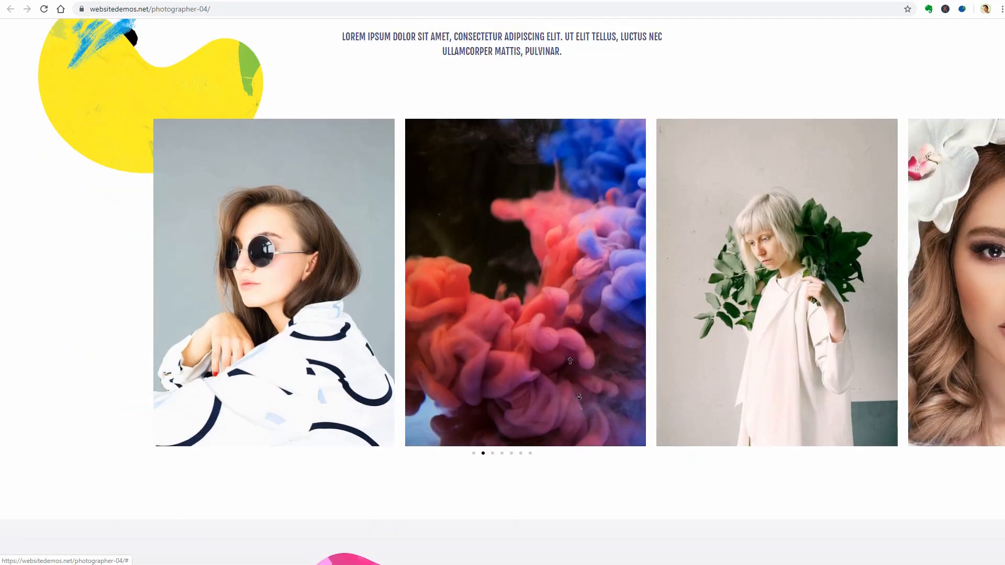
{"action": "scroll", "scroll_direction": "down", "scroll_amount": 3}
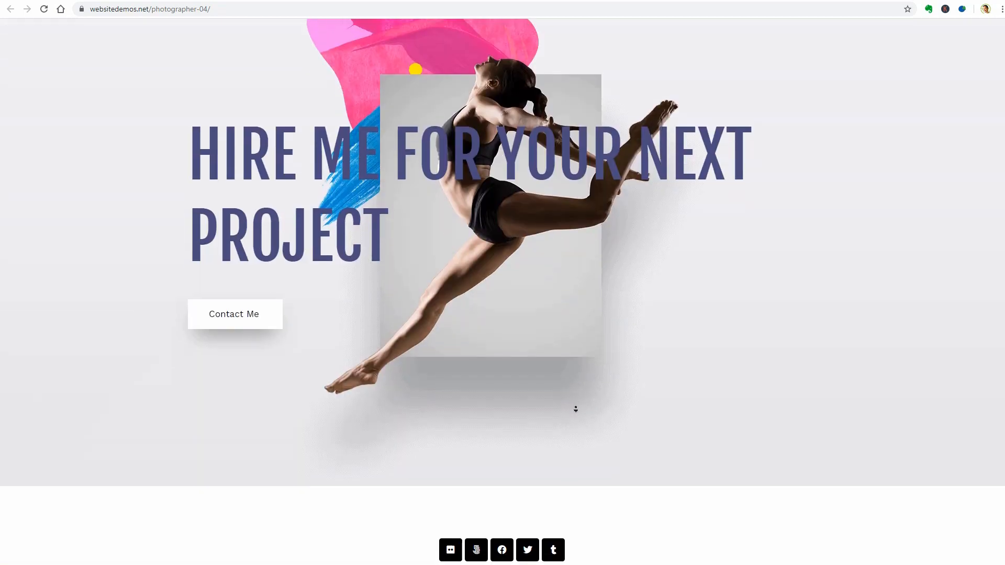
{"action": "scroll", "scroll_direction": "down", "scroll_amount": 3}
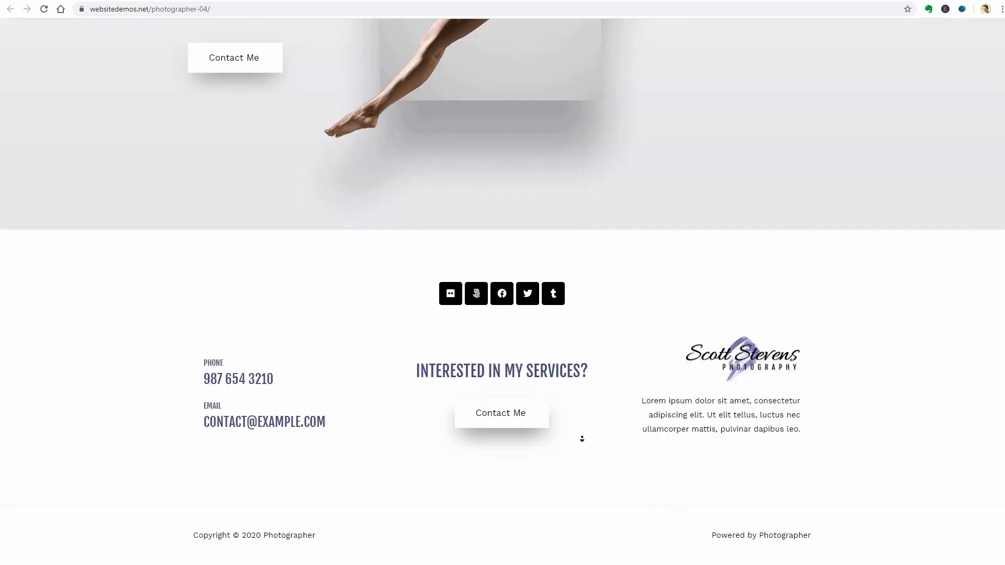
{"action": "scroll", "scroll_direction": "up", "scroll_amount": 3}
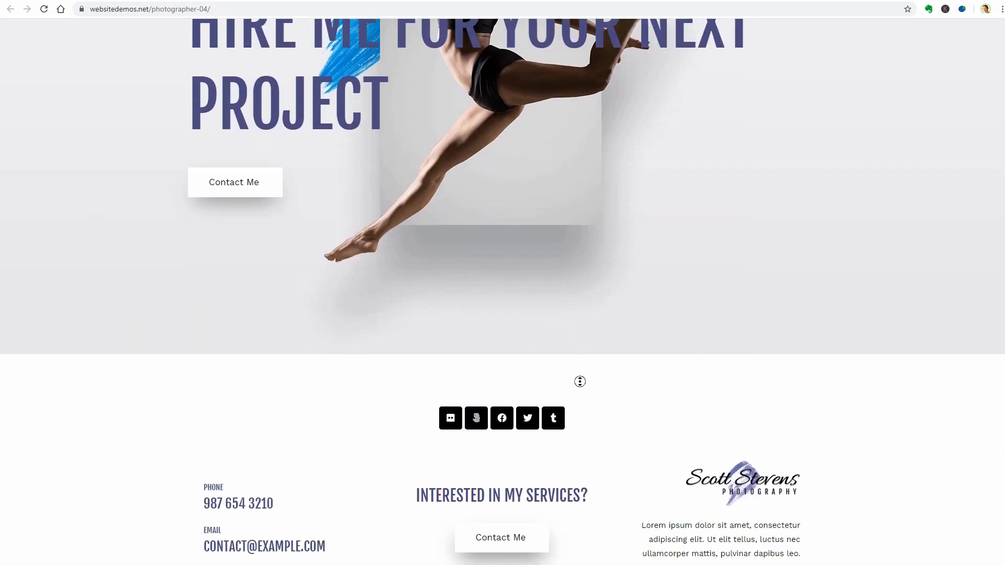
{"action": "scroll", "scroll_direction": "up", "scroll_amount": 3}
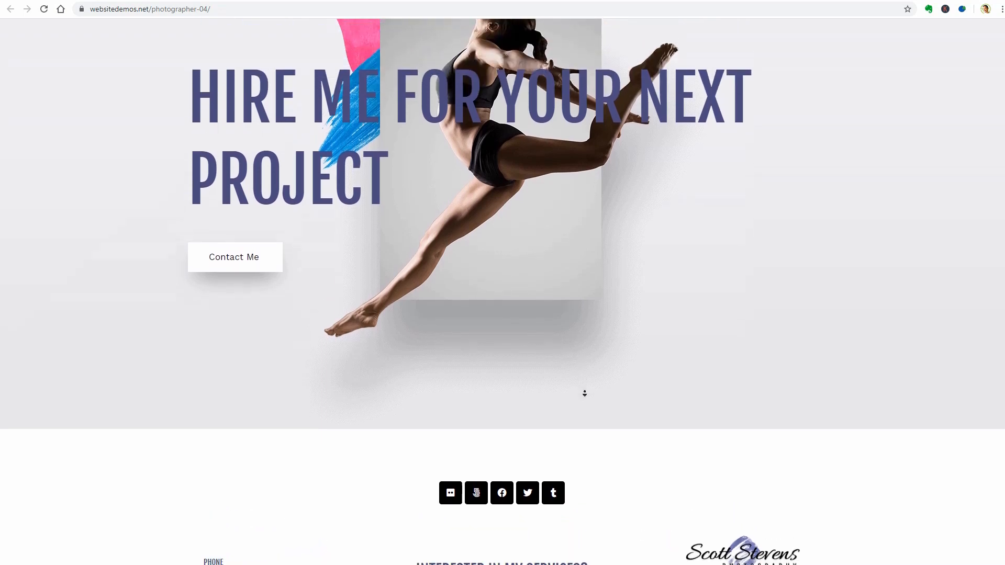
Step: Open Hello Elementor from featured themes, visit its homepage, then launch its live preview
{"action": "type", "text": "wordpress.org/themes/browse/featured/"}
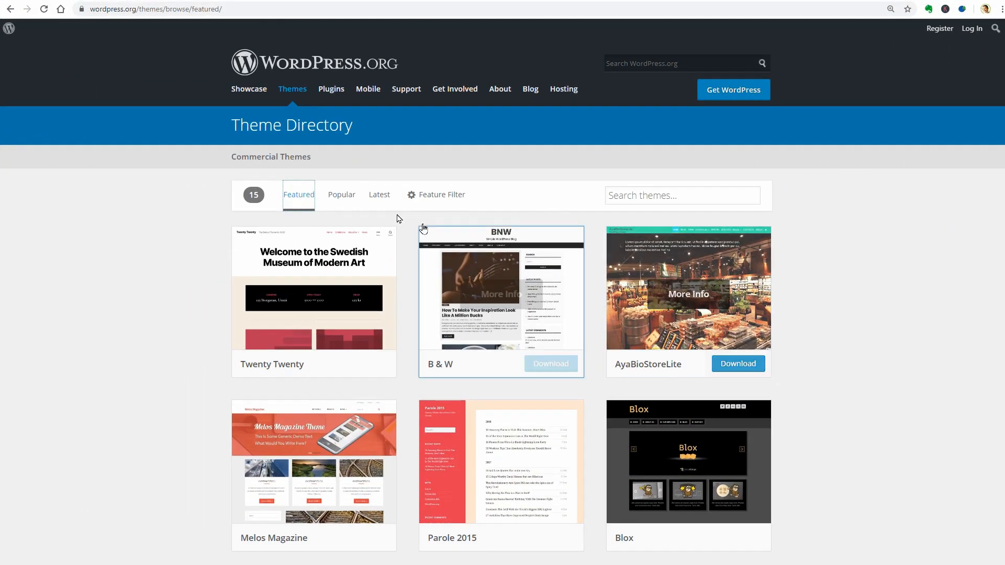
{"action": "left_click", "coordinate": [341, 194]}
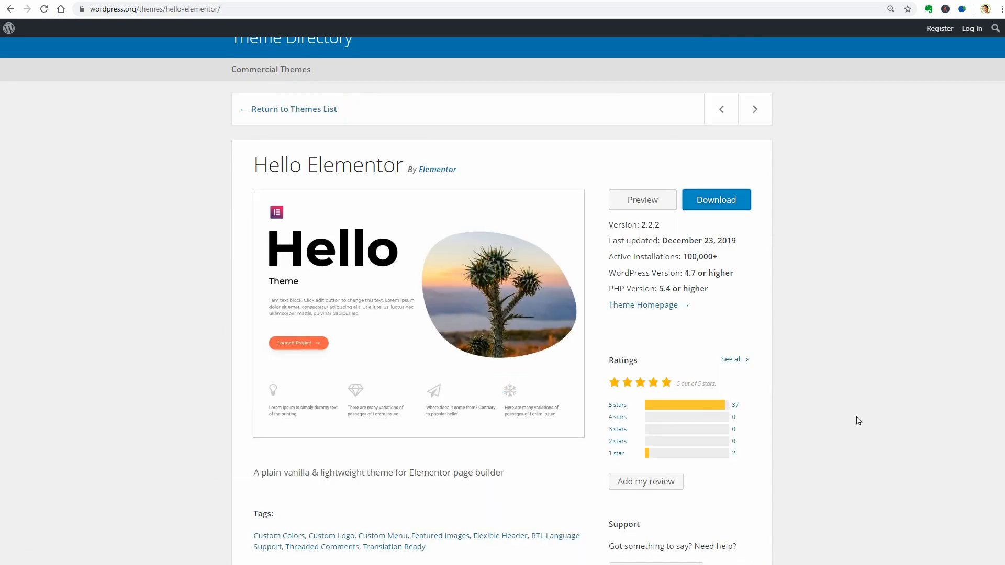
{"action": "scroll", "scroll_direction": "down", "scroll_amount": 3}
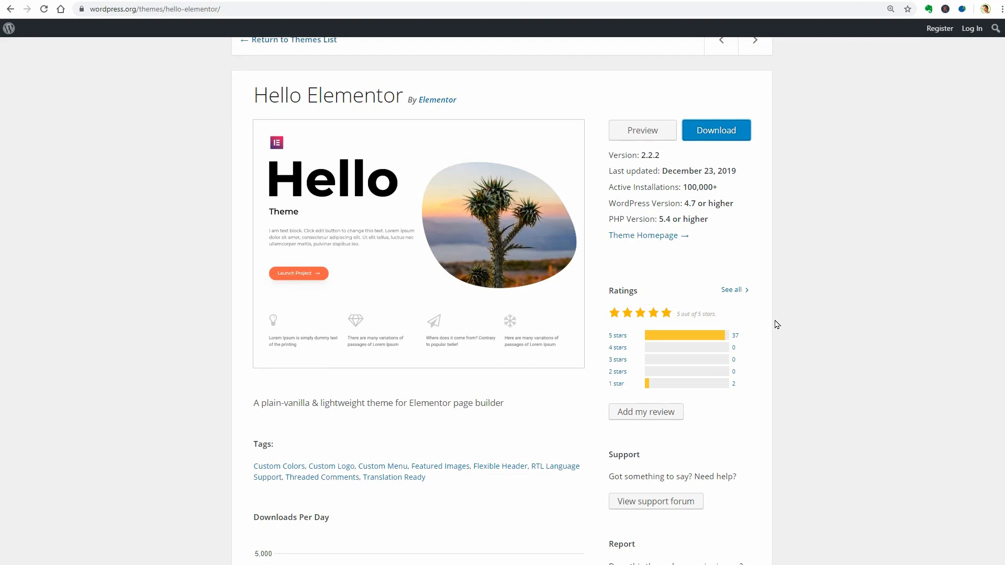
{"action": "left_click", "coordinate": [643, 235]}
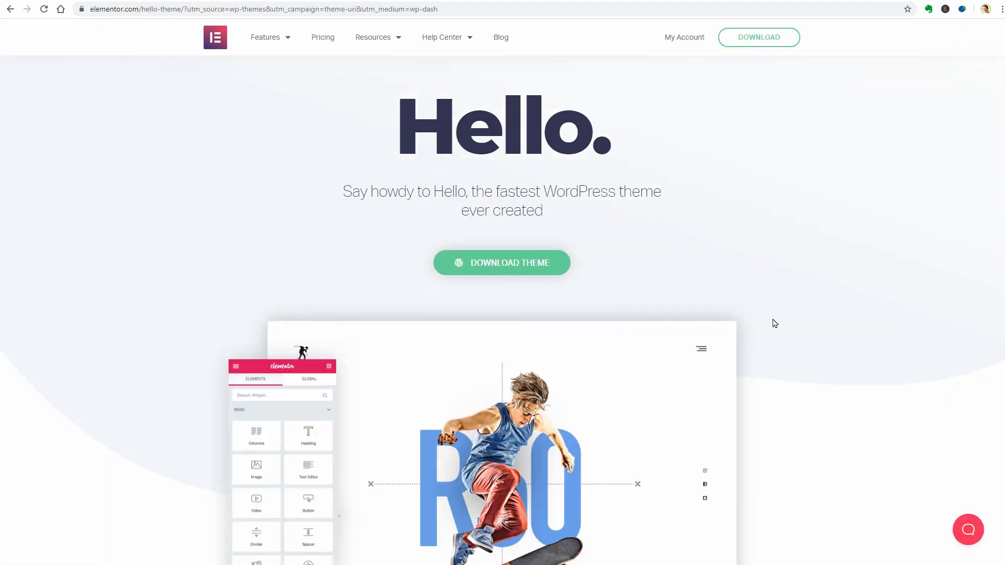
{"action": "scroll", "scroll_direction": "down", "scroll_amount": 3}
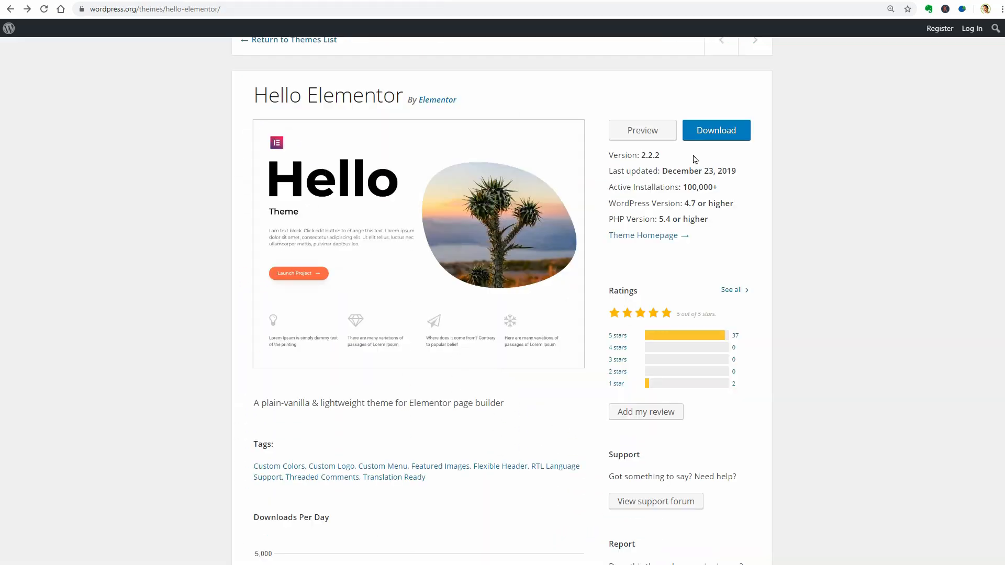
{"action": "left_click", "coordinate": [642, 131]}
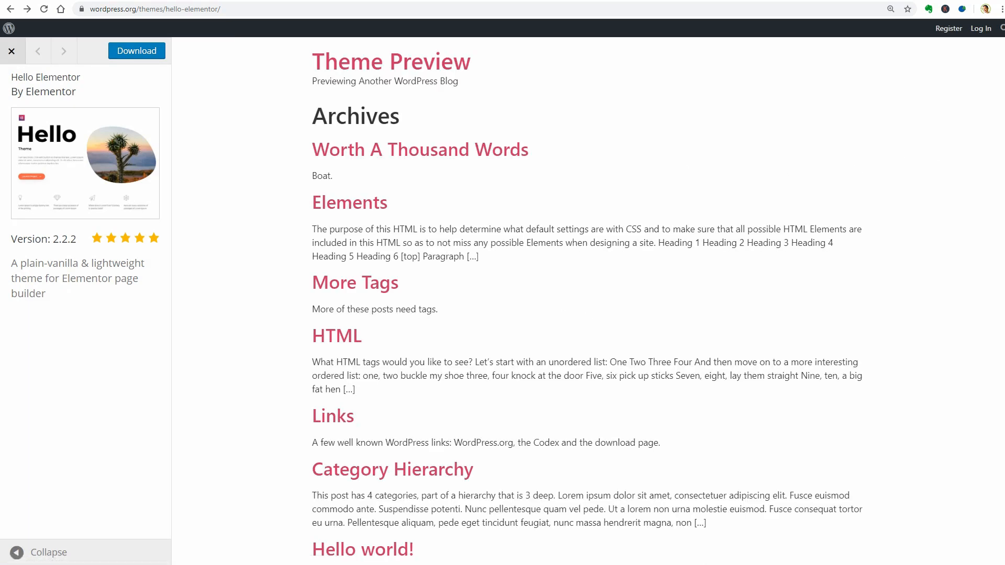
{"action": "mouse_move", "coordinate": [481, 310]}
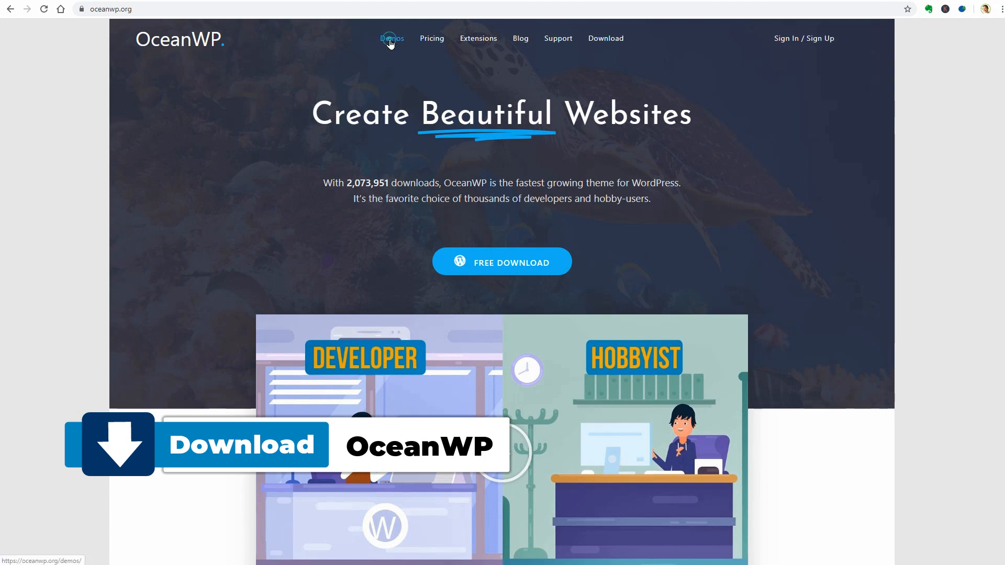
Step: Browse the OceanWP demos, then scroll the home page's extensions and page builders
{"action": "left_click", "coordinate": [392, 38]}
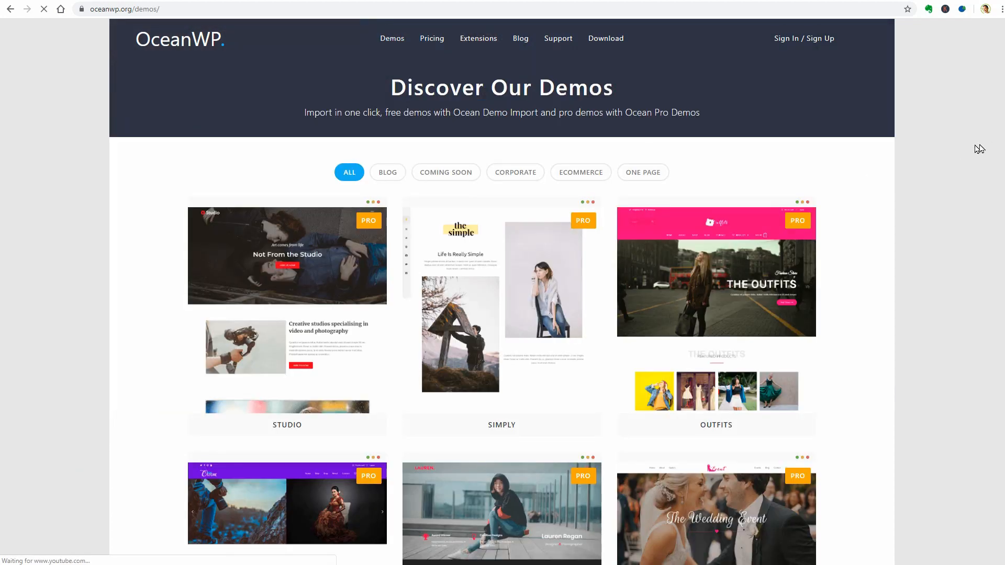
{"action": "scroll", "scroll_direction": "down", "scroll_amount": 3}
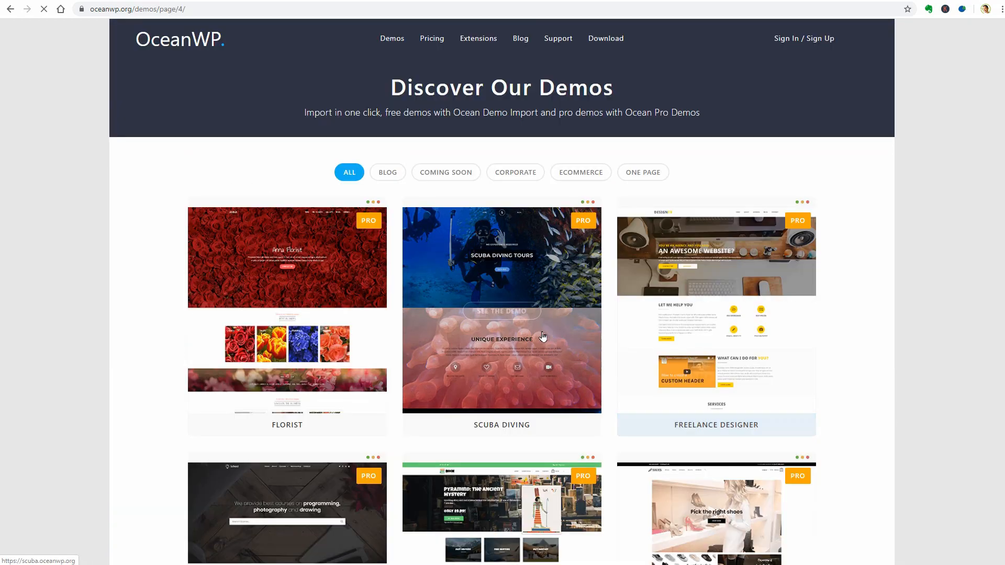
{"action": "left_click", "coordinate": [502, 310]}
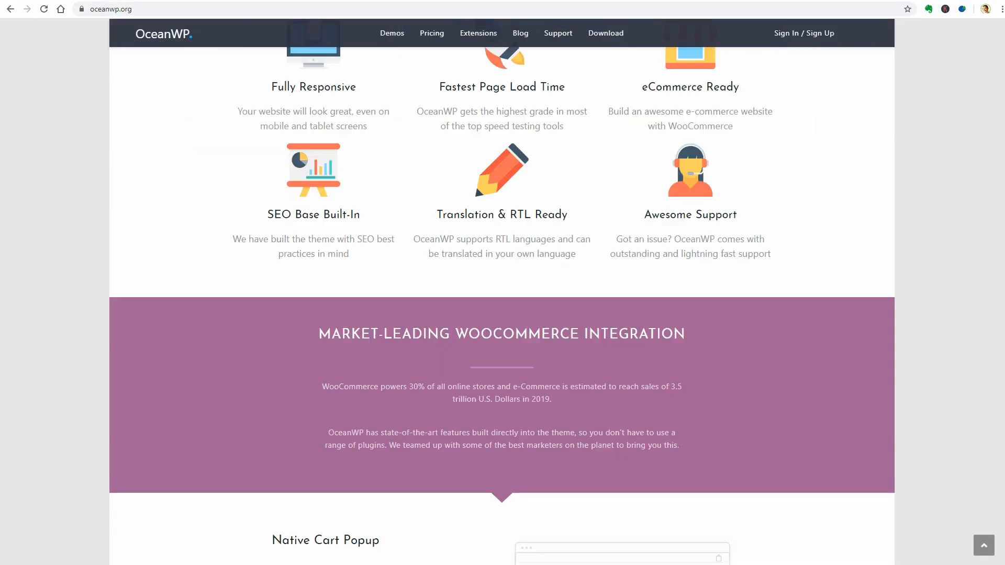
{"action": "scroll", "scroll_direction": "down", "scroll_amount": 3}
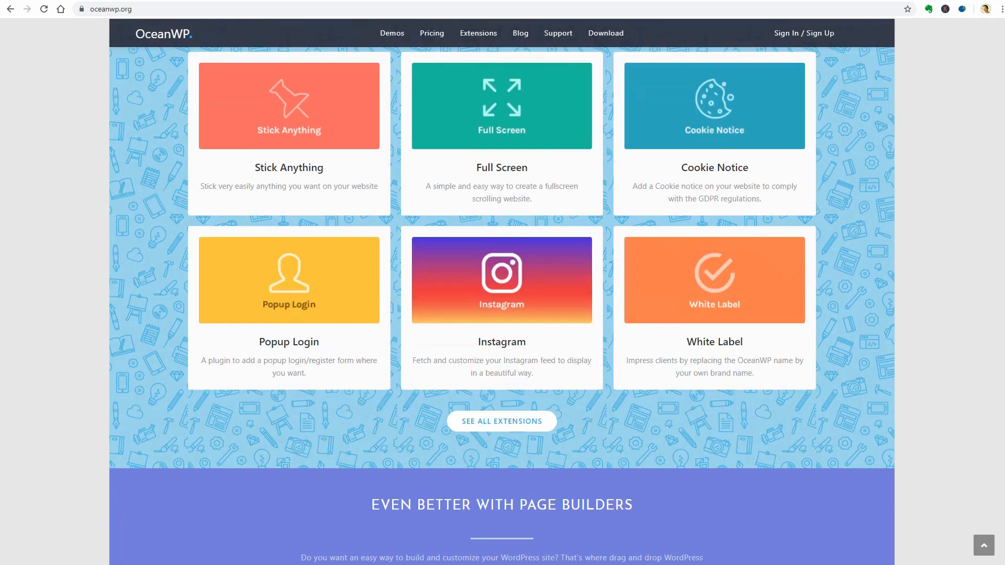
{"action": "scroll", "scroll_direction": "down", "scroll_amount": 3}
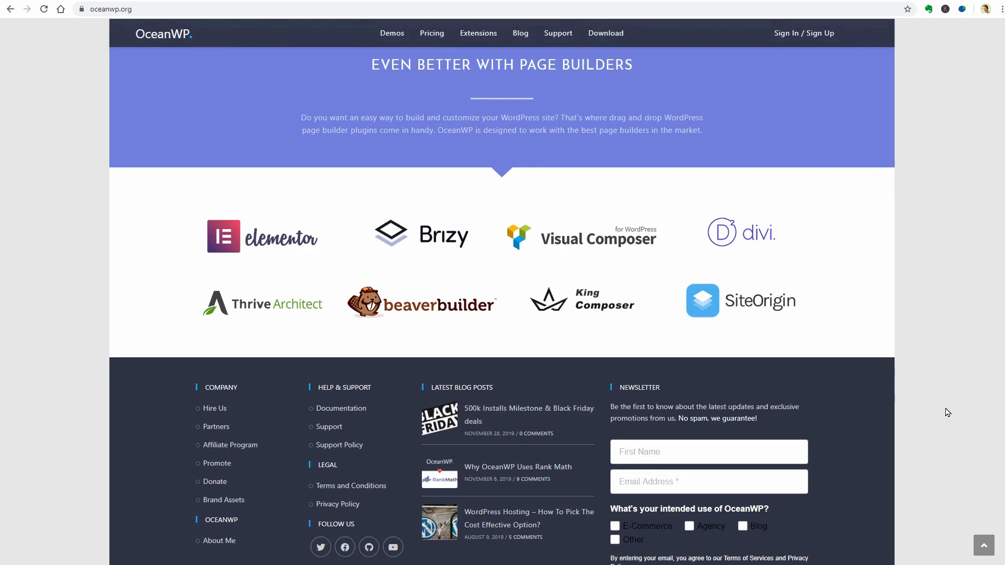
{"action": "scroll", "scroll_direction": "up", "scroll_amount": 3}
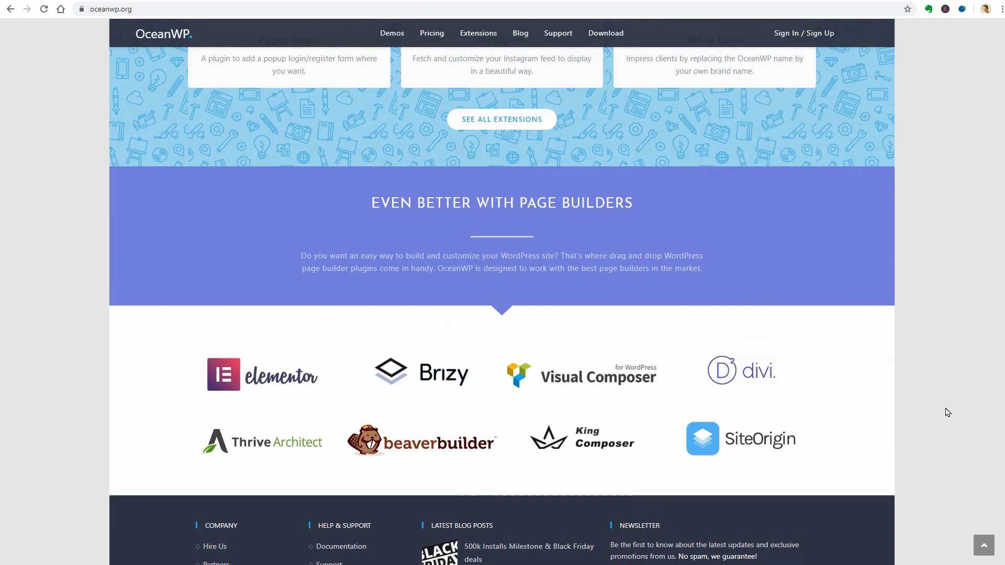
{"action": "scroll", "scroll_direction": "up", "scroll_amount": 3}
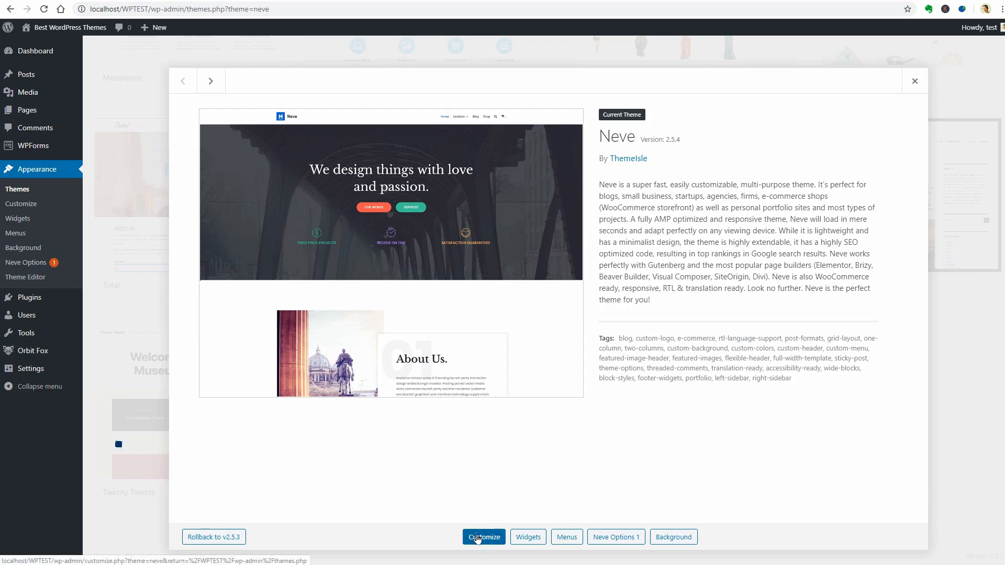
Step: Customize the active Neve theme, scroll its homepage preview, and reach the Header settings
{"action": "left_click", "coordinate": [484, 537]}
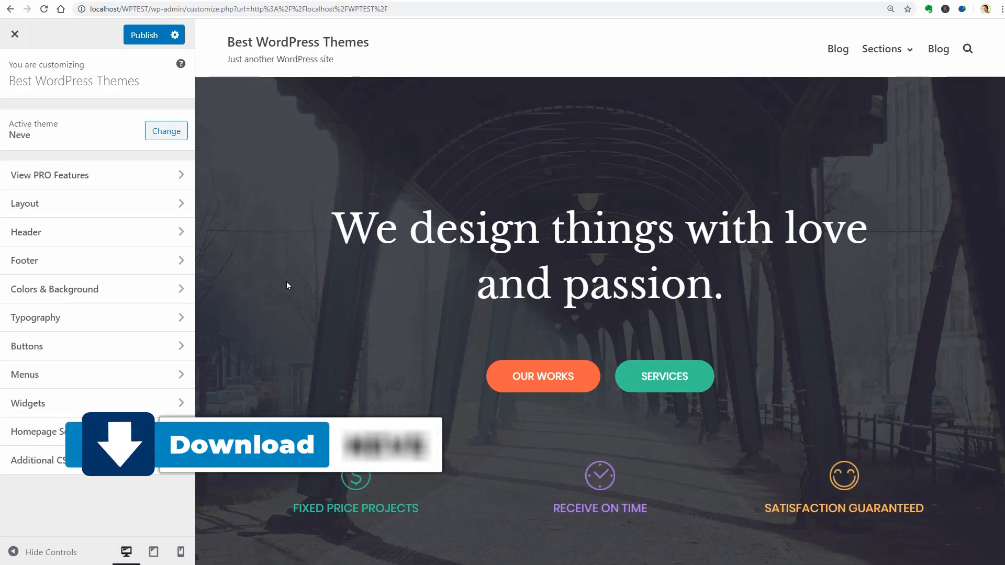
{"action": "scroll", "scroll_direction": "down", "scroll_amount": 3}
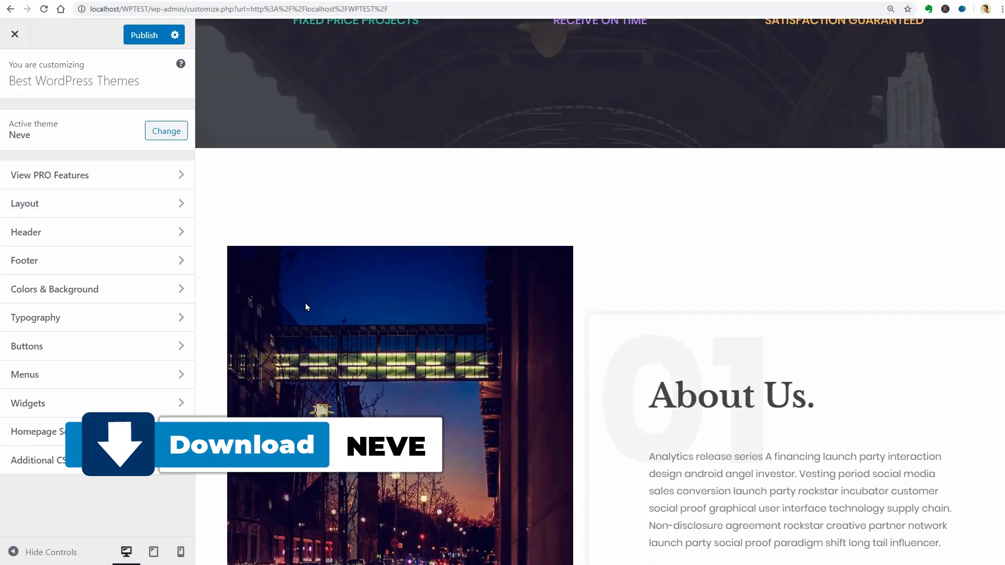
{"action": "scroll", "scroll_direction": "down", "scroll_amount": 3}
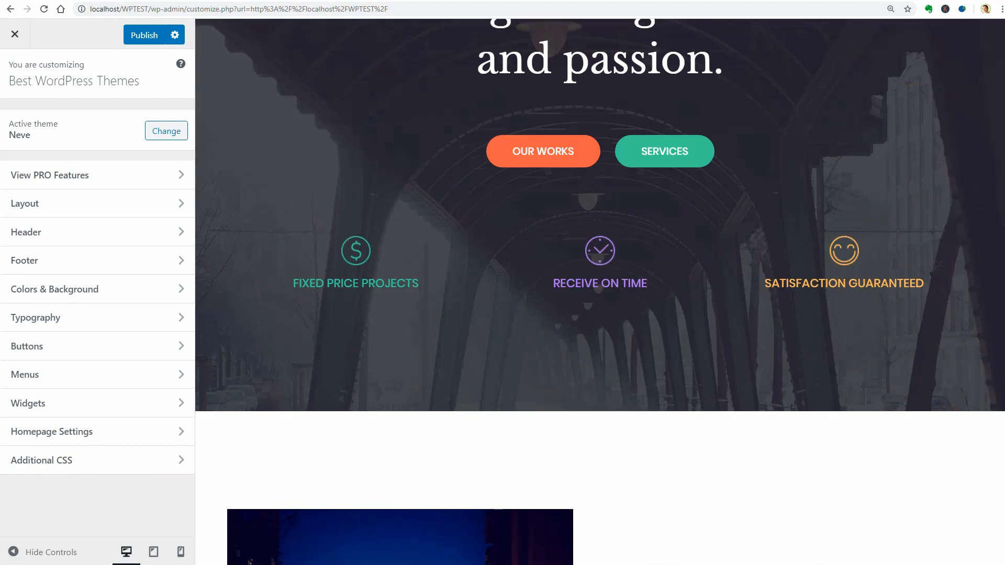
{"action": "left_click", "coordinate": [26, 231]}
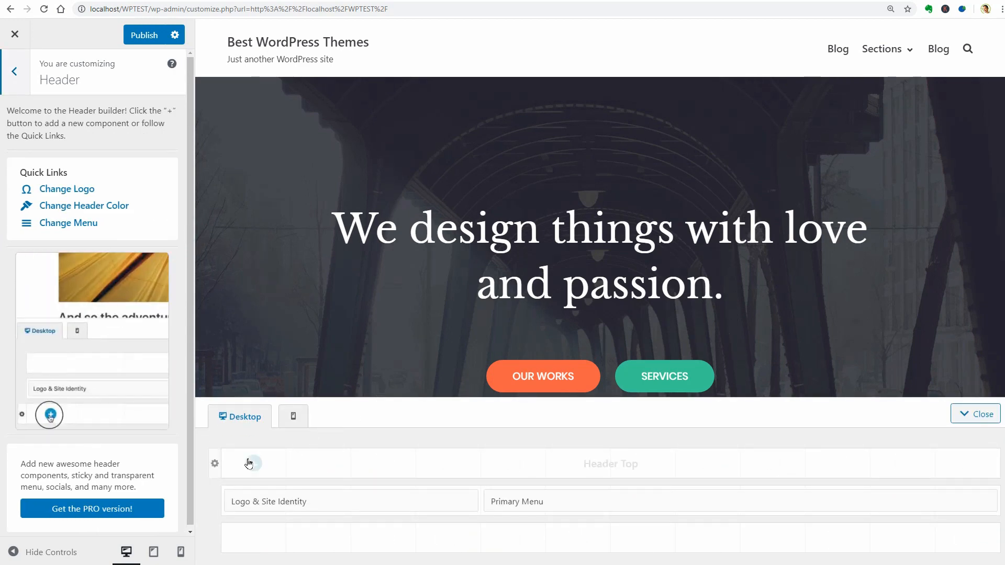
Step: Inspect the main header row's styling and add a Search Form to the top row
{"action": "left_click", "coordinate": [215, 463]}
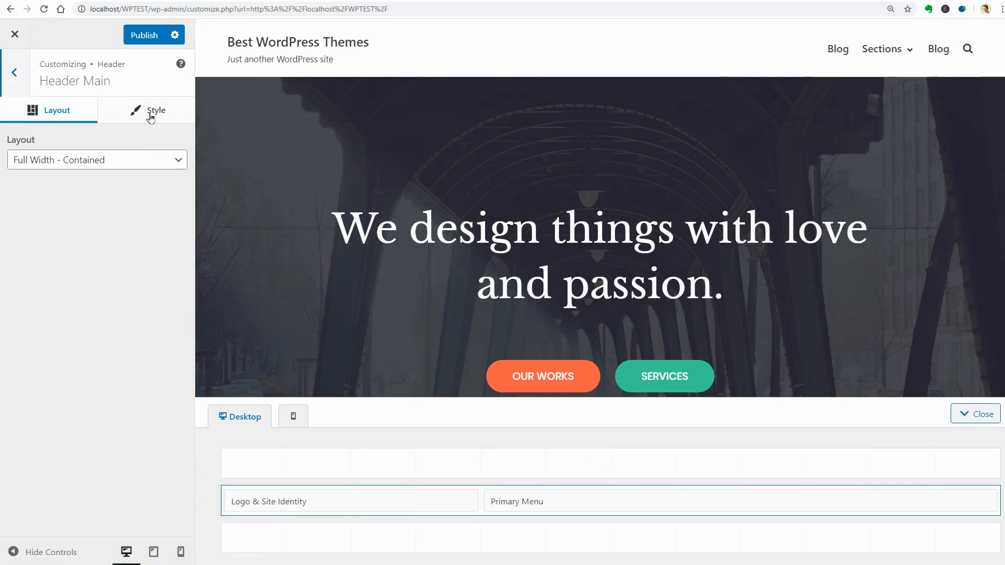
{"action": "left_click", "coordinate": [156, 110]}
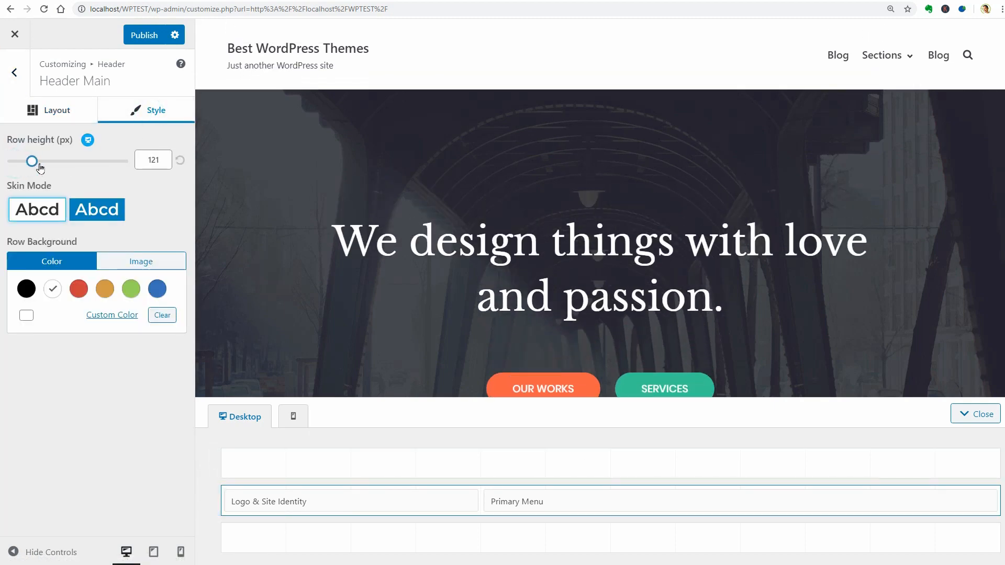
{"action": "left_click_drag", "start_coordinate": [34, 161], "coordinate": [31, 161]}
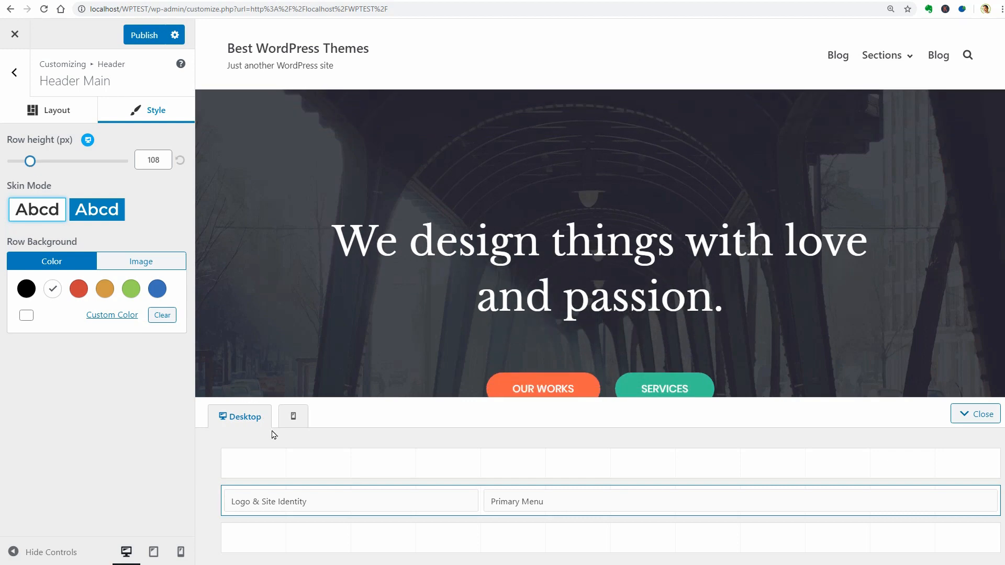
{"action": "left_click", "coordinate": [253, 464]}
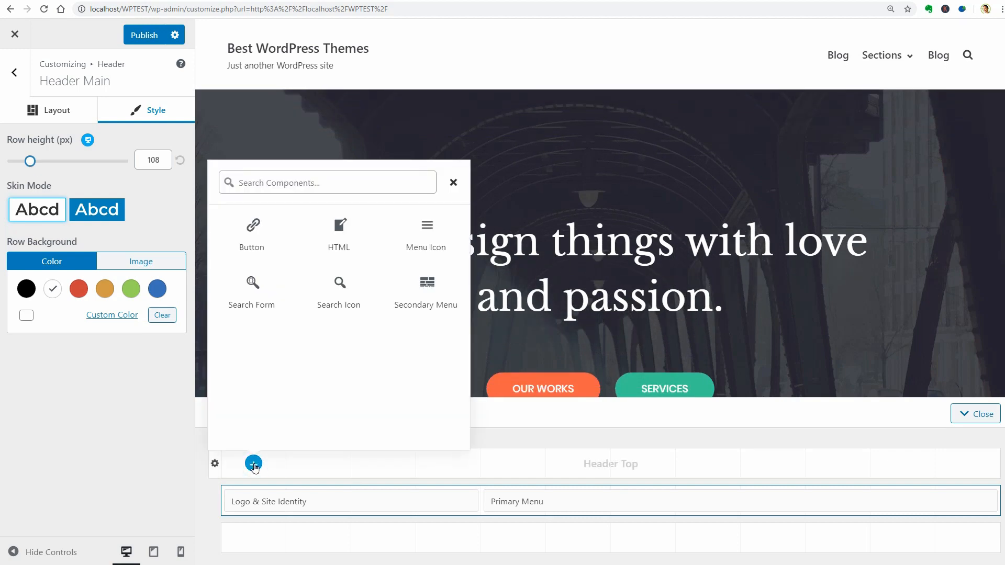
{"action": "left_click", "coordinate": [251, 284]}
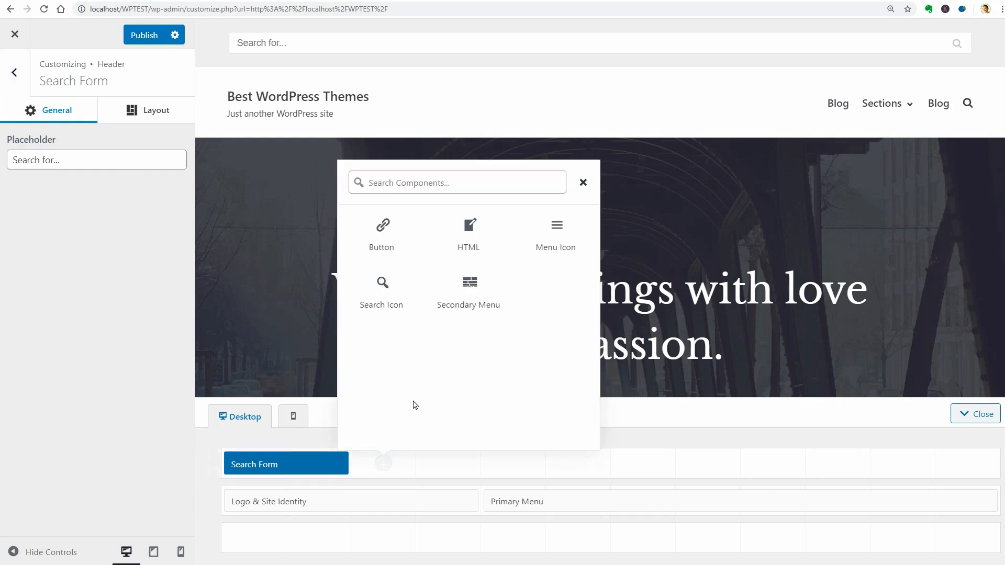
{"action": "mouse_move", "coordinate": [381, 231]}
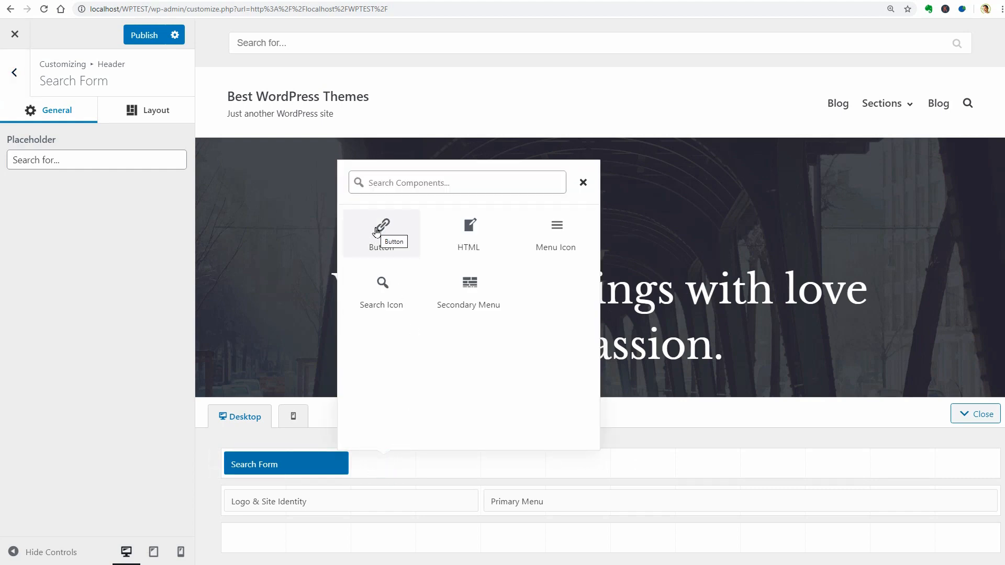
Step: Add a centred Menu Icon, then exit the Customizer without saving
{"action": "left_click", "coordinate": [555, 230]}
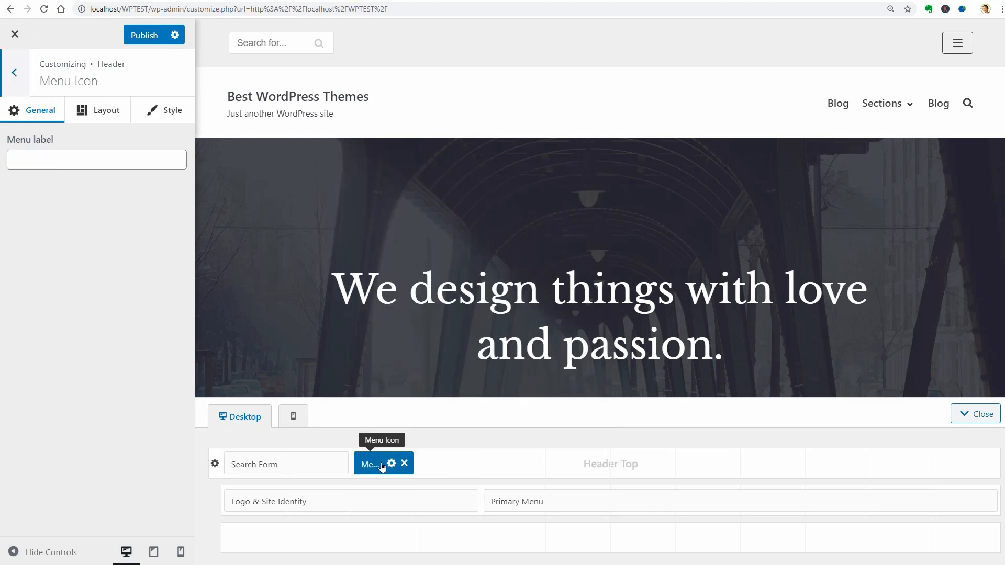
{"action": "mouse_move", "coordinate": [95, 129]}
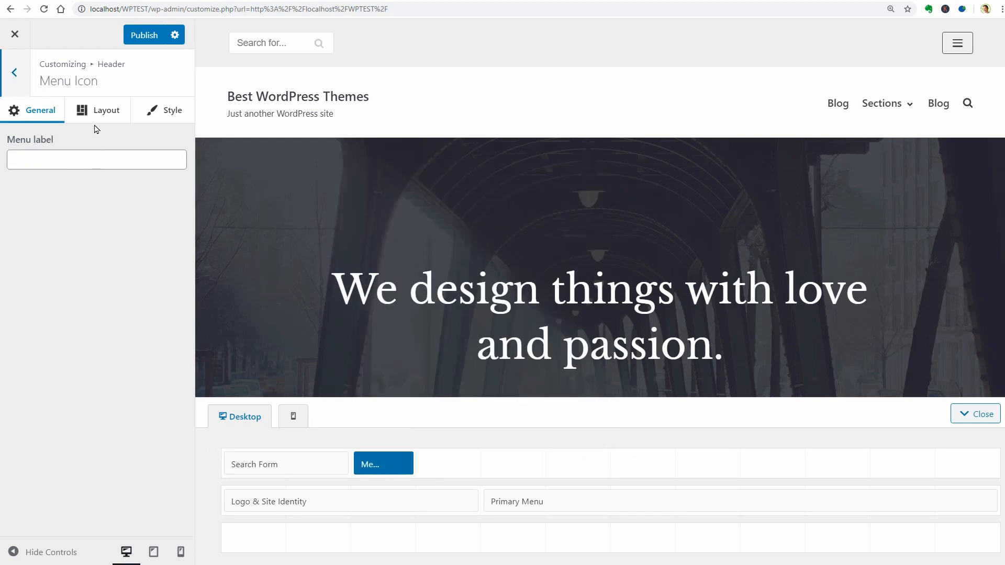
{"action": "left_click", "coordinate": [96, 160]}
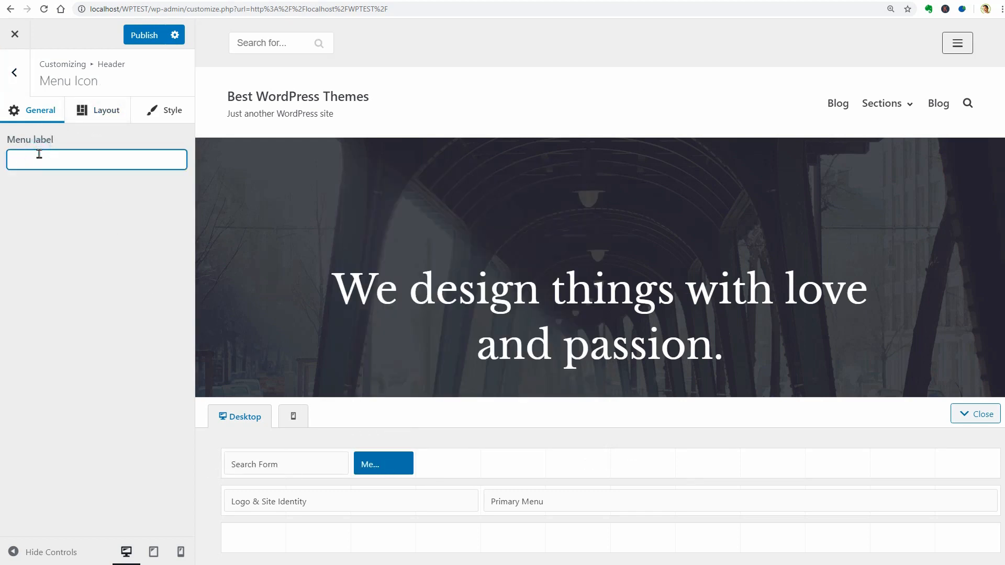
{"action": "left_click", "coordinate": [105, 110]}
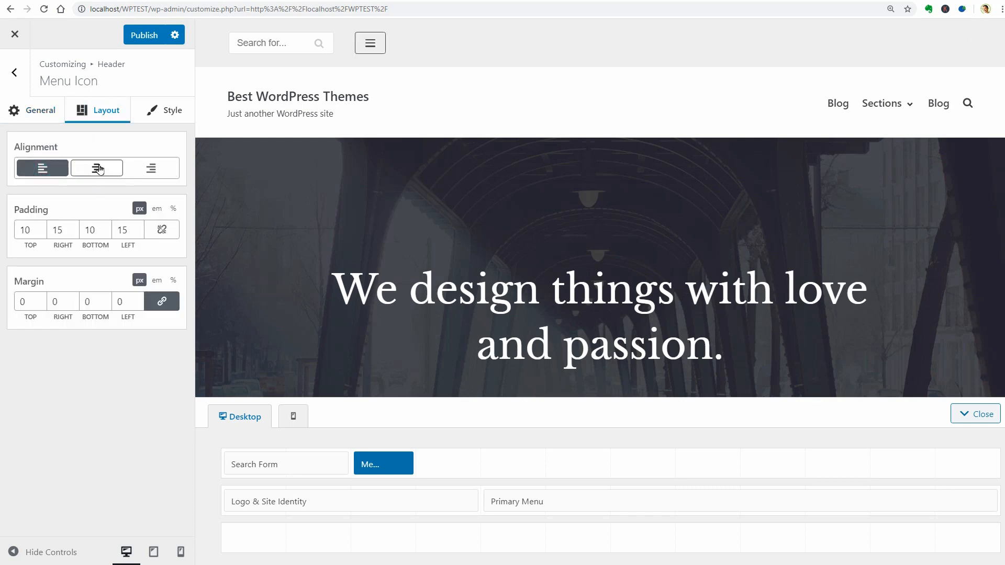
{"action": "left_click", "coordinate": [173, 110]}
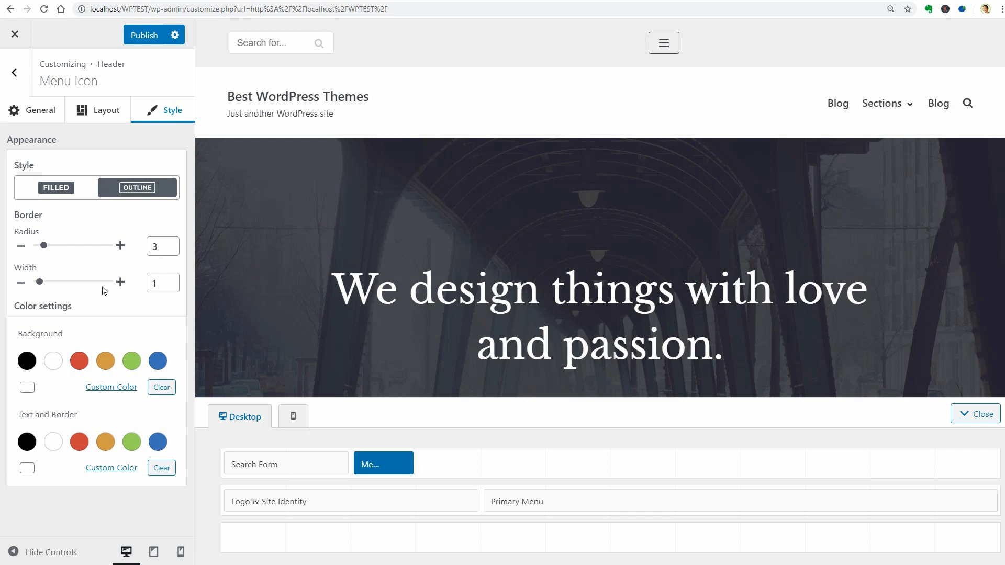
{"action": "left_click", "coordinate": [14, 33]}
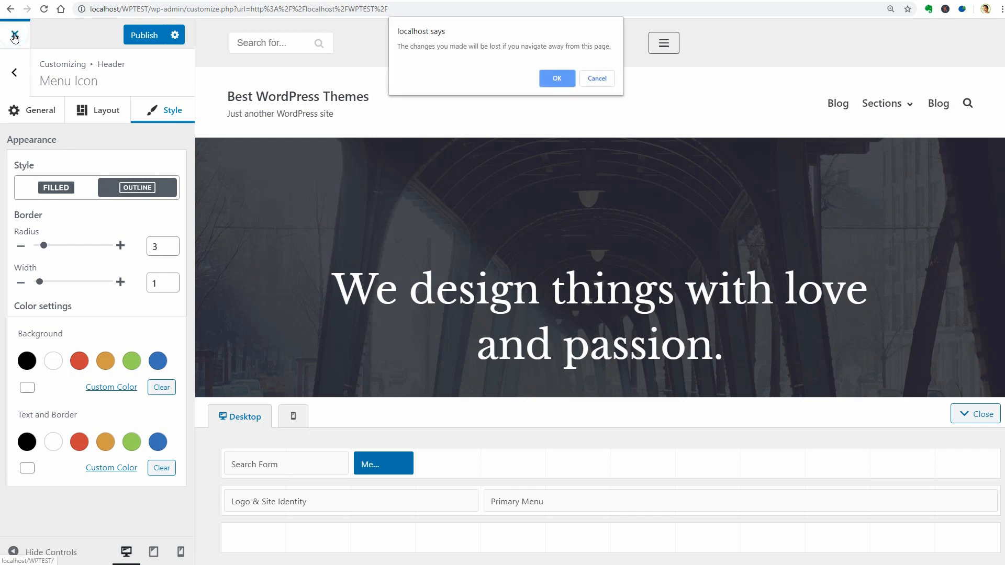
{"action": "left_click", "coordinate": [556, 78]}
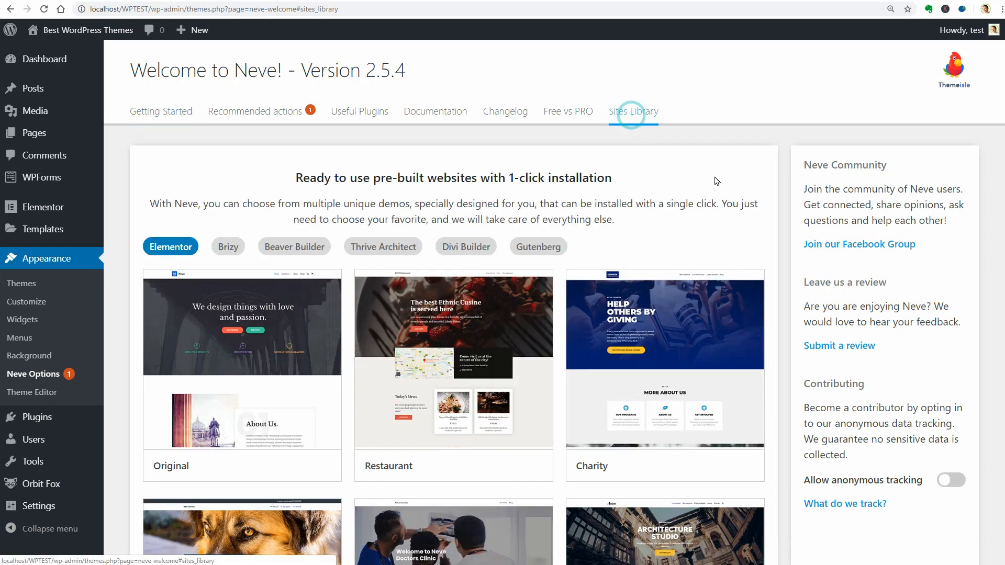
Step: Filter Neve starter sites by Brizy, Beaver Builder, Divi, Thrive Architect, then Elementor
{"action": "left_click", "coordinate": [227, 247]}
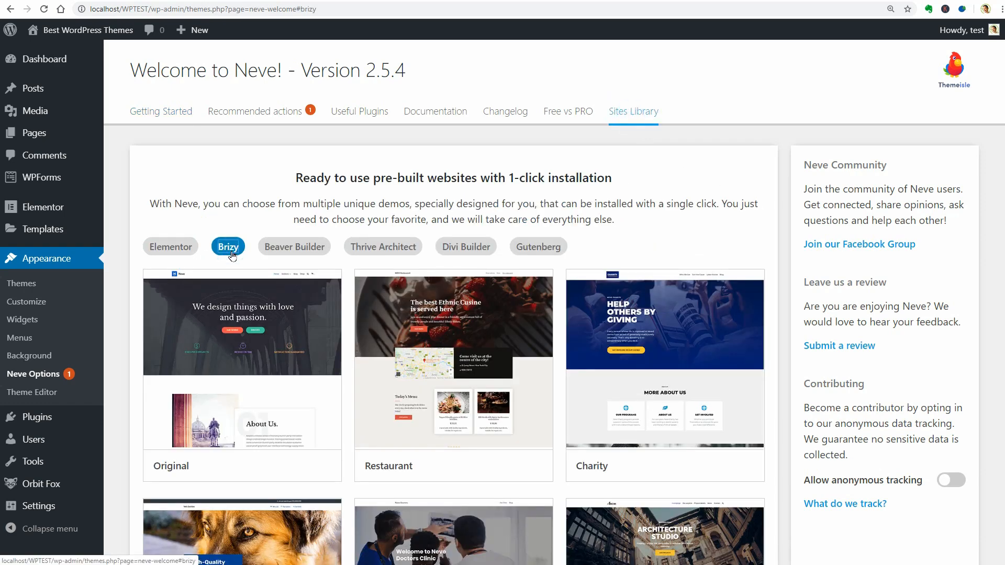
{"action": "left_click", "coordinate": [294, 247]}
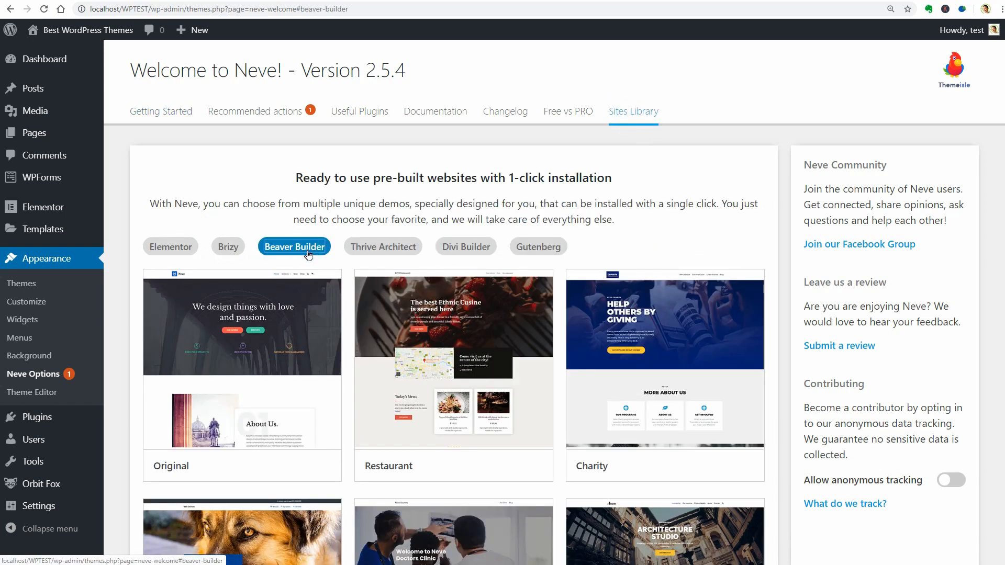
{"action": "left_click", "coordinate": [465, 246]}
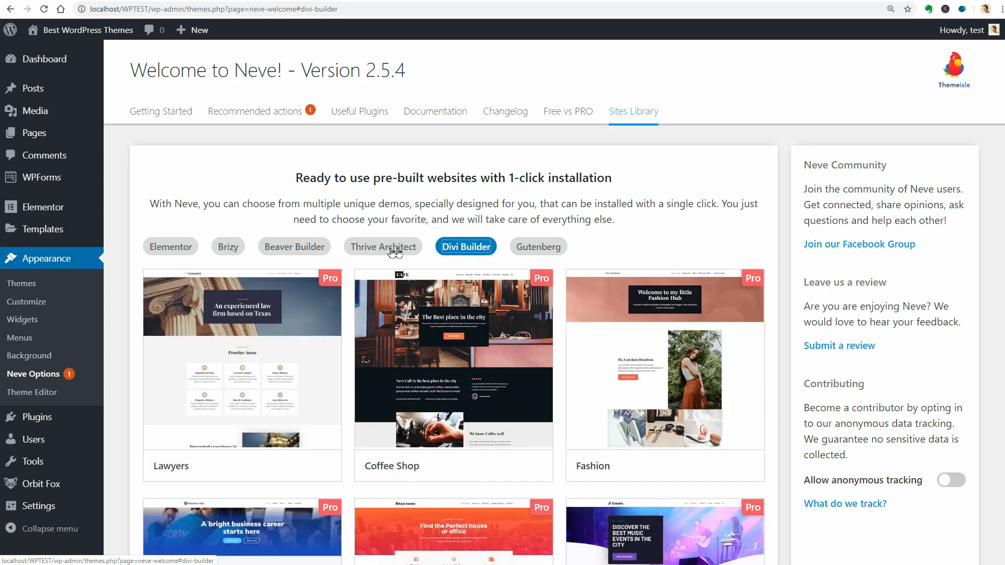
{"action": "left_click", "coordinate": [383, 247]}
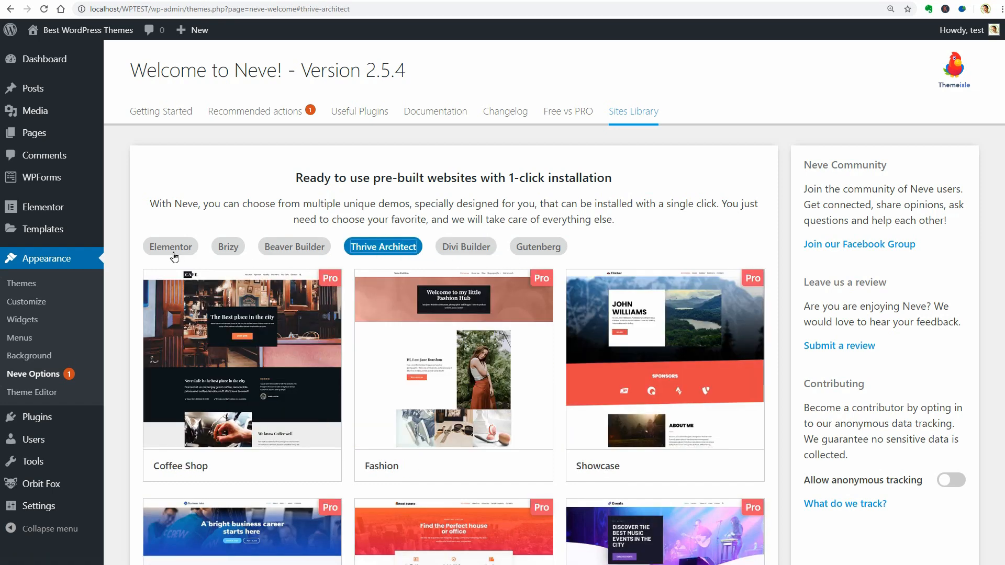
{"action": "left_click", "coordinate": [170, 247]}
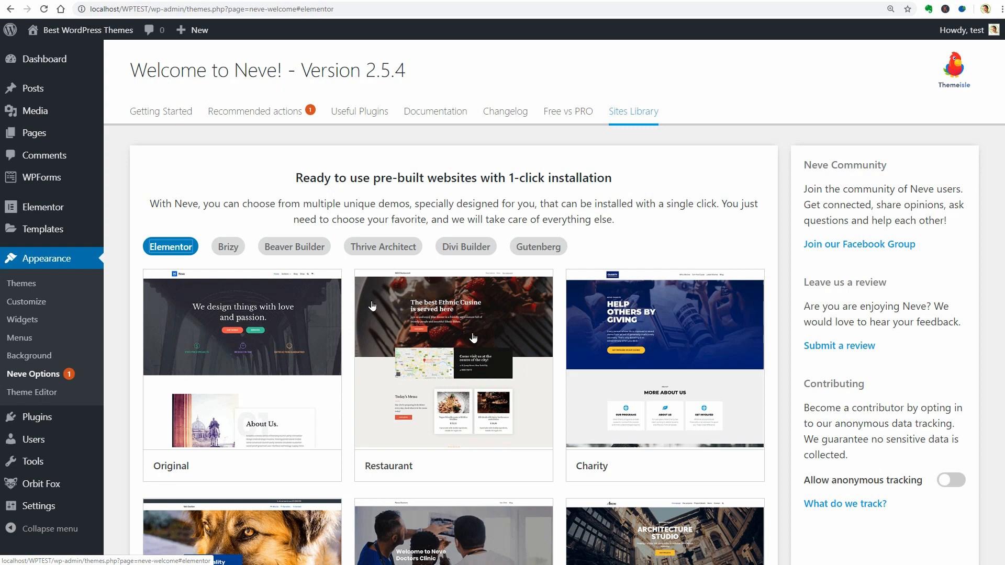
{"action": "scroll", "scroll_direction": "down", "scroll_amount": 3}
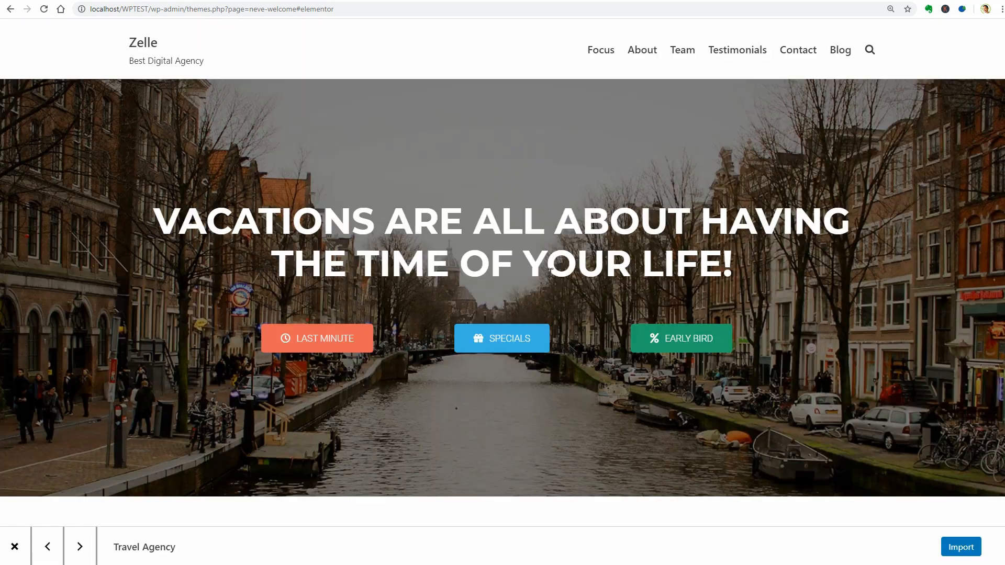
Step: Import Neve's Shop starter site instead of Travel Agency and choose to add your own content
{"action": "scroll", "scroll_direction": "down", "scroll_amount": 3}
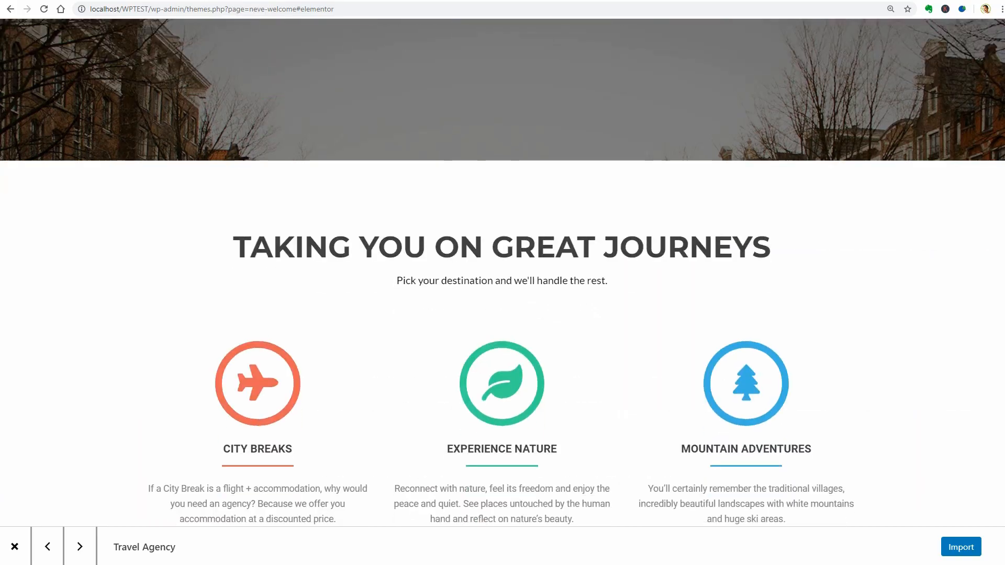
{"action": "left_click", "coordinate": [961, 547]}
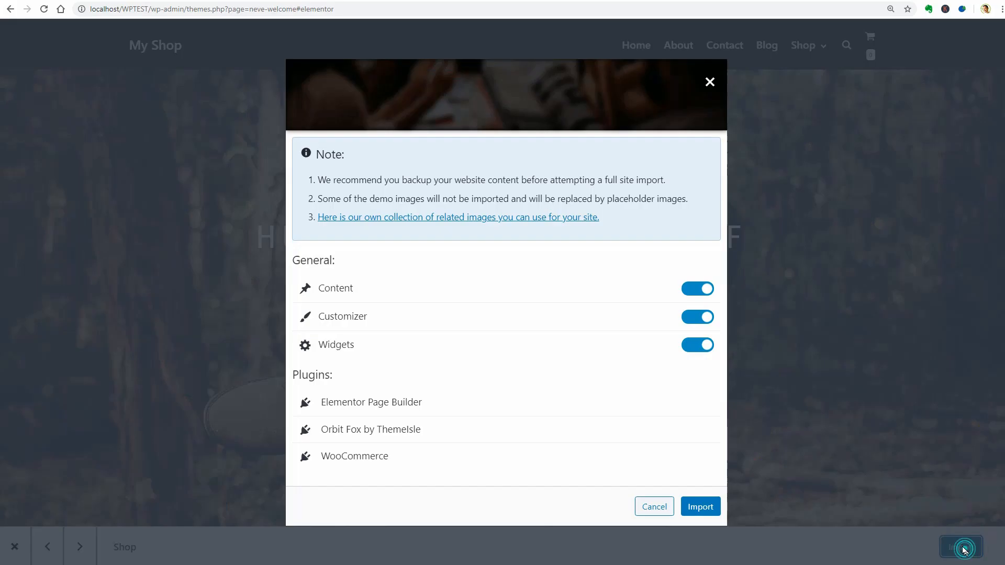
{"action": "left_click", "coordinate": [700, 506]}
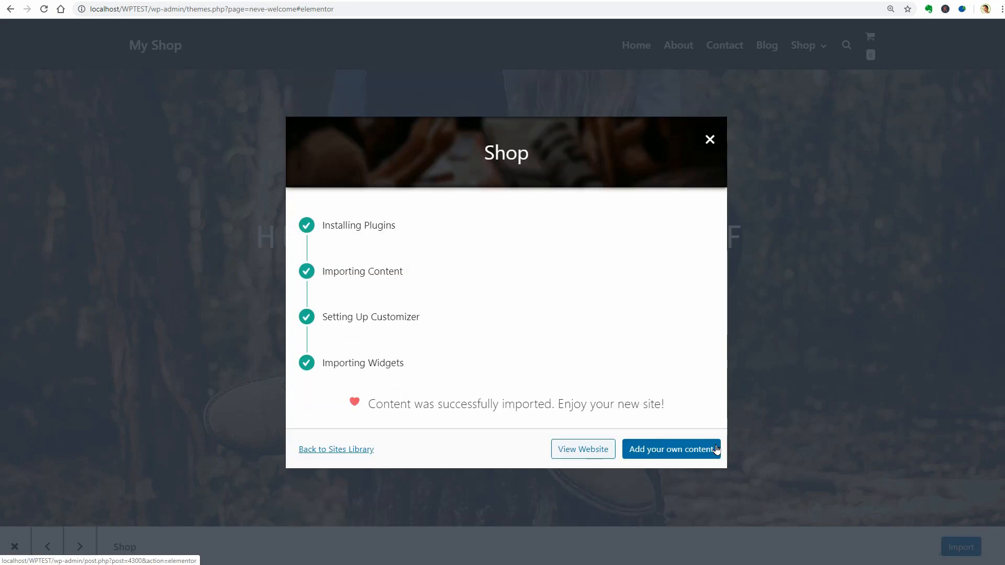
{"action": "left_click", "coordinate": [671, 449]}
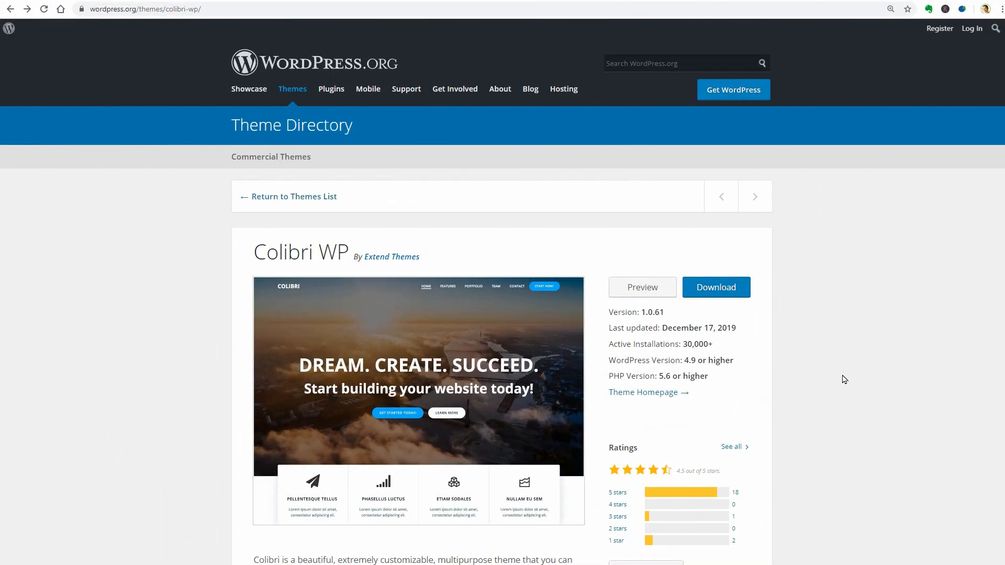
Step: Launch the Colibri WP live preview from its WordPress.org theme page
{"action": "left_click", "coordinate": [635, 291]}
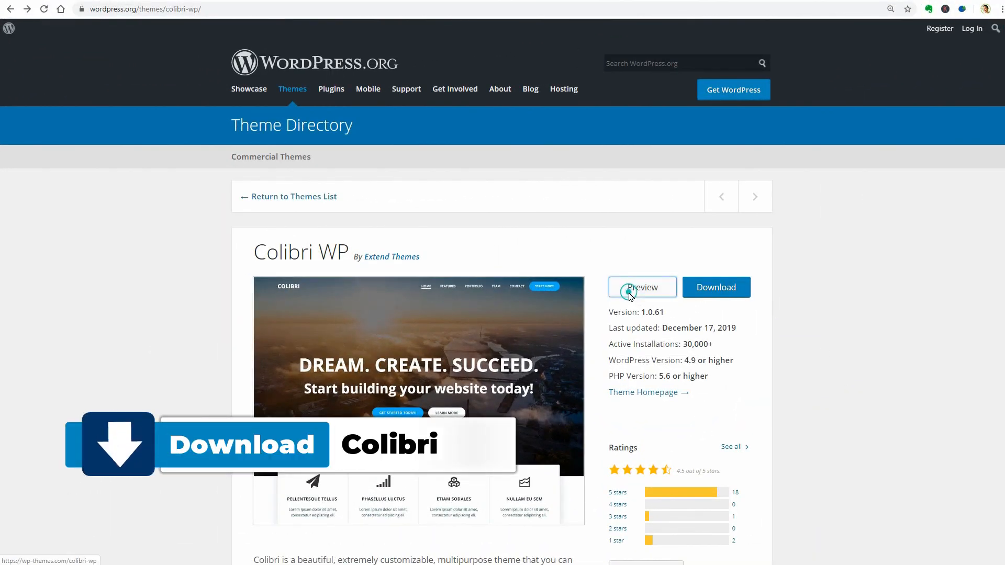
{"action": "left_click", "coordinate": [642, 288]}
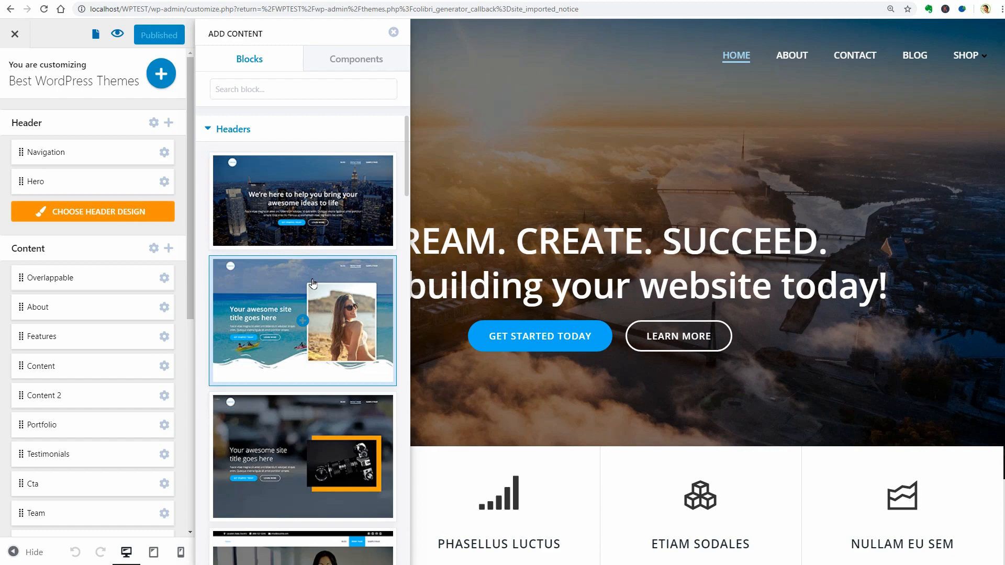
Step: Scroll through Colibri's header block designs and the homepage section list, Overlappable through Contact
{"action": "scroll", "scroll_direction": "down", "scroll_amount": 3}
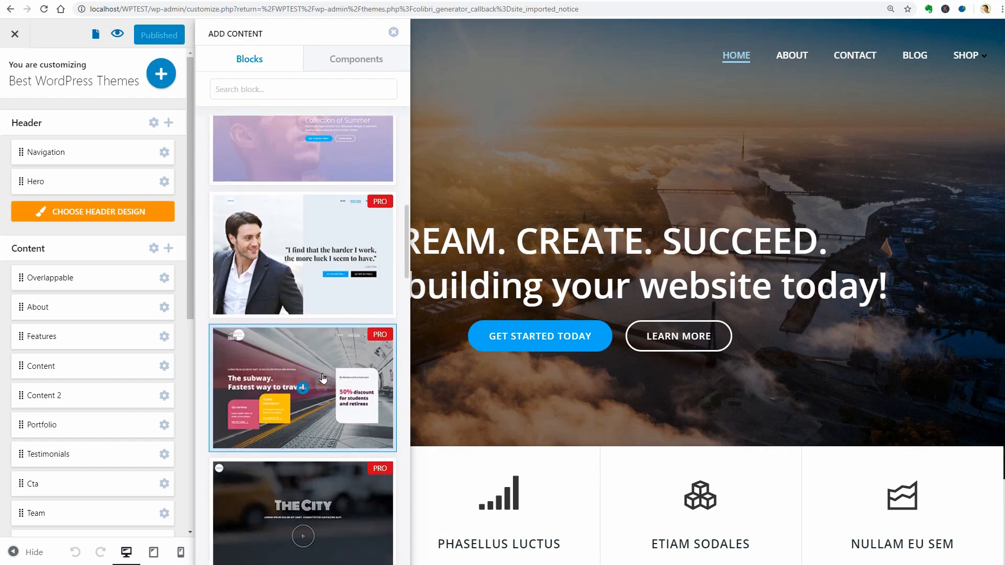
{"action": "scroll", "scroll_direction": "down", "scroll_amount": 3}
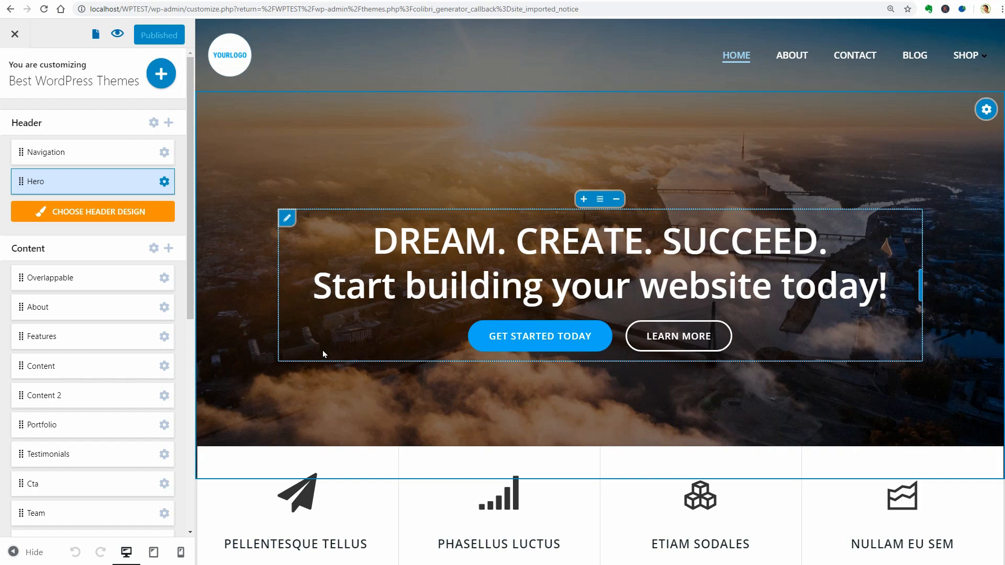
{"action": "scroll", "scroll_direction": "down", "scroll_amount": 3}
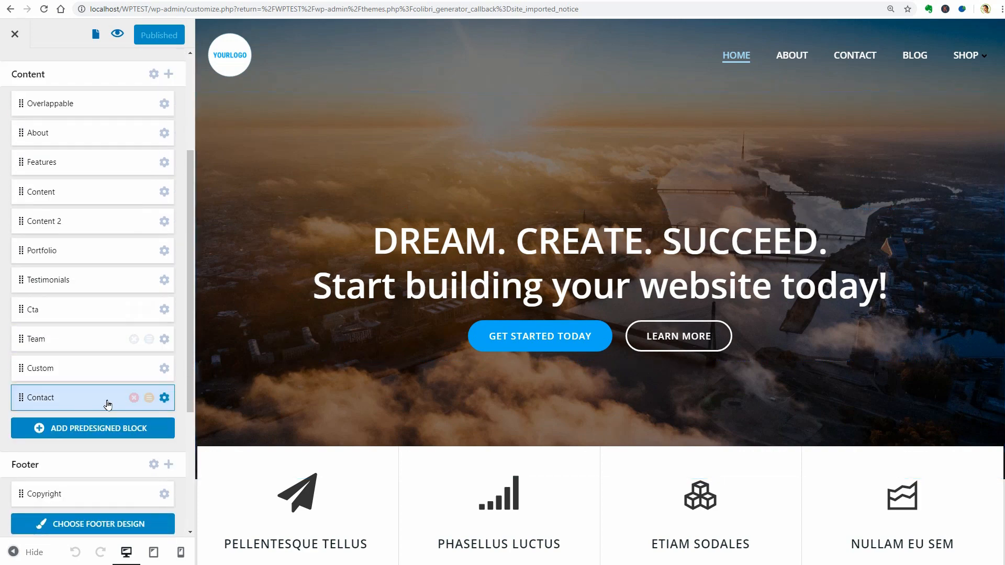
Step: Open the Contact section settings, toggle its block header, and return to the sections list
{"action": "left_click", "coordinate": [164, 398]}
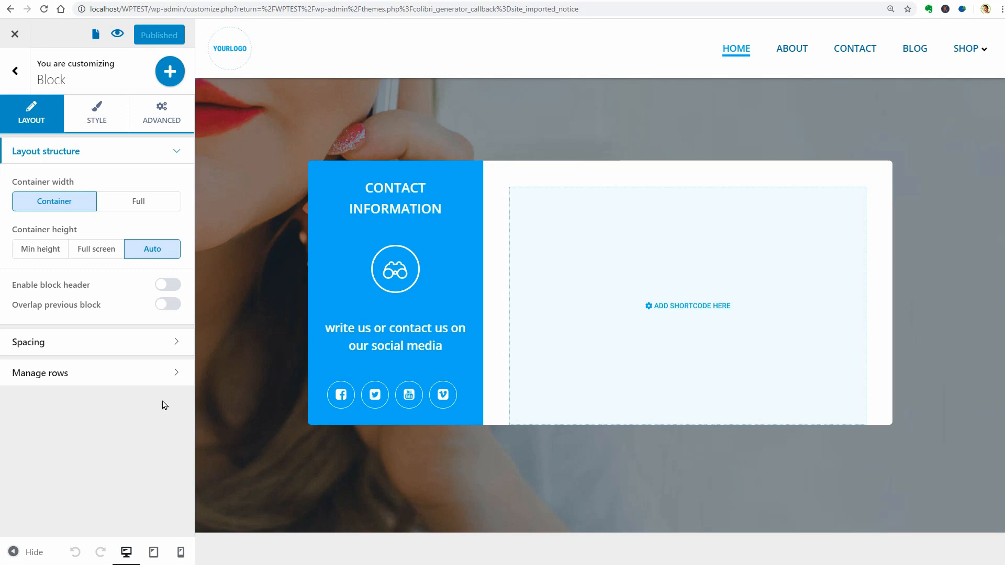
{"action": "left_click", "coordinate": [14, 71]}
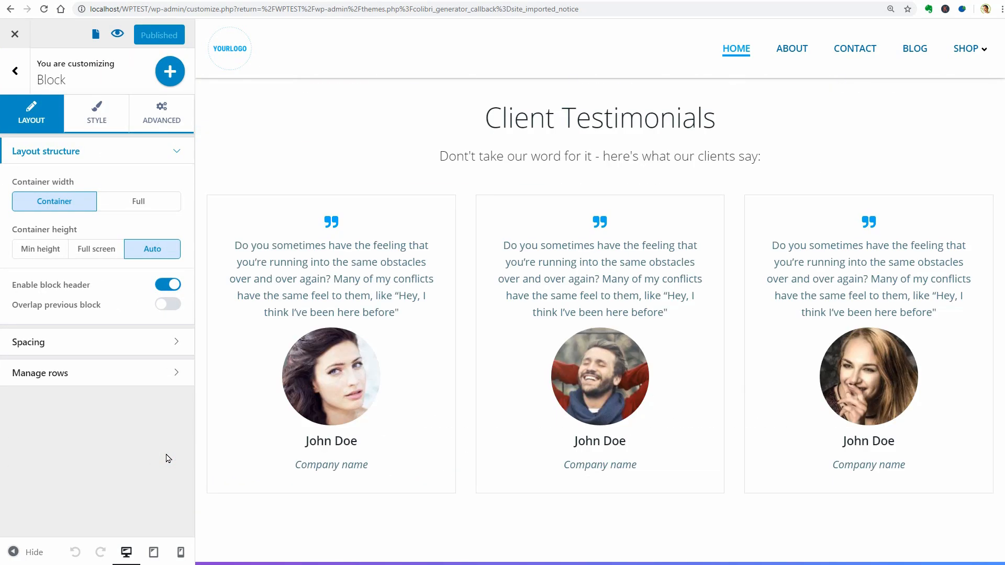
{"action": "left_click", "coordinate": [15, 71]}
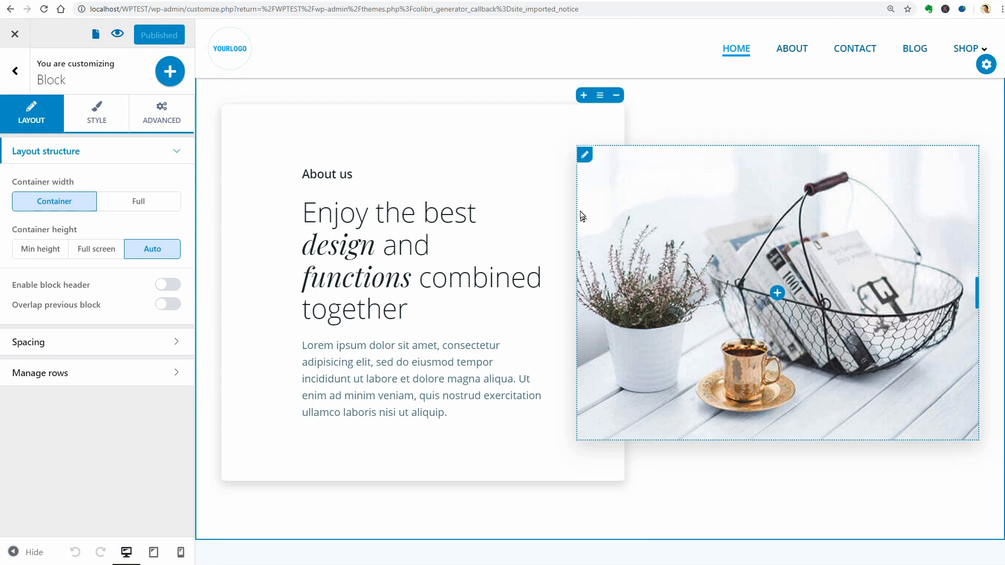
{"action": "left_click", "coordinate": [584, 155]}
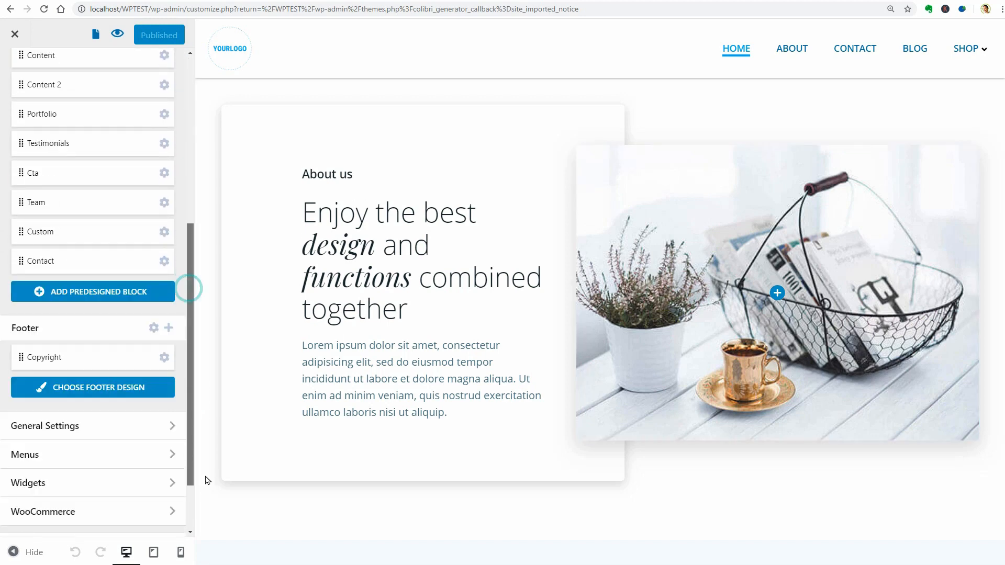
Step: Browse Colibri's footer designs and the predesigned About blocks
{"action": "scroll", "scroll_direction": "down", "scroll_amount": 3}
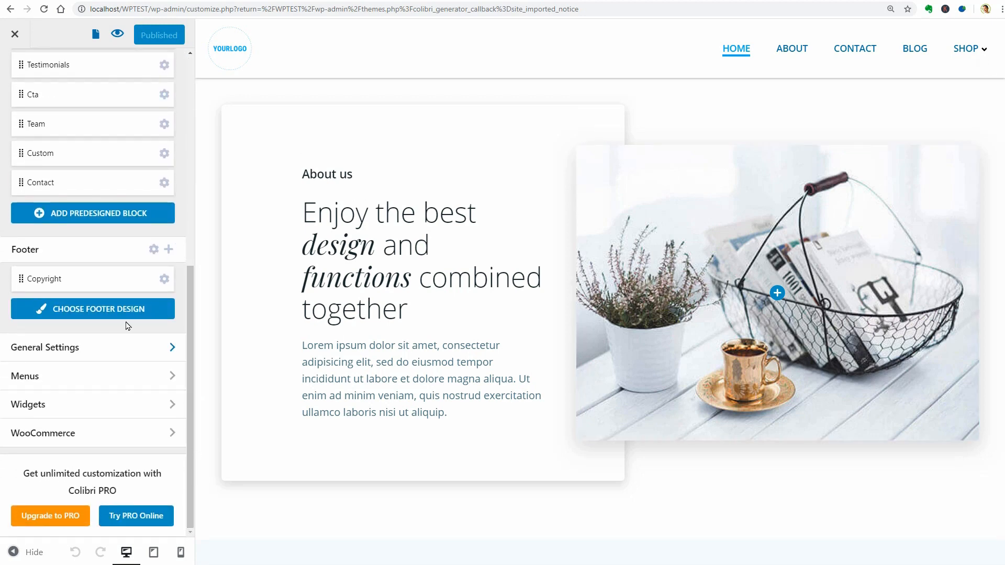
{"action": "left_click", "coordinate": [93, 309]}
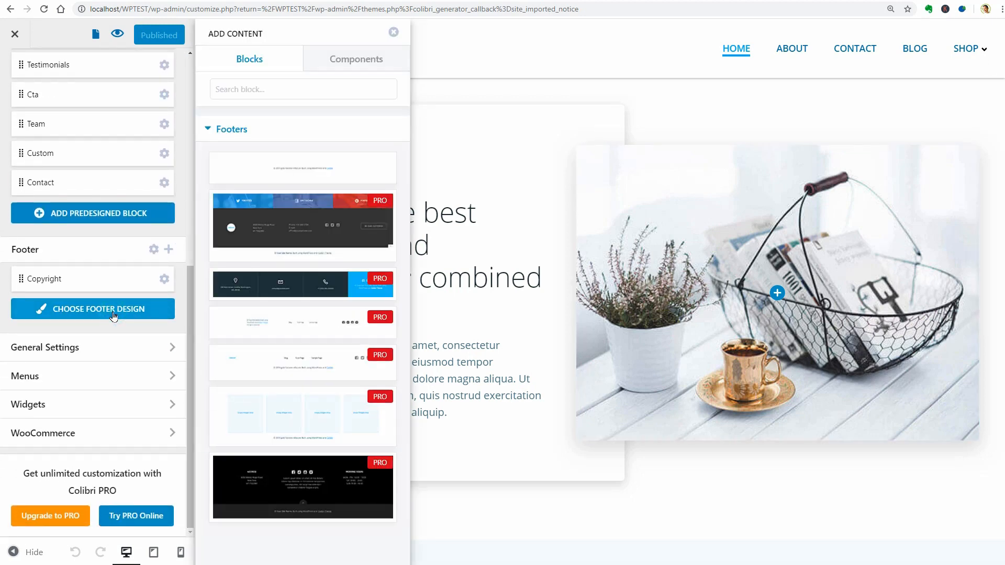
{"action": "mouse_move", "coordinate": [41, 376]}
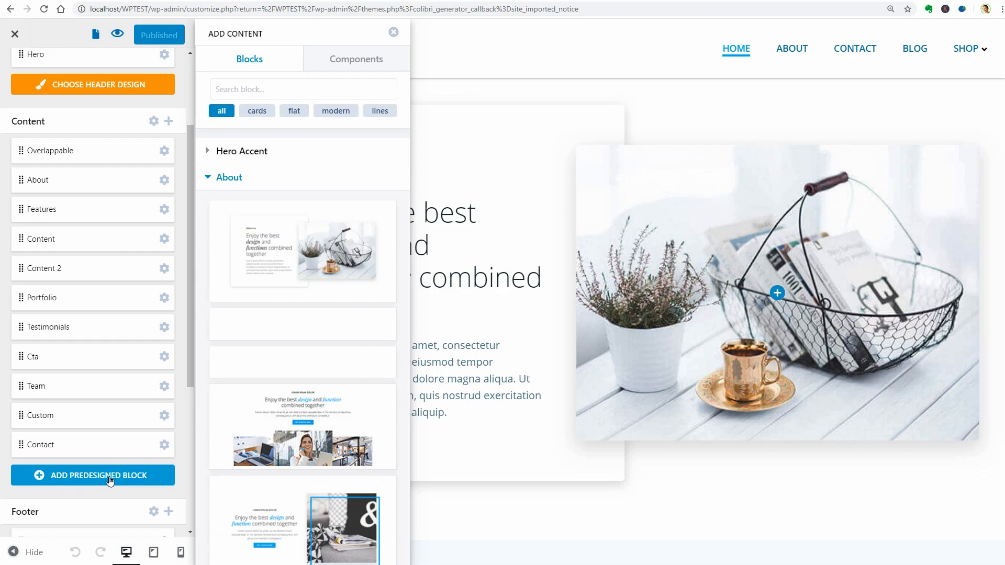
{"action": "scroll", "scroll_direction": "down", "scroll_amount": 3}
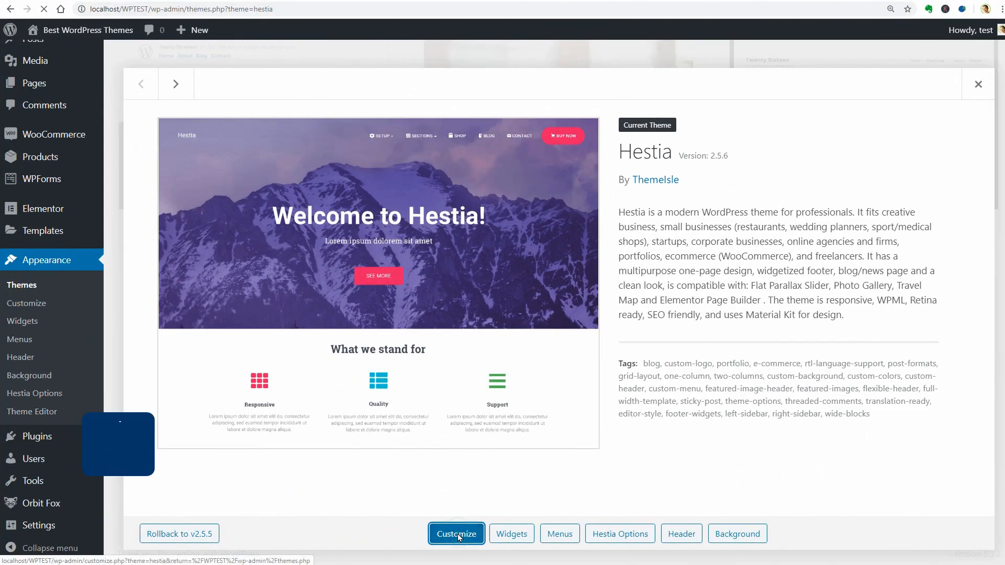
Step: Inspect Hestia's Team and Testimonials frontpage sections in the Customizer, then close it
{"action": "left_click", "coordinate": [456, 533]}
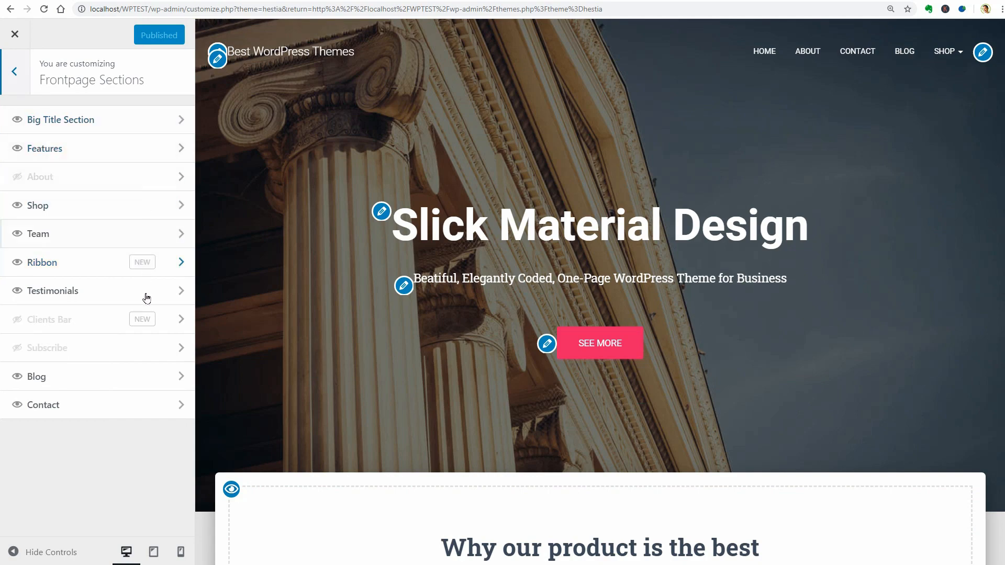
{"action": "mouse_move", "coordinate": [70, 236]}
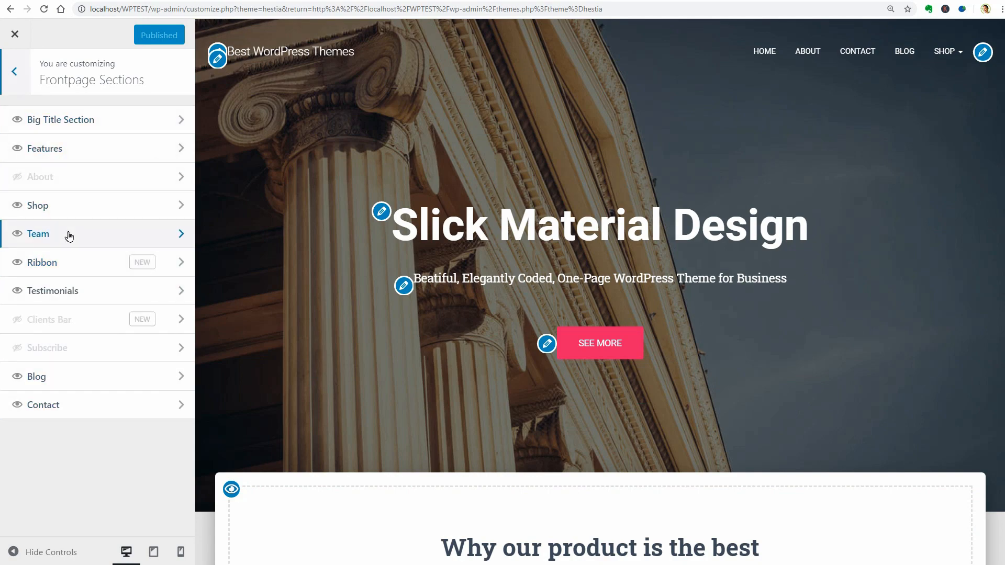
{"action": "left_click", "coordinate": [37, 234]}
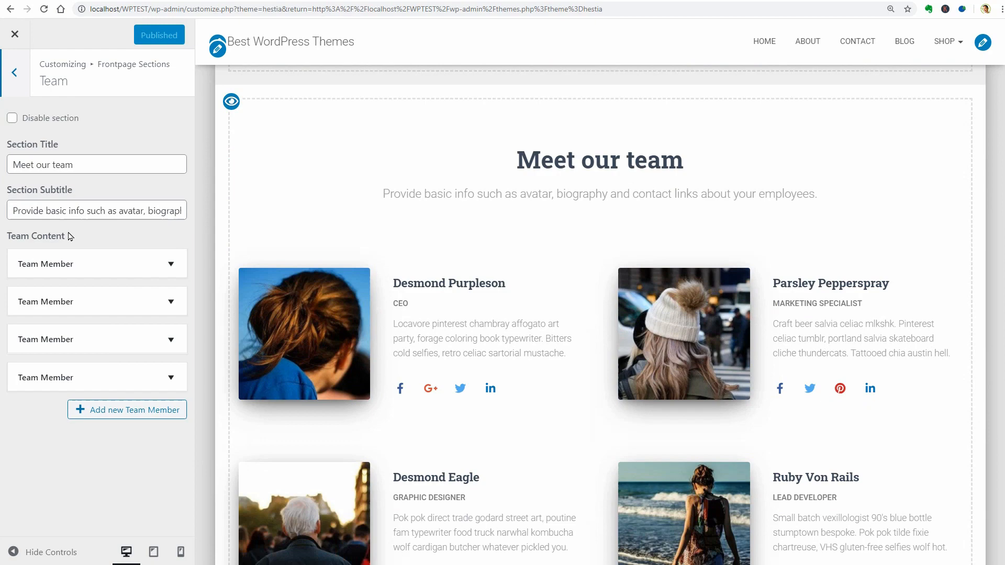
{"action": "left_click", "coordinate": [14, 73]}
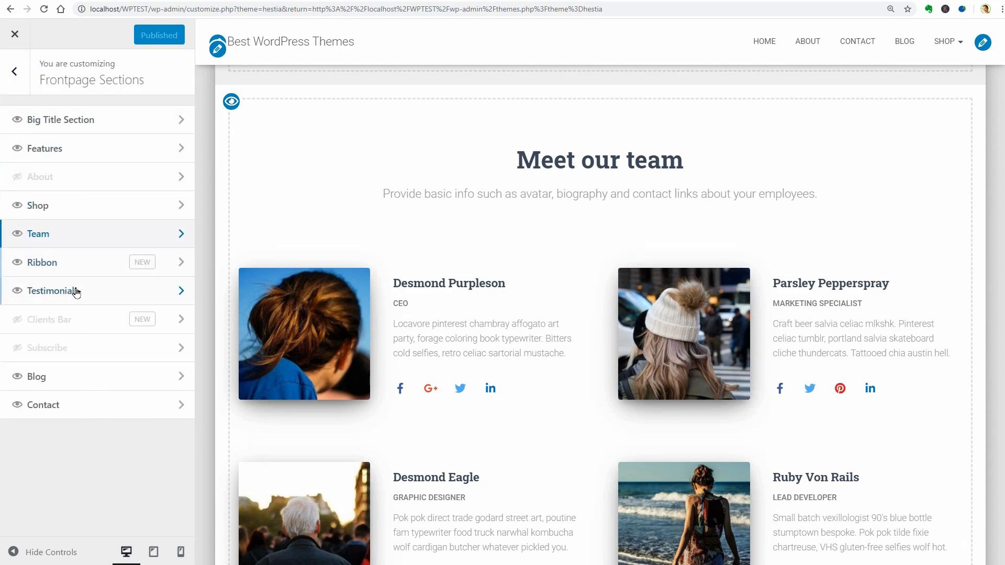
{"action": "left_click", "coordinate": [50, 291]}
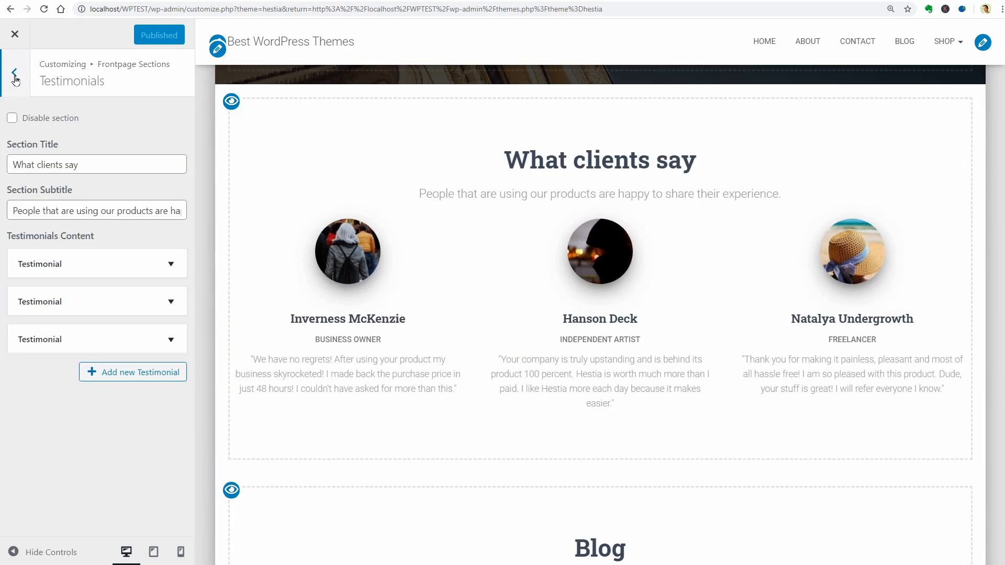
{"action": "left_click", "coordinate": [15, 73]}
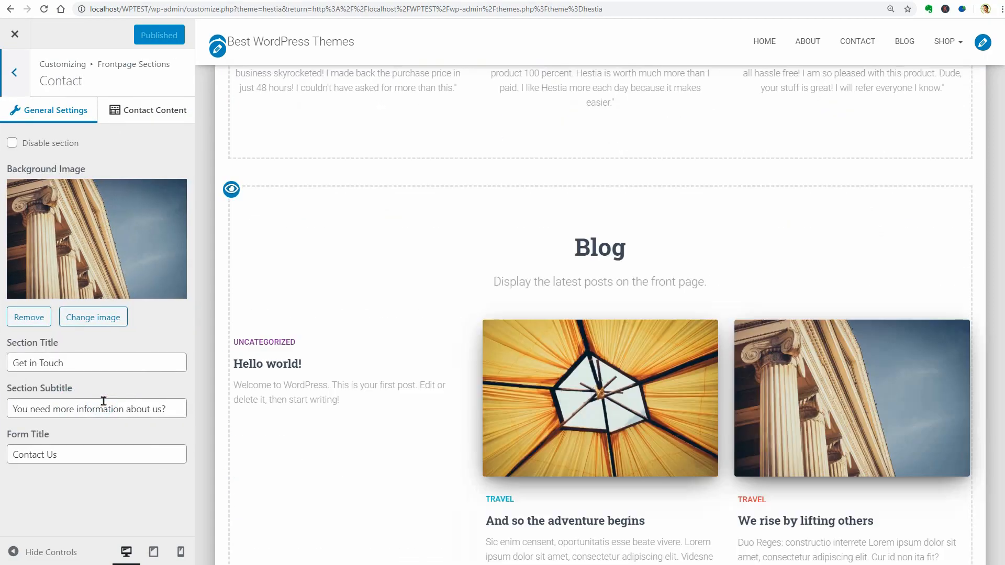
{"action": "left_click", "coordinate": [16, 34]}
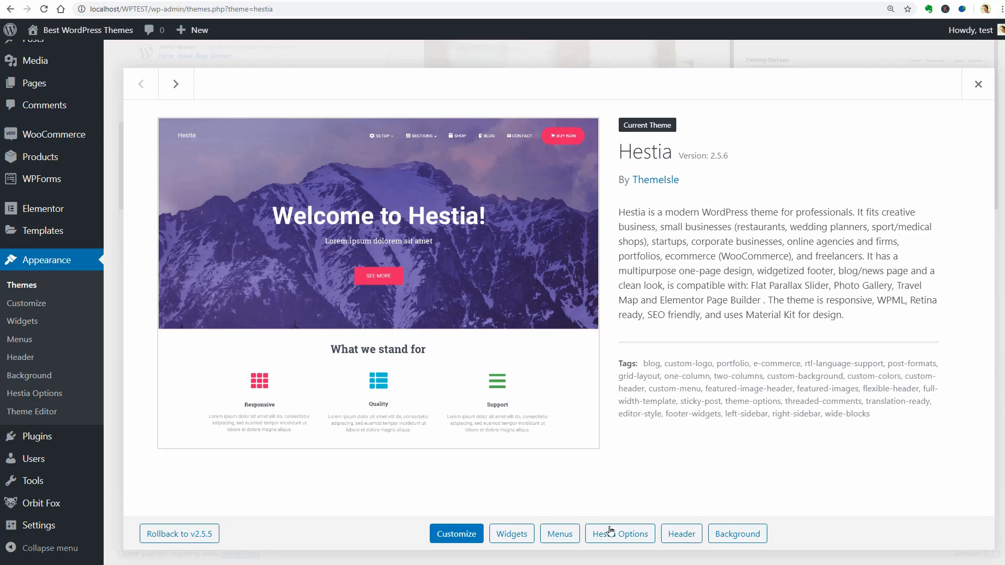
Step: Browse Hestia's Sites Library demos, including Vet Center and Agency Travel
{"action": "left_click", "coordinate": [620, 533]}
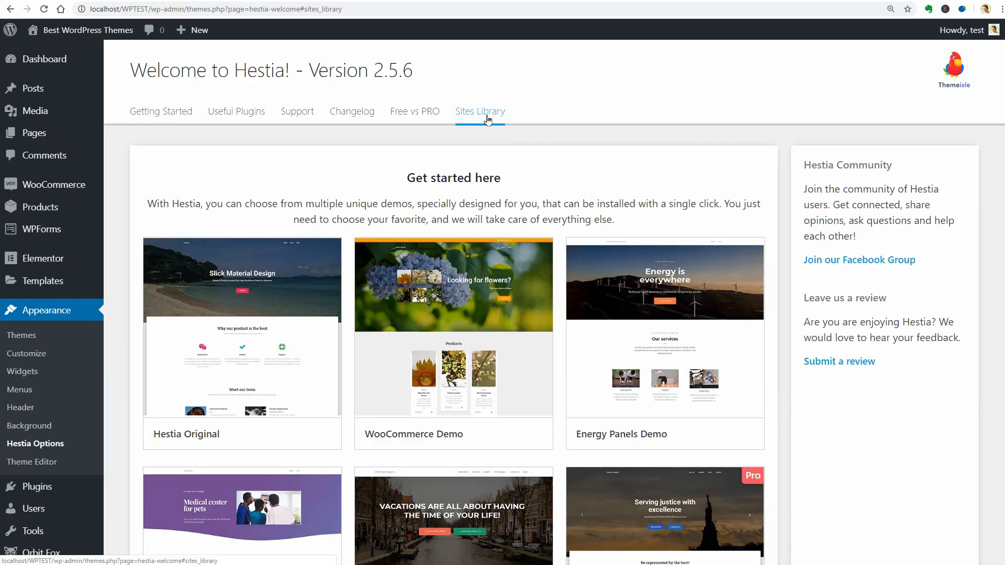
{"action": "mouse_move", "coordinate": [674, 395]}
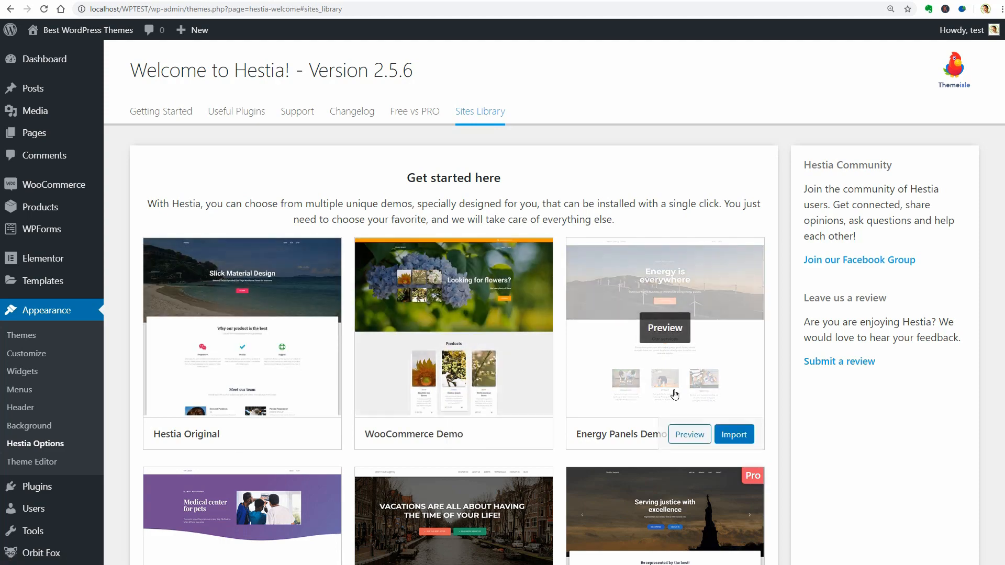
{"action": "scroll", "scroll_direction": "down", "scroll_amount": 3}
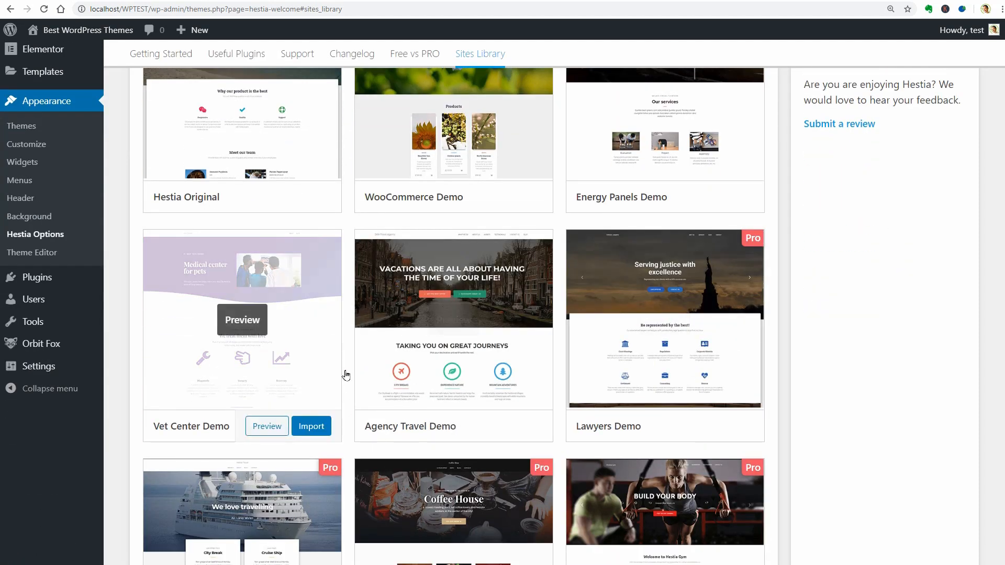
{"action": "left_click", "coordinate": [664, 318]}
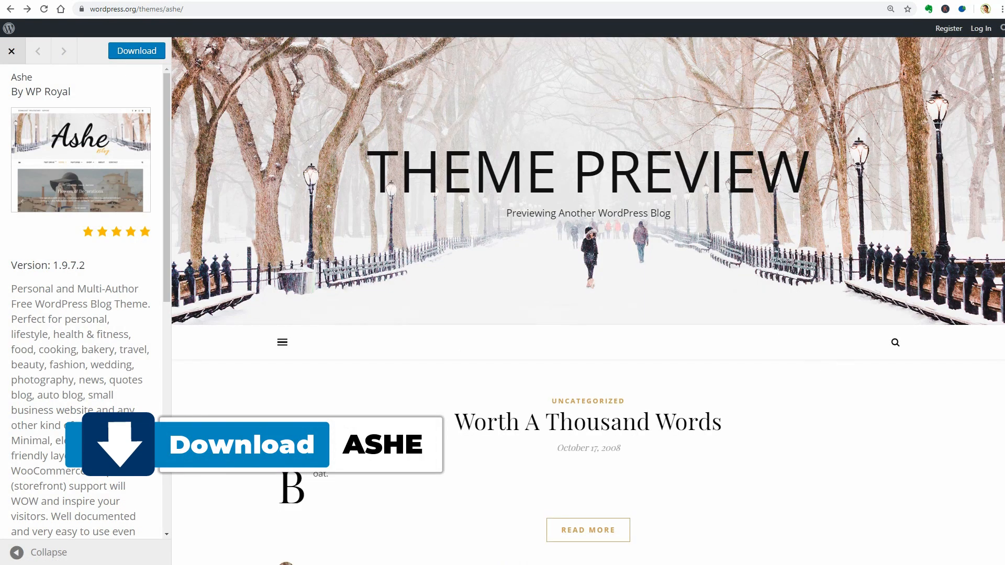
{"action": "scroll", "scroll_direction": "down", "scroll_amount": 3}
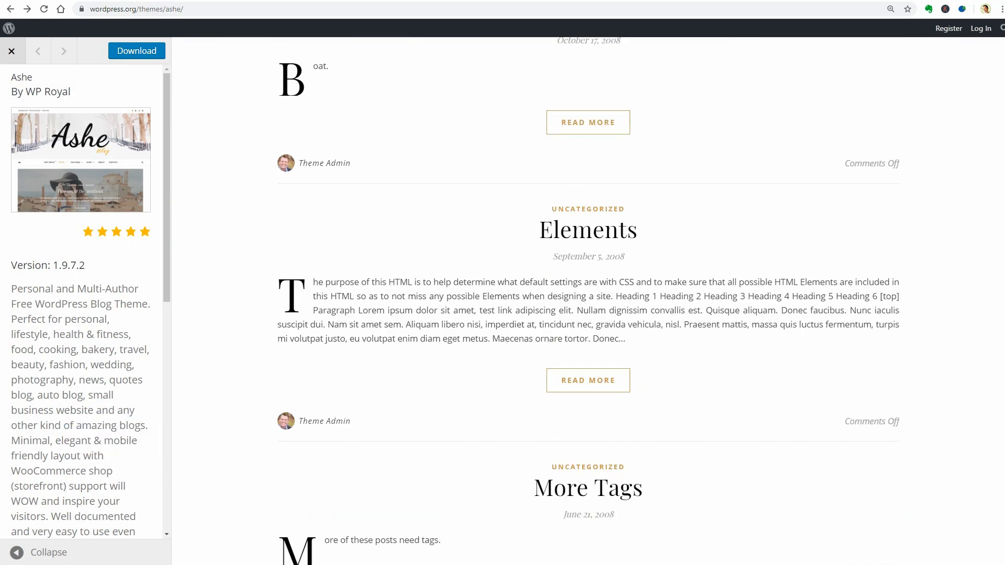
{"action": "scroll", "scroll_direction": "down", "scroll_amount": 3}
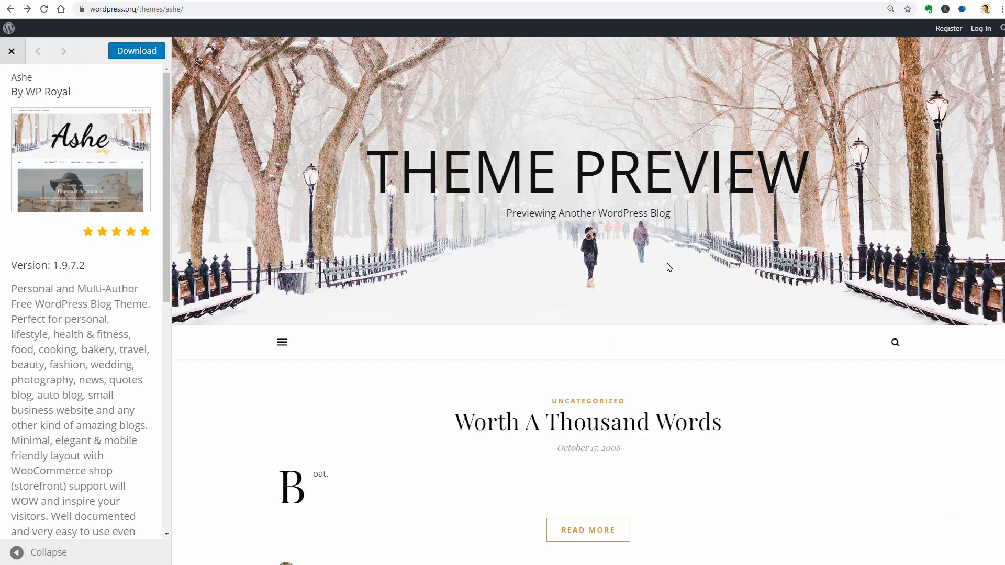
{"action": "mouse_move", "coordinate": [660, 274]}
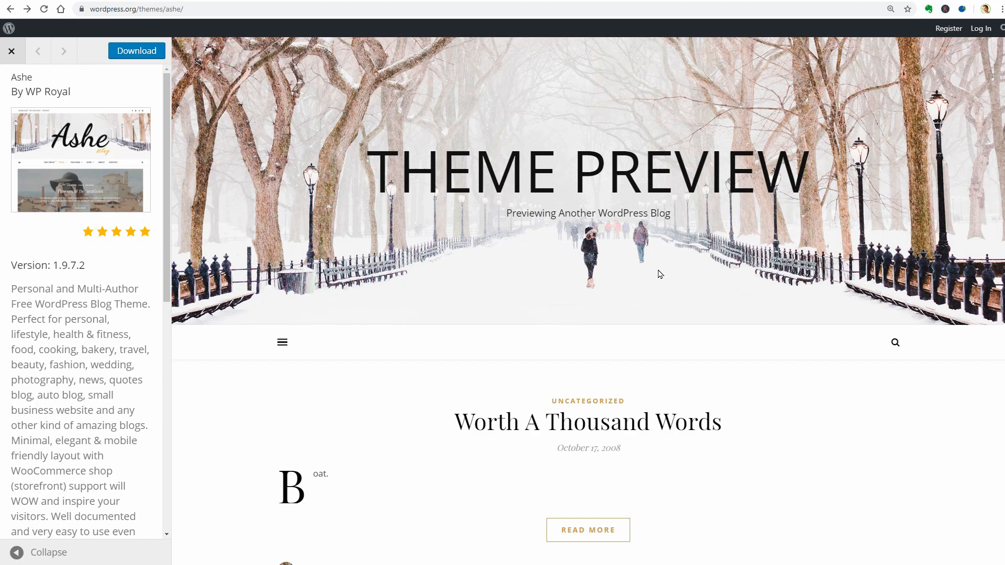
{"action": "left_click", "coordinate": [282, 342]}
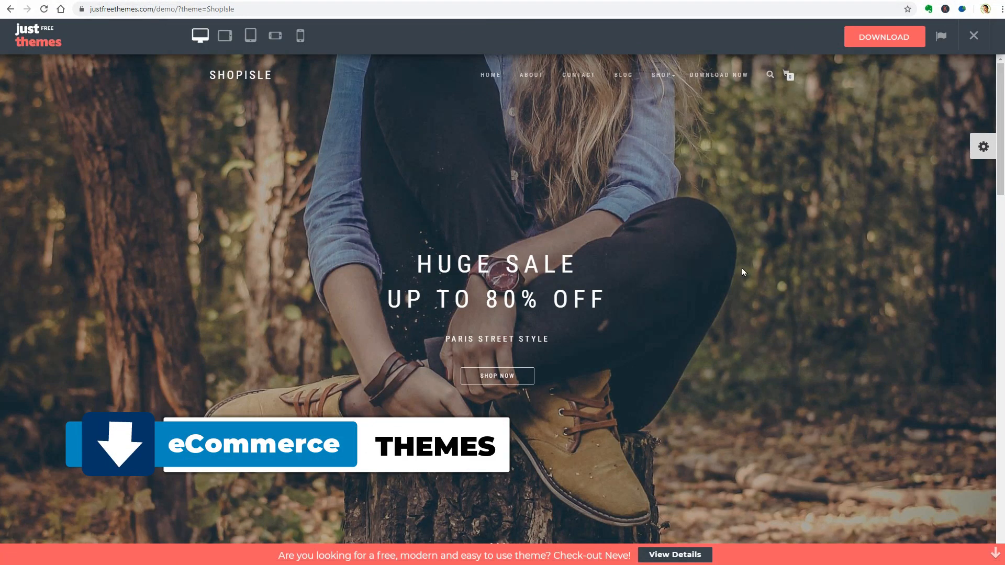
Step: Scroll the ShopIsle demo's sale dresses, jackets and footer, then use the right-edge settings gear
{"action": "scroll", "scroll_direction": "down", "scroll_amount": 3}
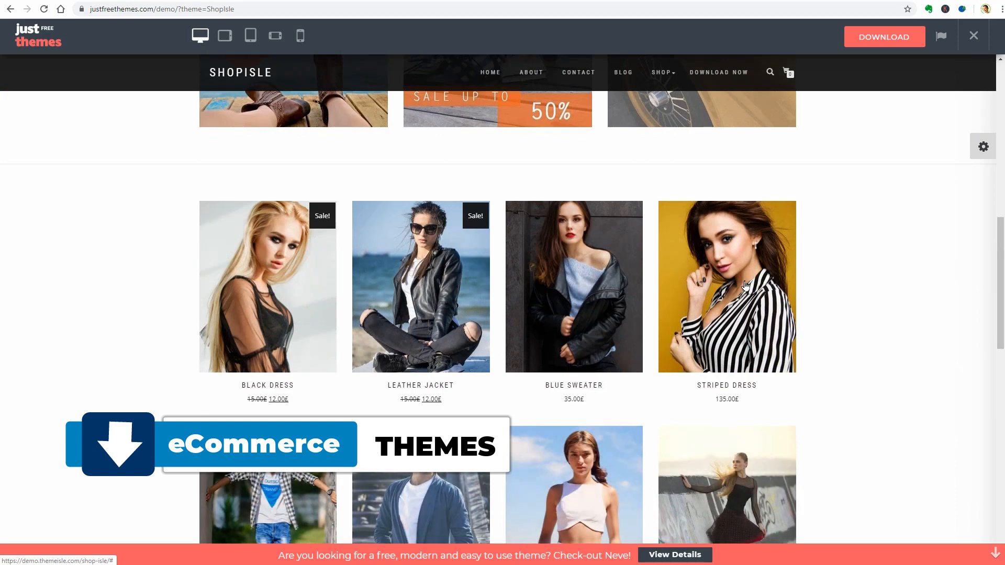
{"action": "scroll", "scroll_direction": "down", "scroll_amount": 3}
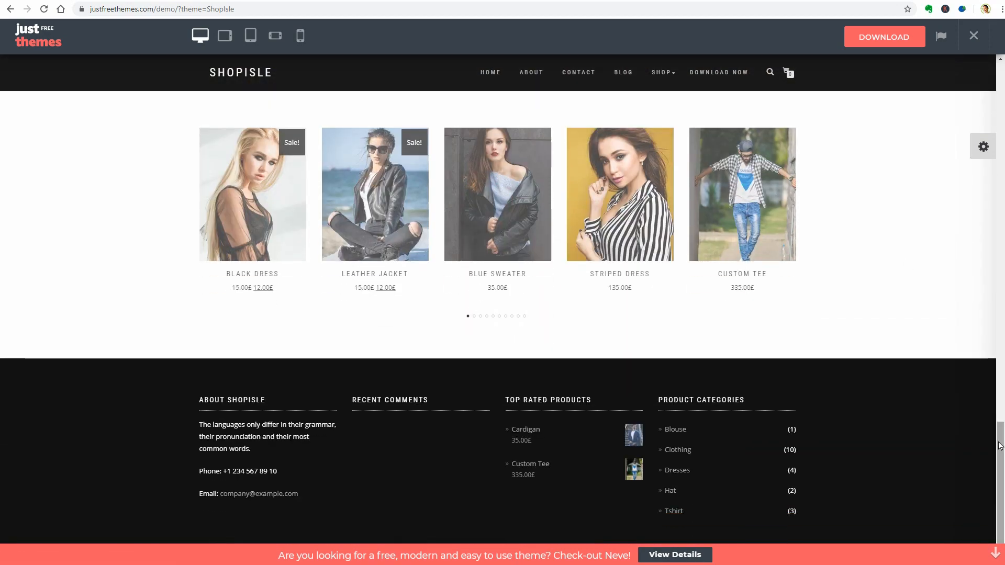
{"action": "scroll", "scroll_direction": "up", "scroll_amount": 3}
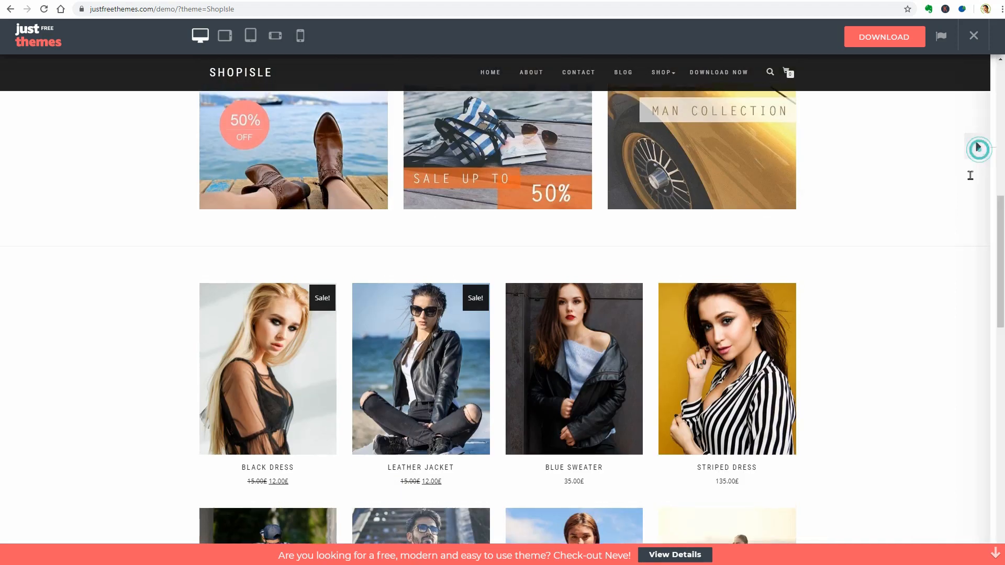
{"action": "left_click", "coordinate": [978, 149]}
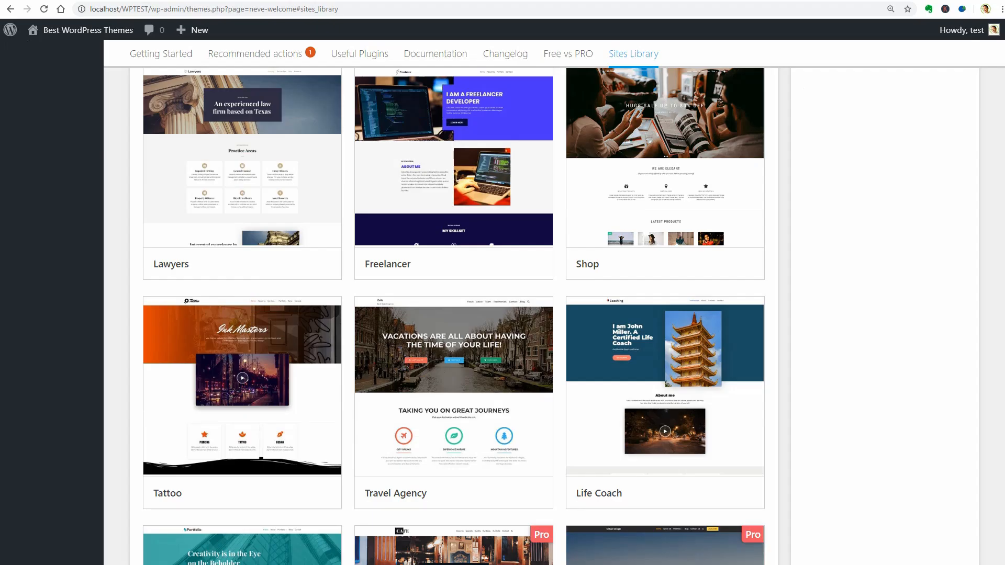
{"action": "left_click", "coordinate": [664, 113]}
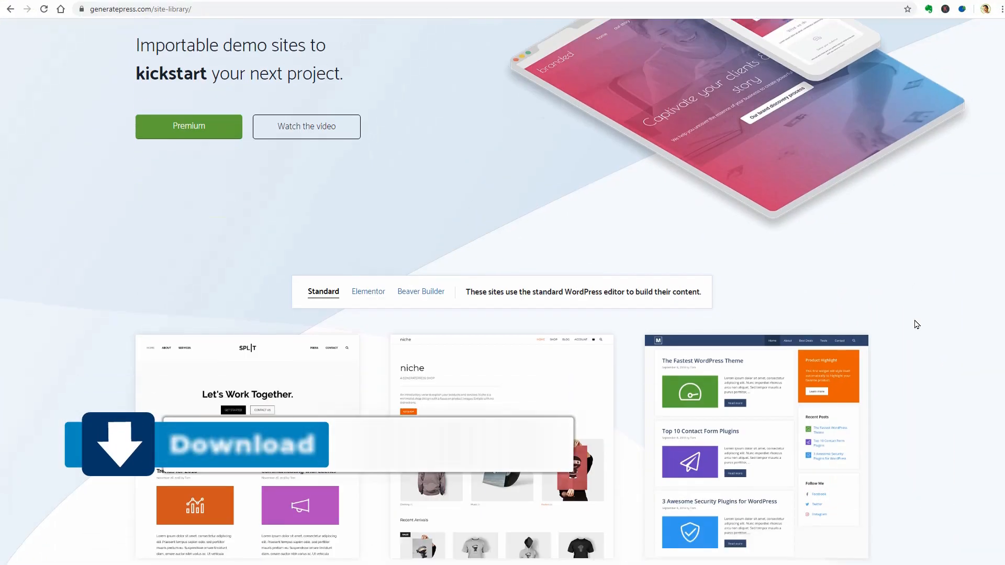
Step: Browse GeneratePress's Standard sites, switch to Elementor sites, and preview Navigator
{"action": "scroll", "scroll_direction": "down", "scroll_amount": 3}
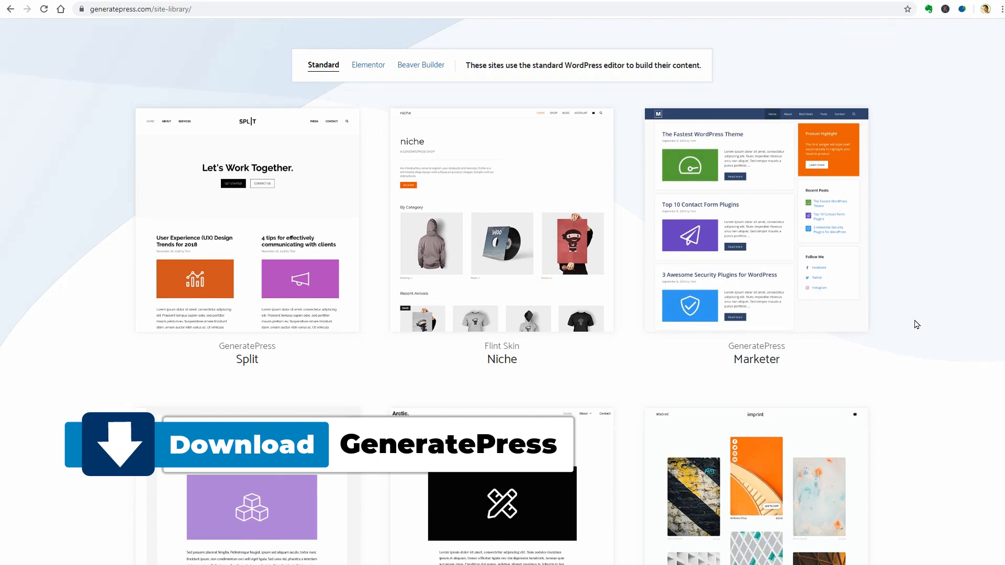
{"action": "scroll", "scroll_direction": "down", "scroll_amount": 3}
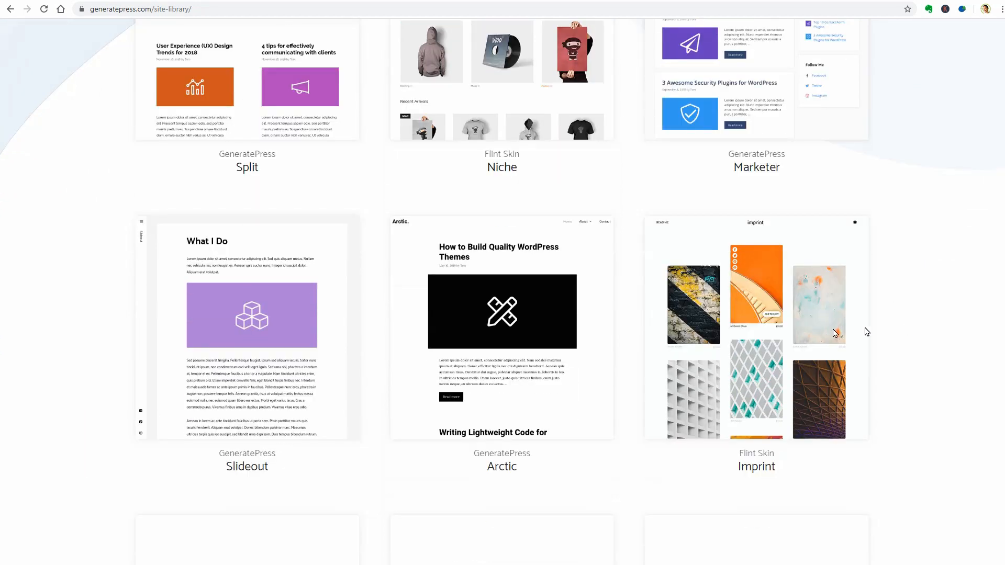
{"action": "scroll", "scroll_direction": "down", "scroll_amount": 3}
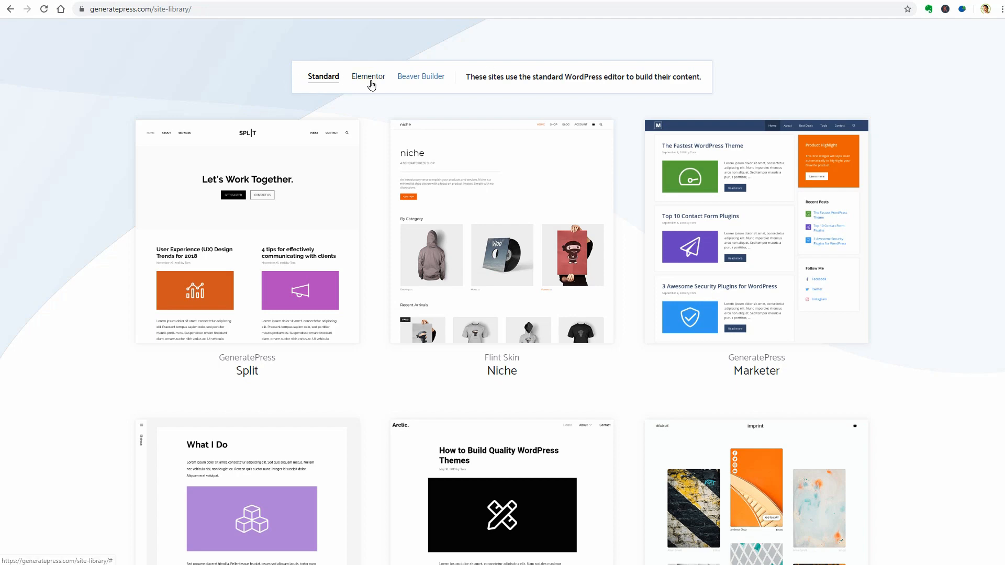
{"action": "left_click", "coordinate": [368, 77]}
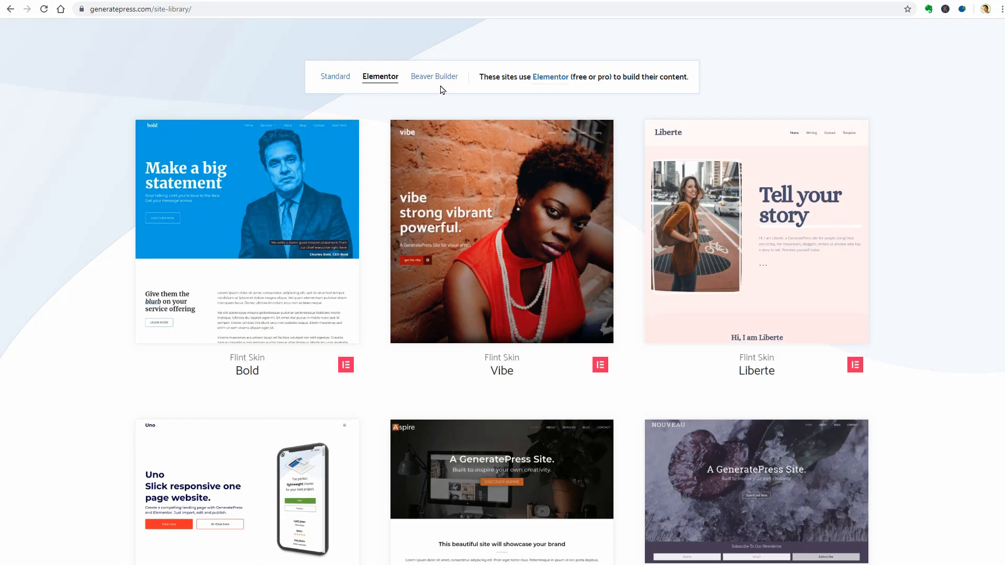
{"action": "left_click", "coordinate": [440, 76]}
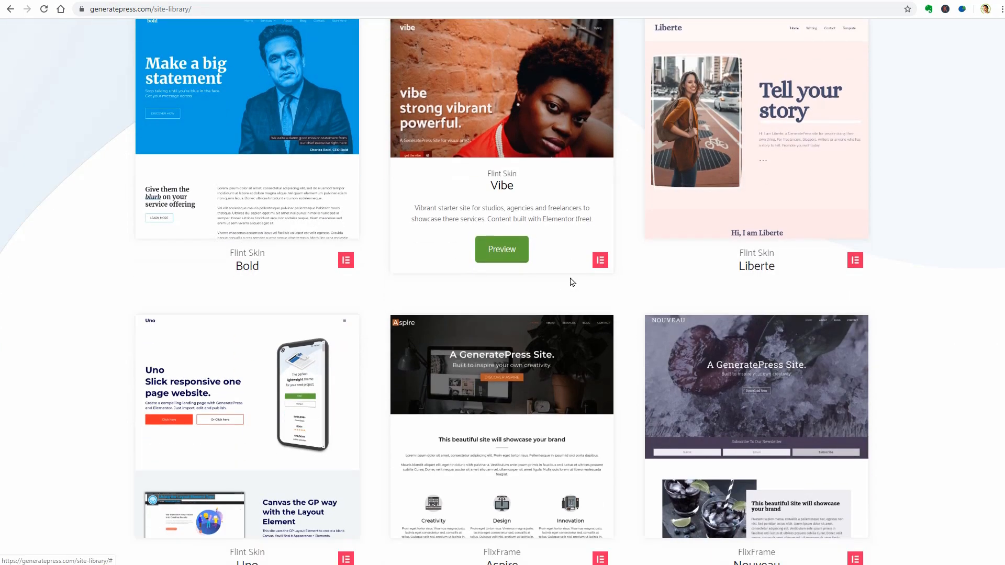
{"action": "scroll", "scroll_direction": "down", "scroll_amount": 3}
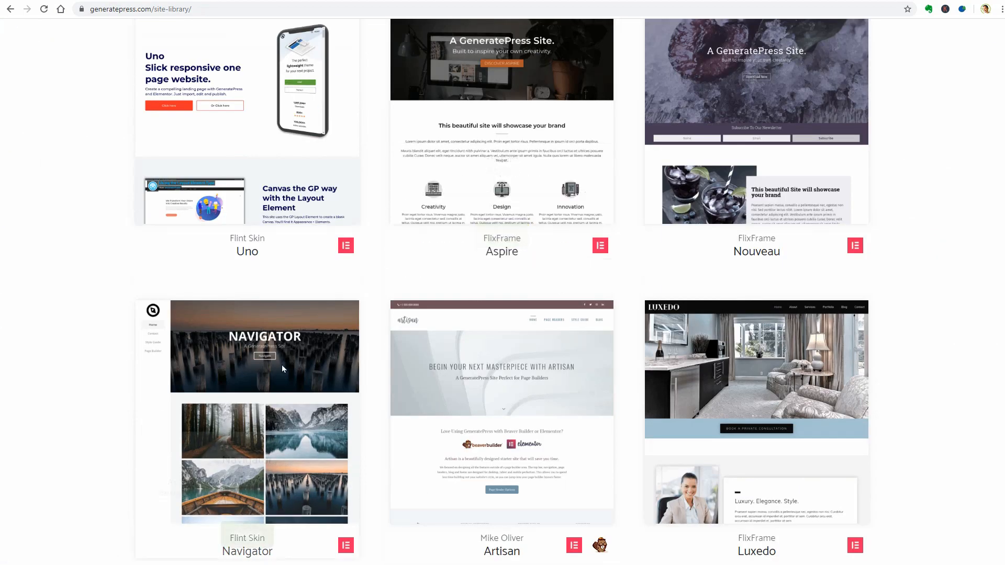
{"action": "scroll", "scroll_direction": "down", "scroll_amount": 3}
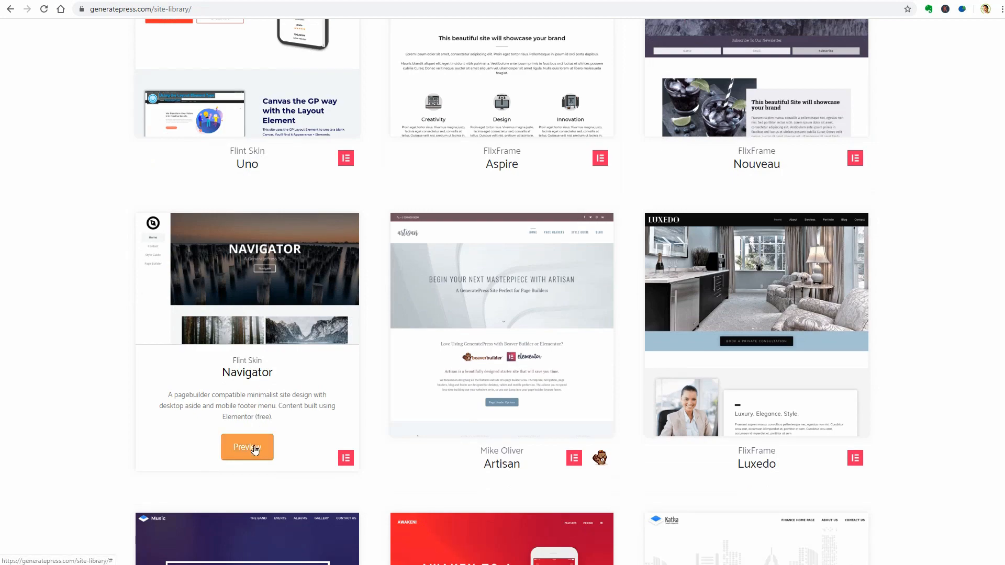
{"action": "left_click", "coordinate": [247, 446]}
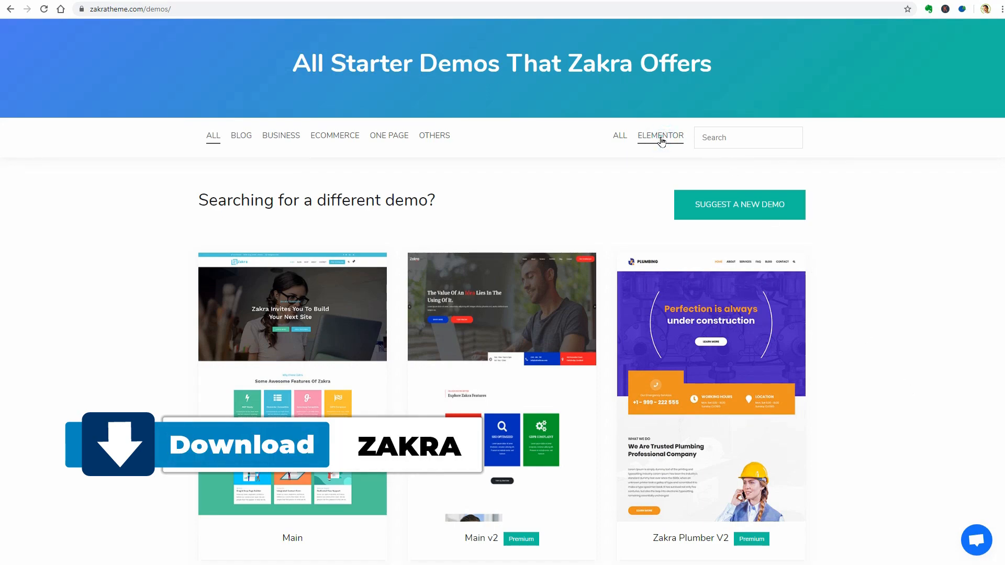
Step: Open Zakra's Shop V2 demo and scroll to its Spring Sale banner and latest products
{"action": "scroll", "scroll_direction": "down", "scroll_amount": 3}
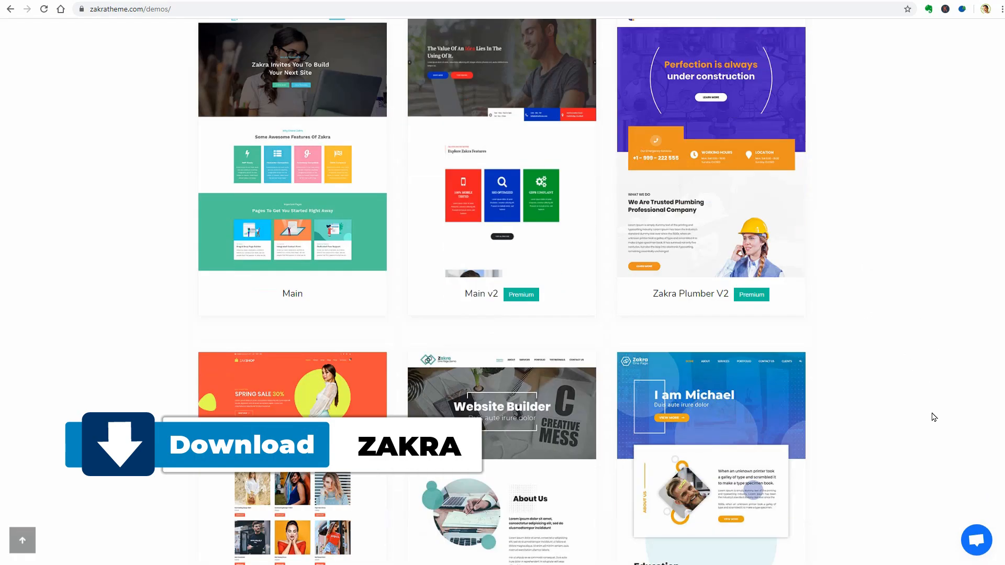
{"action": "scroll", "scroll_direction": "down", "scroll_amount": 3}
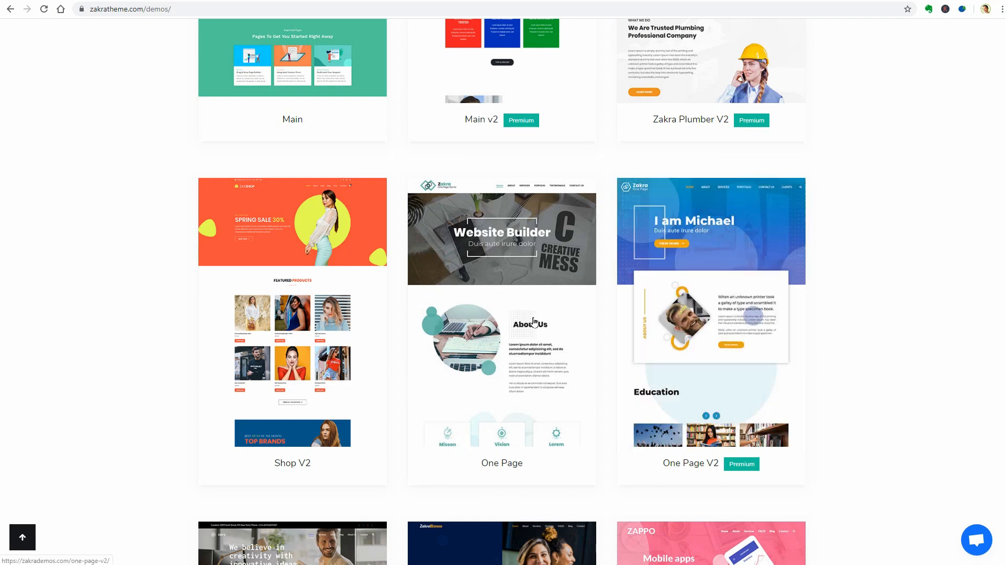
{"action": "left_click", "coordinate": [292, 221]}
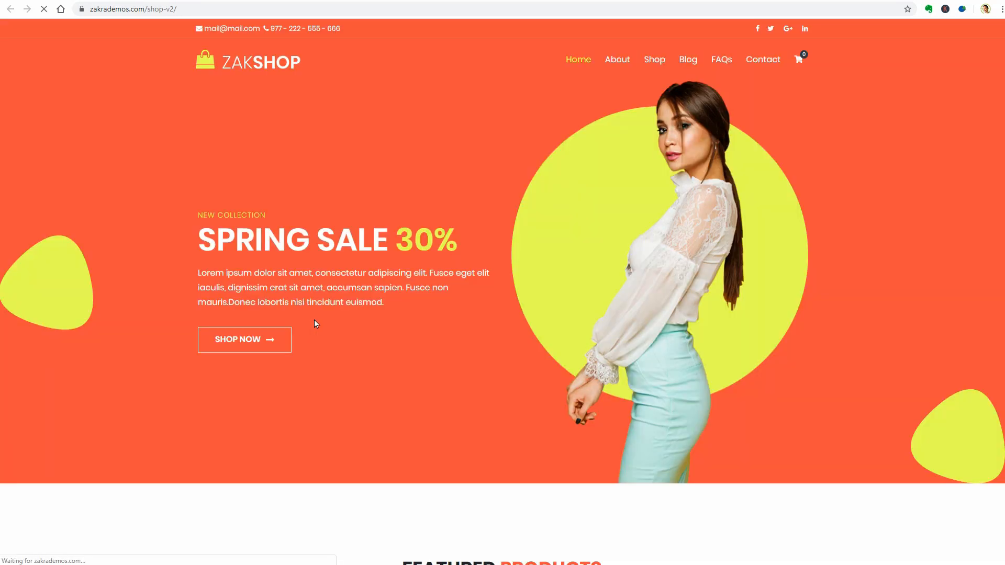
{"action": "scroll", "scroll_direction": "down", "scroll_amount": 3}
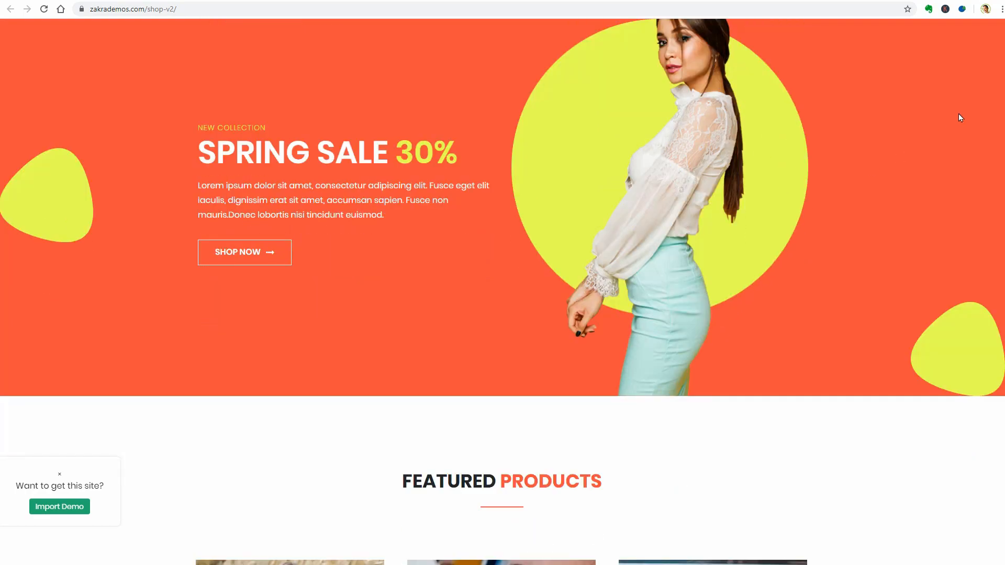
{"action": "scroll", "scroll_direction": "down", "scroll_amount": 3}
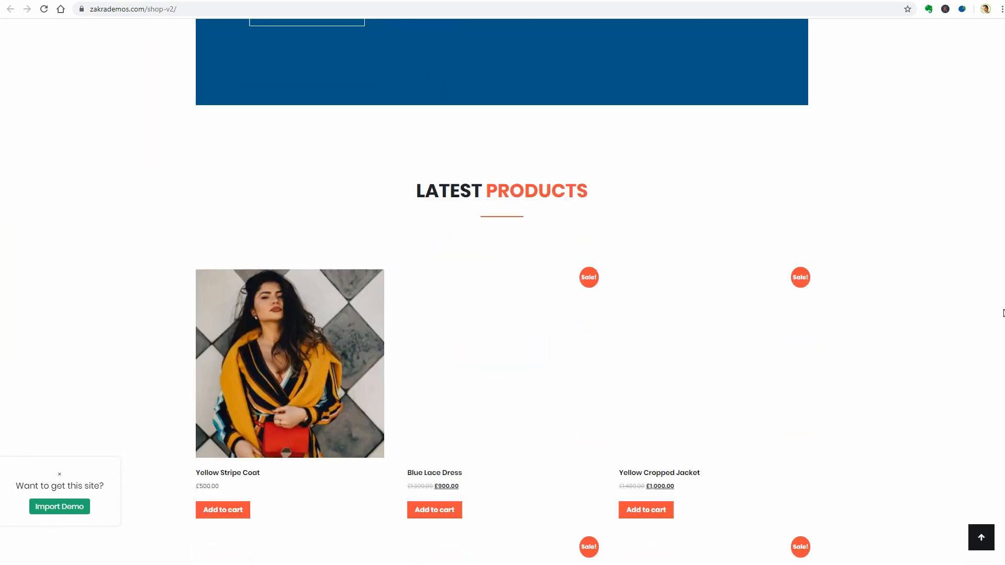
{"action": "scroll", "scroll_direction": "down", "scroll_amount": 3}
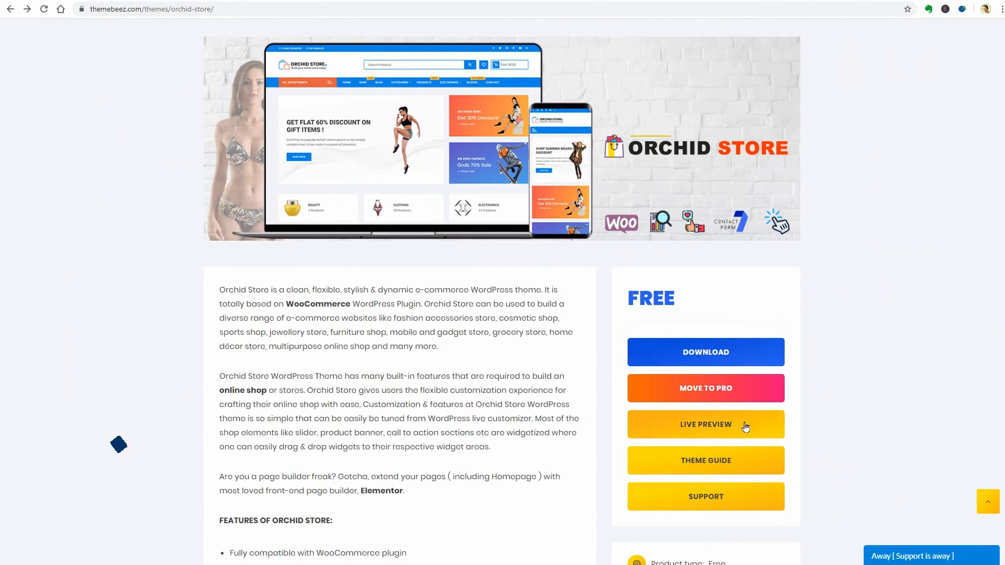
Step: Browse Orchid Store's live demo, open All Departments, and view another Ladies Creamy Shorts photo
{"action": "left_click", "coordinate": [706, 424]}
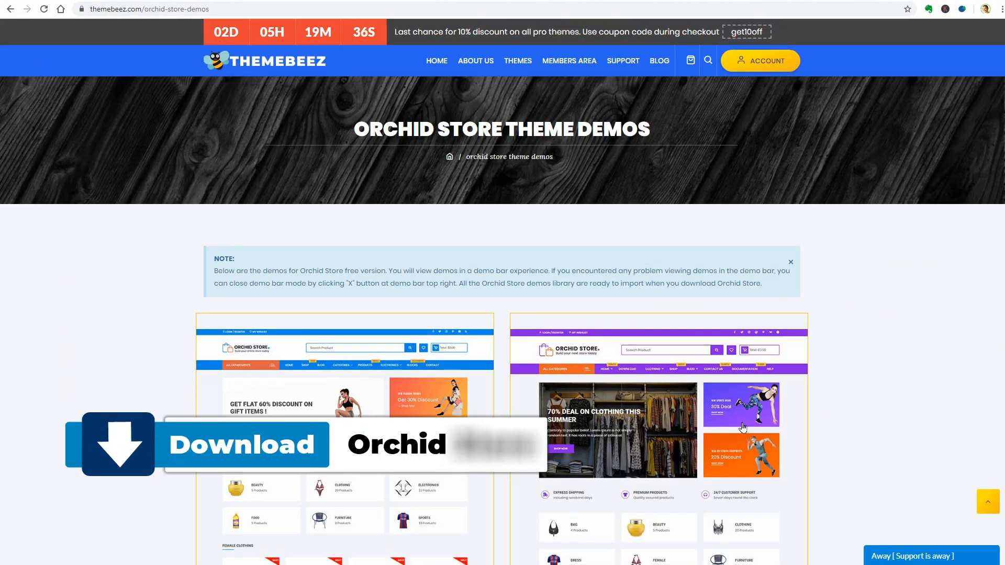
{"action": "scroll", "scroll_direction": "down", "scroll_amount": 3}
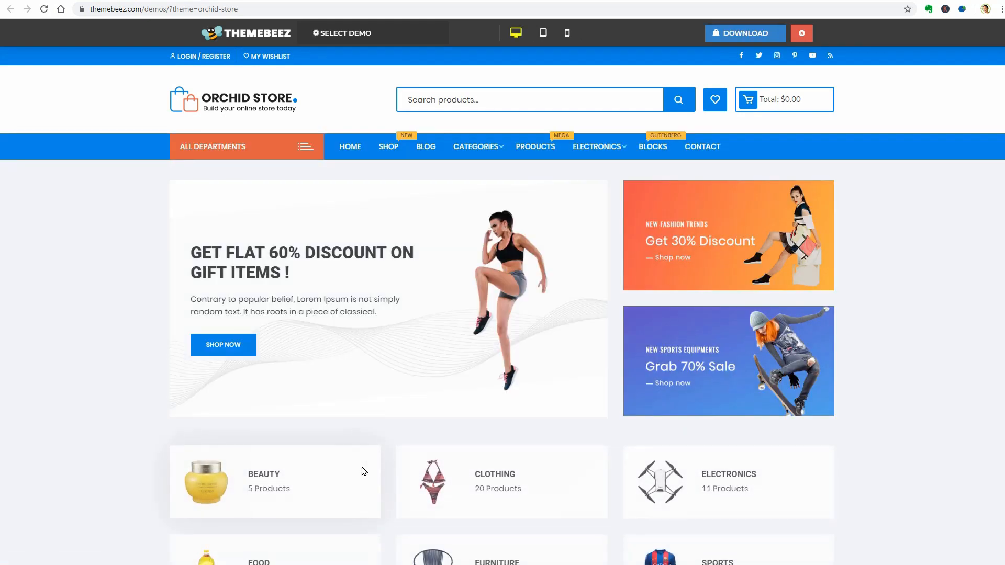
{"action": "mouse_move", "coordinate": [614, 437]}
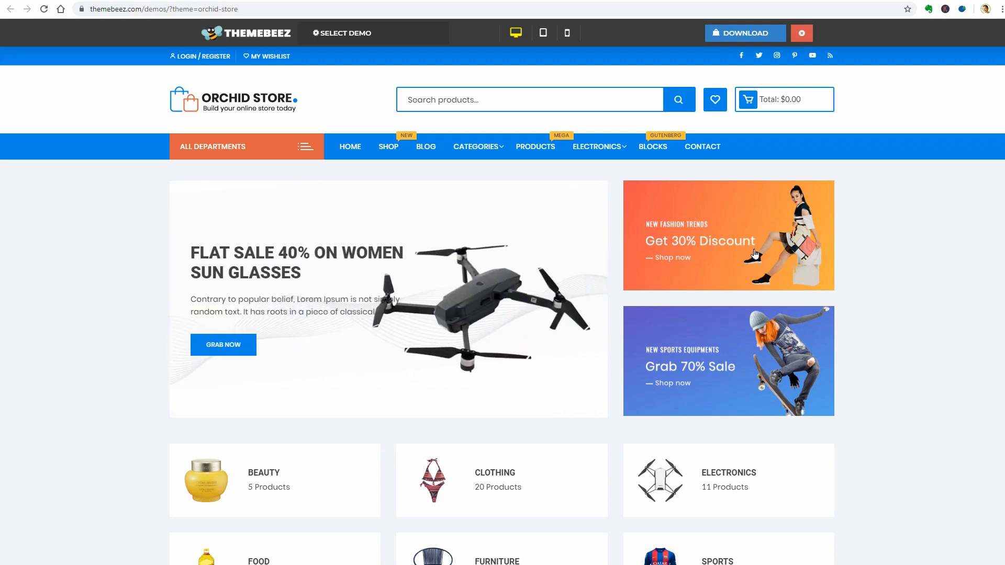
{"action": "mouse_move", "coordinate": [865, 400]}
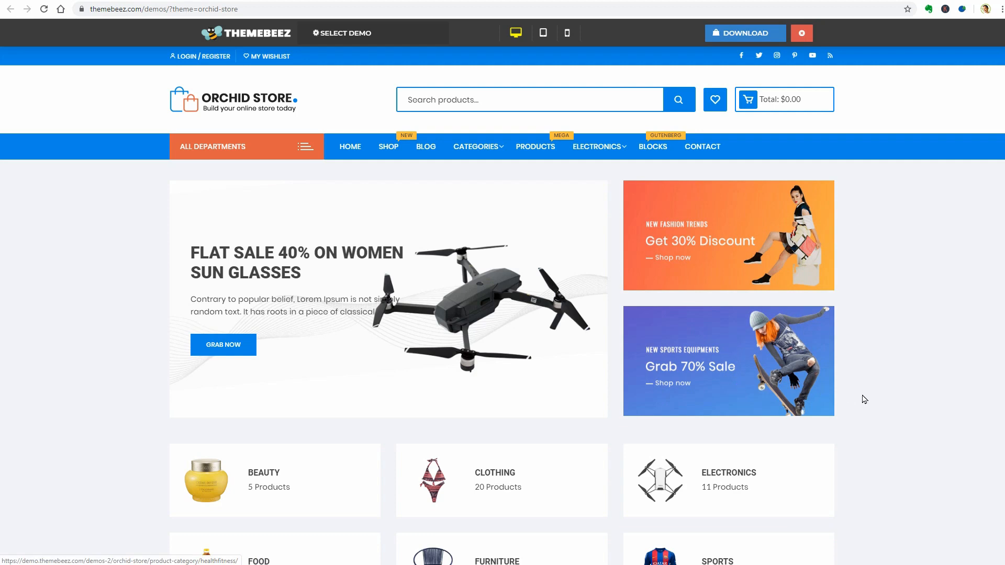
{"action": "scroll", "scroll_direction": "down", "scroll_amount": 3}
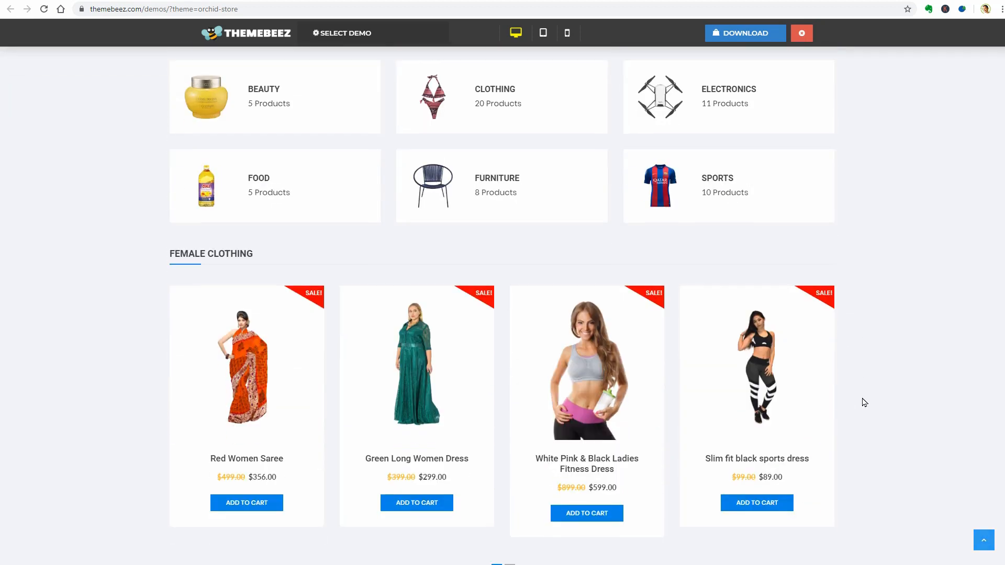
{"action": "mouse_move", "coordinate": [374, 396]}
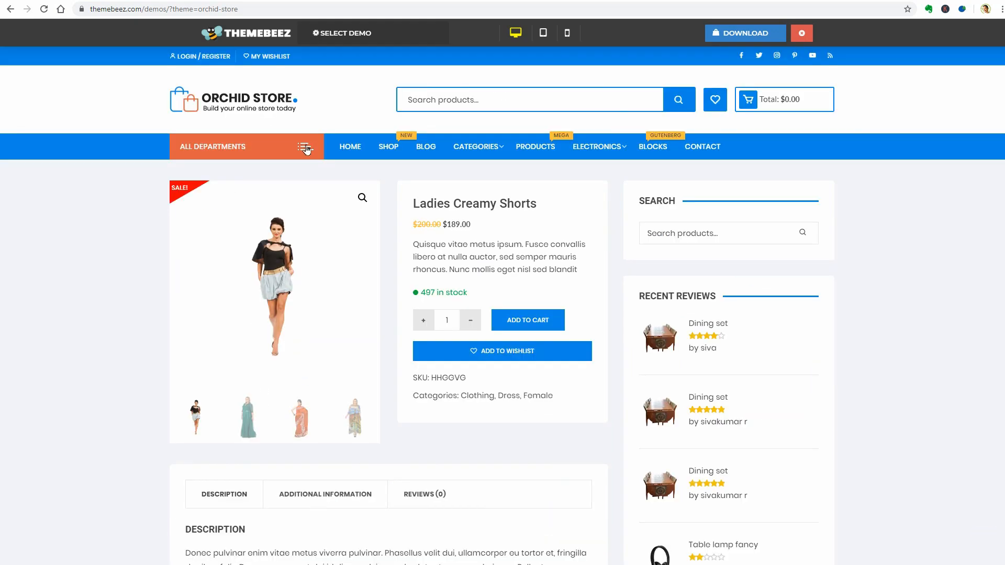
{"action": "left_click", "coordinate": [306, 147]}
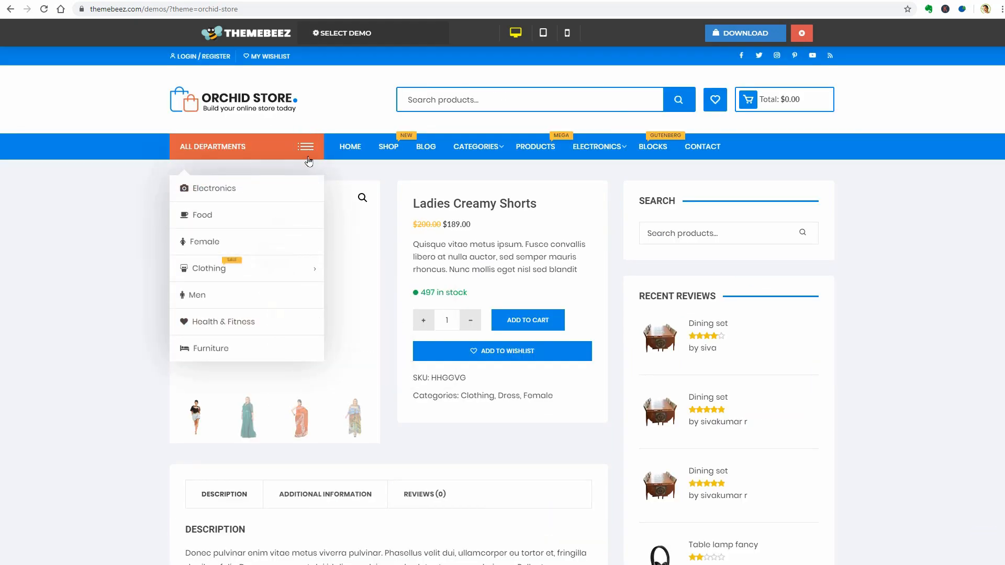
{"action": "mouse_move", "coordinate": [597, 148]}
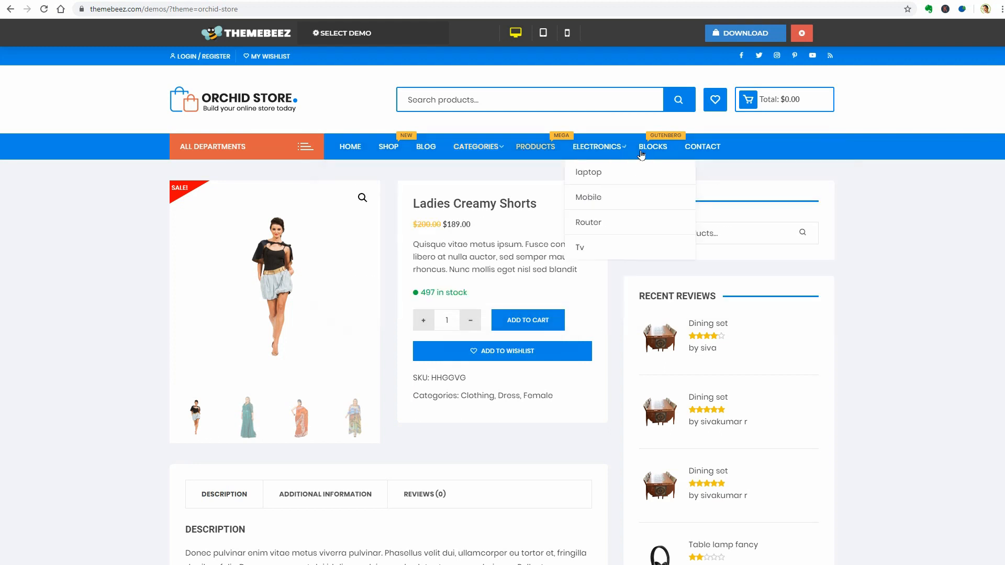
{"action": "mouse_move", "coordinate": [535, 147]}
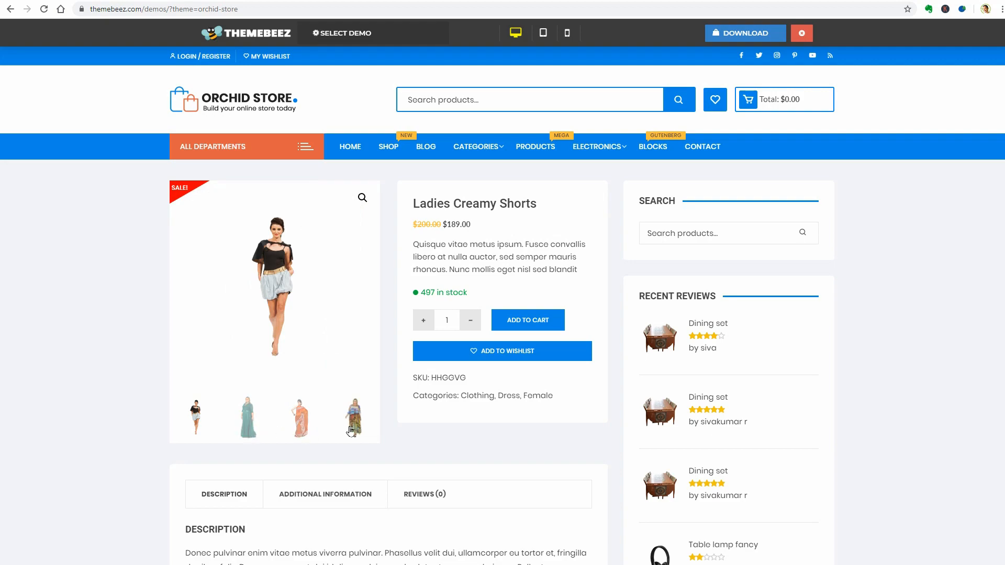
{"action": "left_click", "coordinate": [354, 417]}
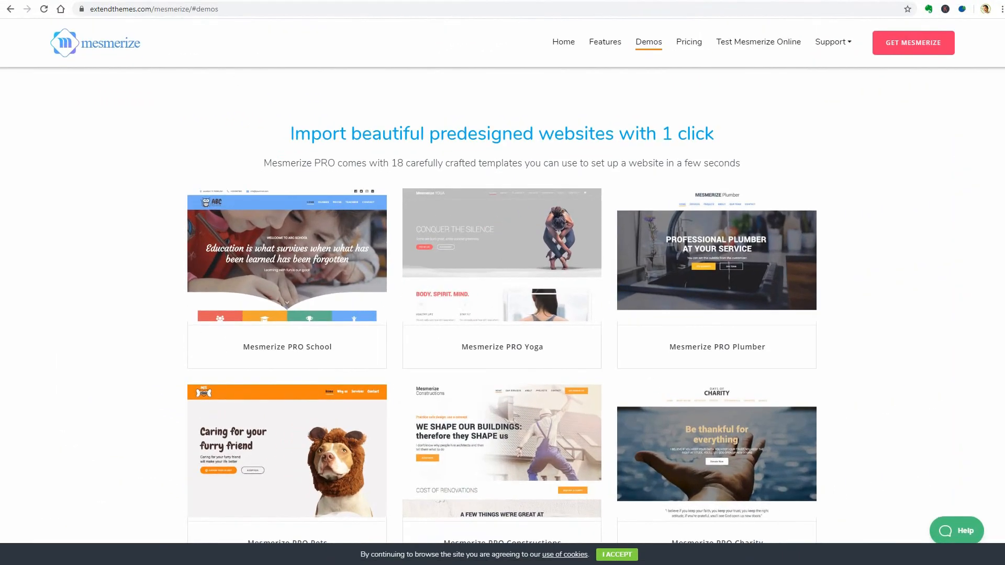
Step: Open Mesmerize's Demo Restaurant and scroll through its breakfast, dinner, dessert and juice sections
{"action": "scroll", "scroll_direction": "down", "scroll_amount": 3}
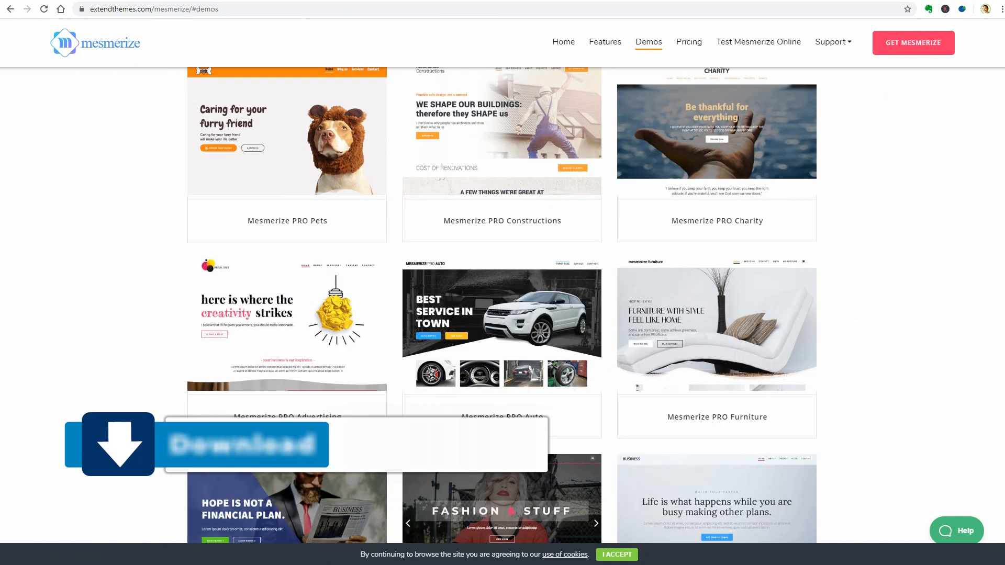
{"action": "scroll", "scroll_direction": "down", "scroll_amount": 3}
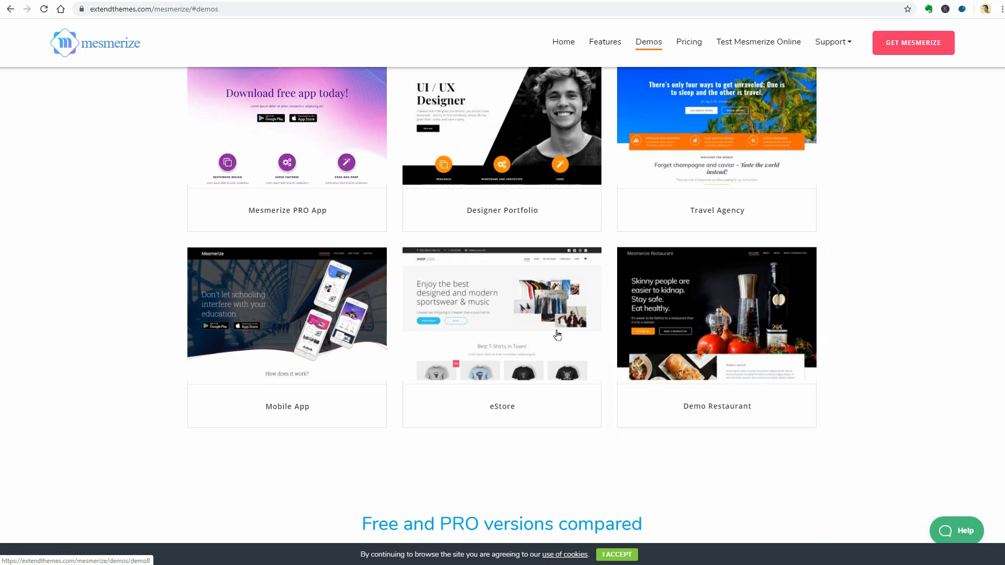
{"action": "left_click", "coordinate": [696, 330]}
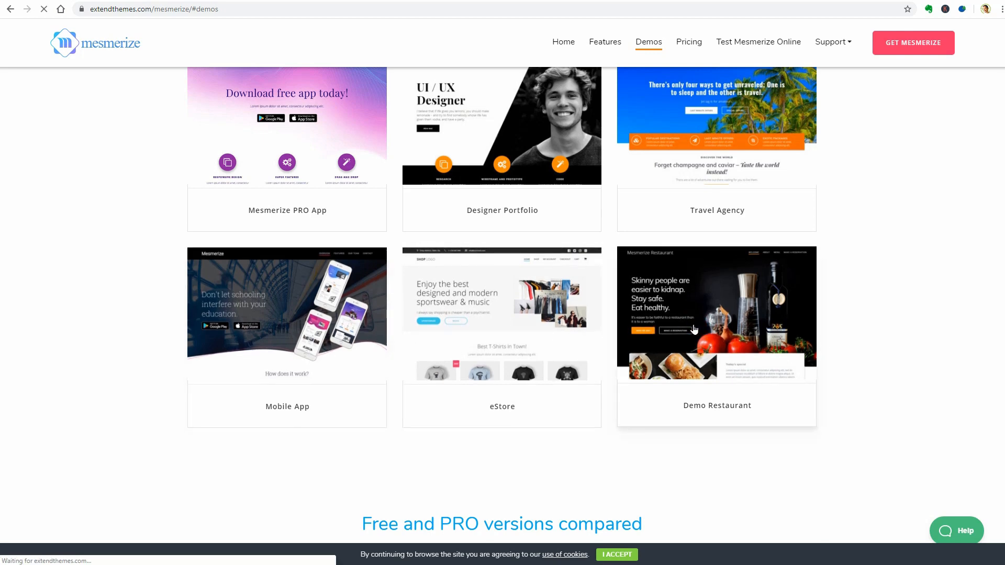
{"action": "left_click", "coordinate": [693, 330]}
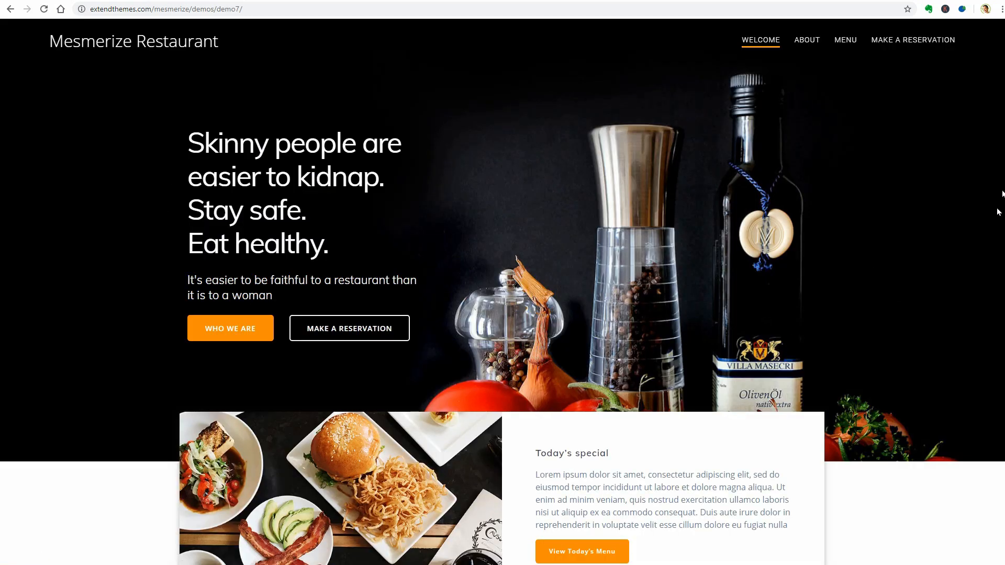
{"action": "scroll", "scroll_direction": "down", "scroll_amount": 3}
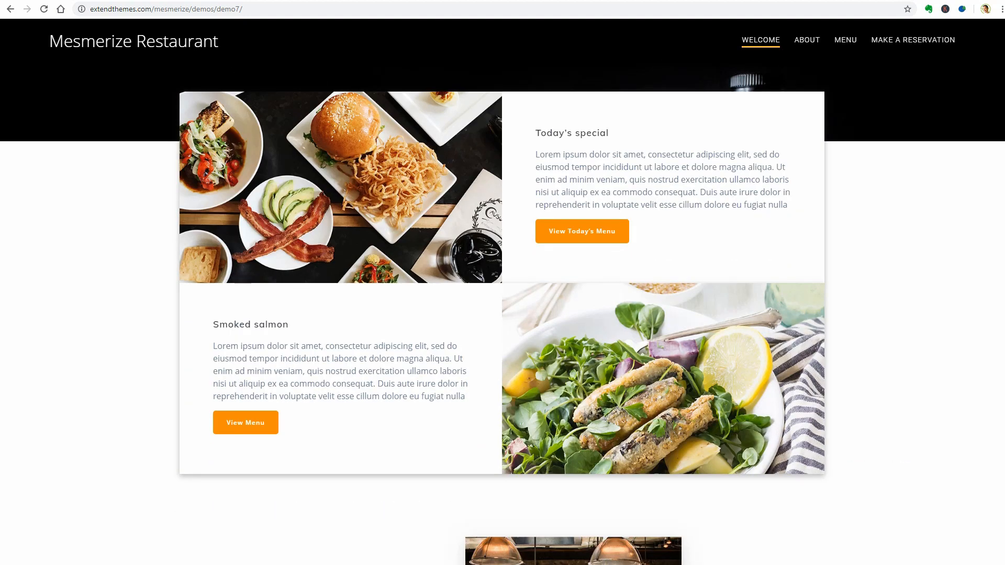
{"action": "scroll", "scroll_direction": "down", "scroll_amount": 3}
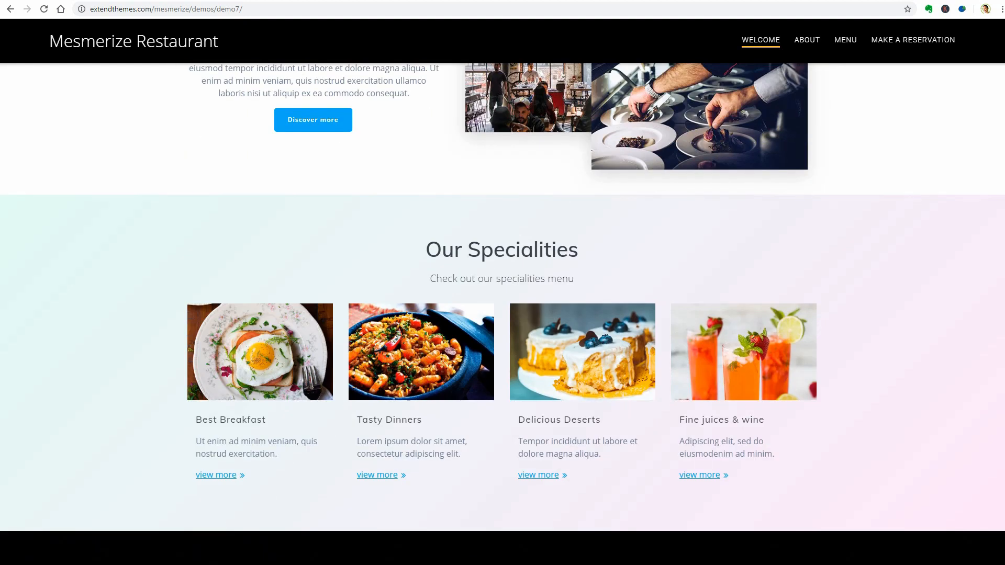
{"action": "scroll", "scroll_direction": "down", "scroll_amount": 3}
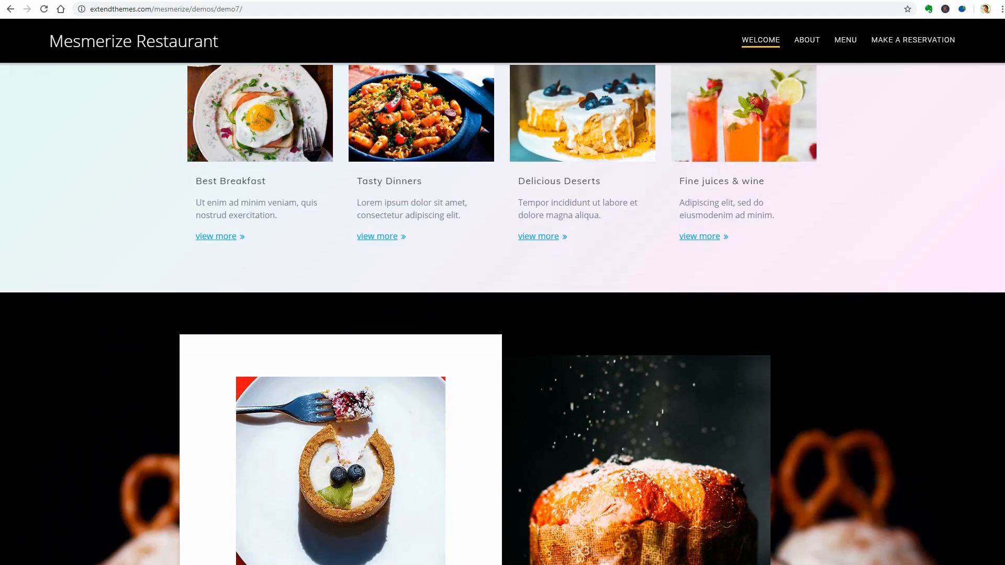
{"action": "scroll", "scroll_direction": "down", "scroll_amount": 3}
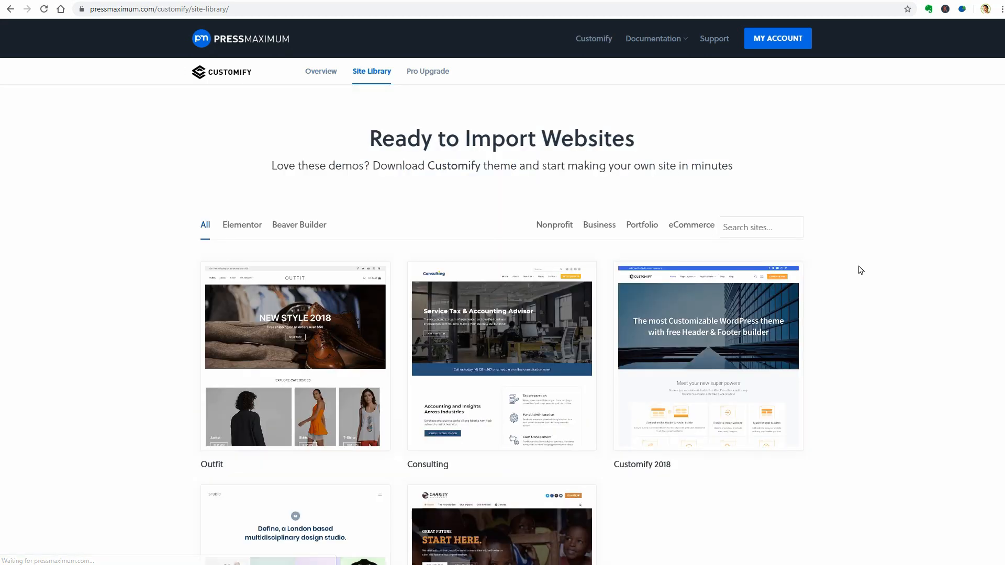
Step: Scroll the Customify Site Library and preview the Outfit starter site
{"action": "scroll", "scroll_direction": "down", "scroll_amount": 3}
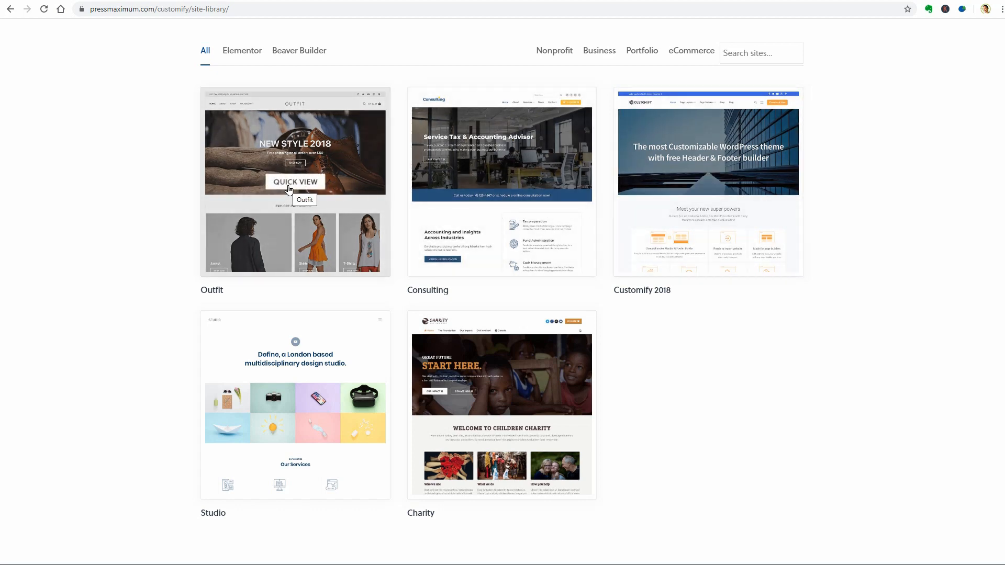
{"action": "left_click", "coordinate": [295, 181]}
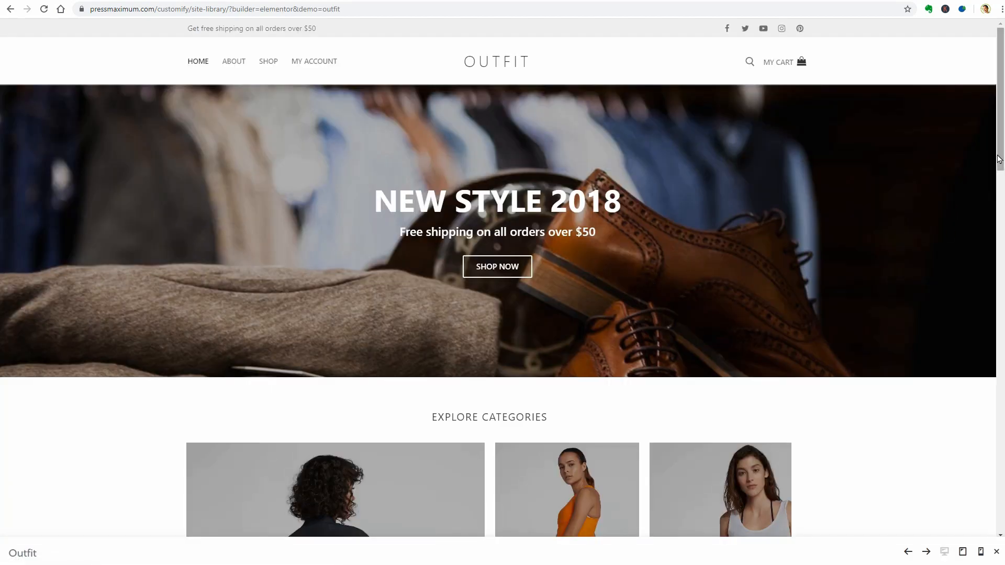
{"action": "scroll", "scroll_direction": "down", "scroll_amount": 3}
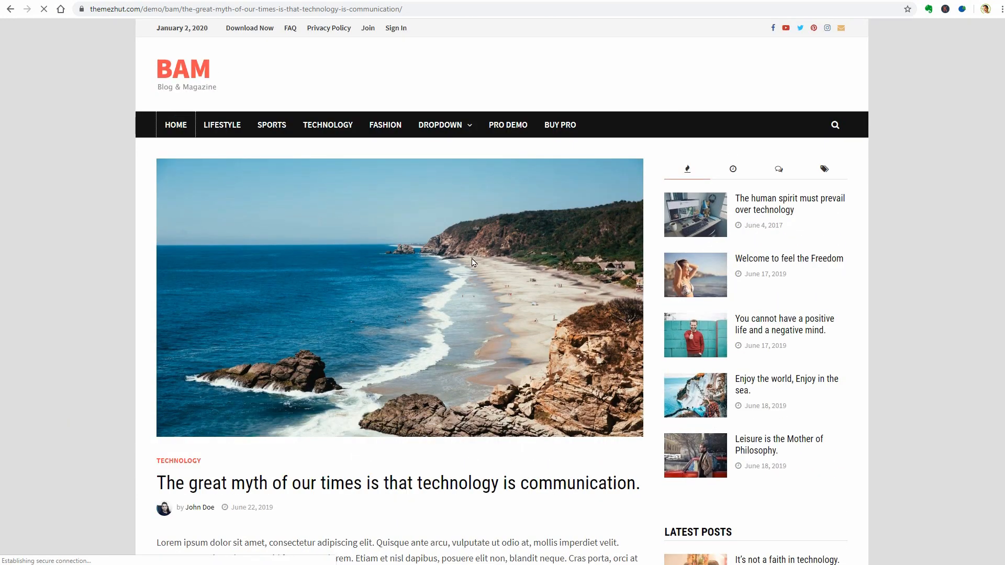
Step: Return to the BAM demo home page and scroll through its post grid
{"action": "left_click", "coordinate": [176, 124]}
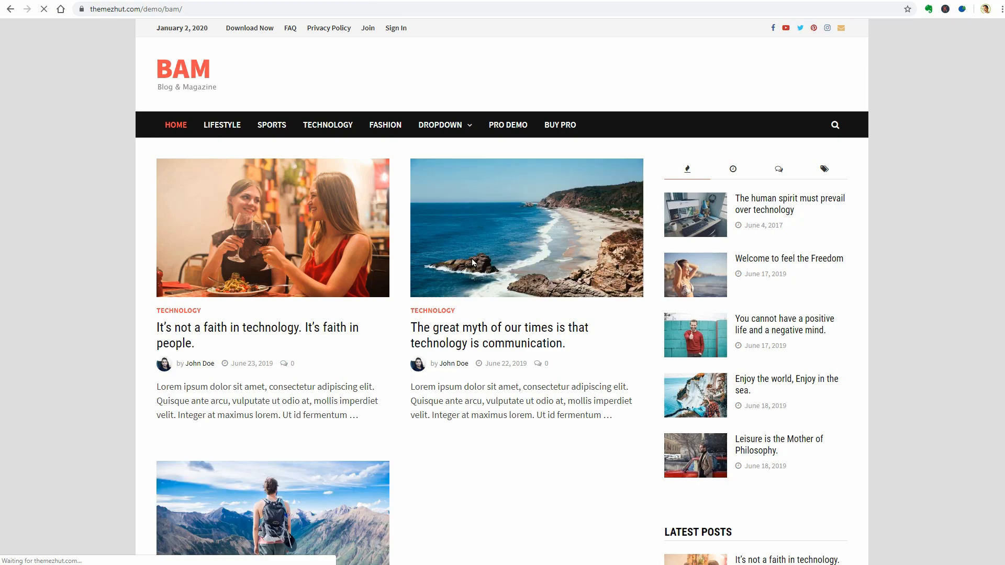
{"action": "scroll", "scroll_direction": "down", "scroll_amount": 3}
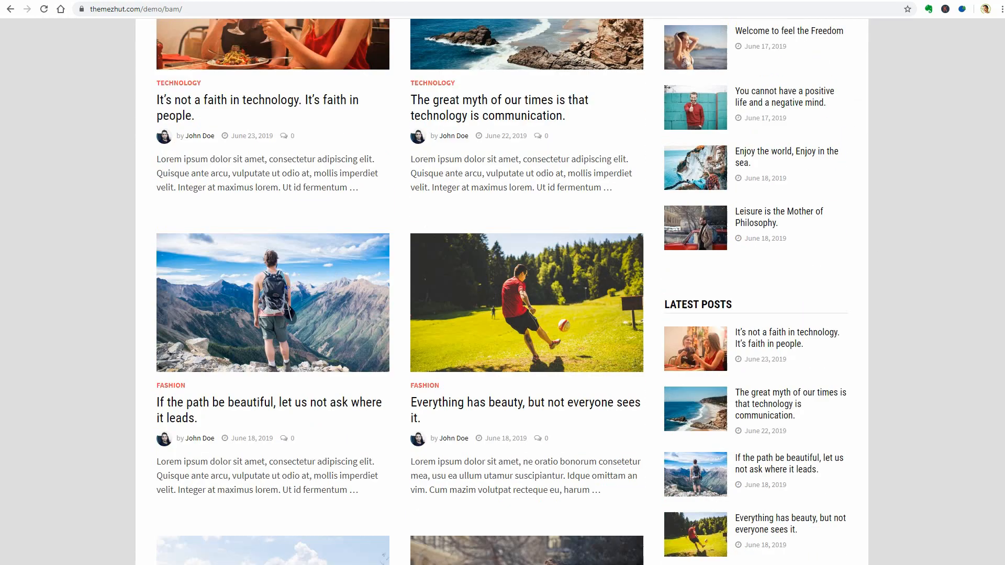
{"action": "scroll", "scroll_direction": "down", "scroll_amount": 3}
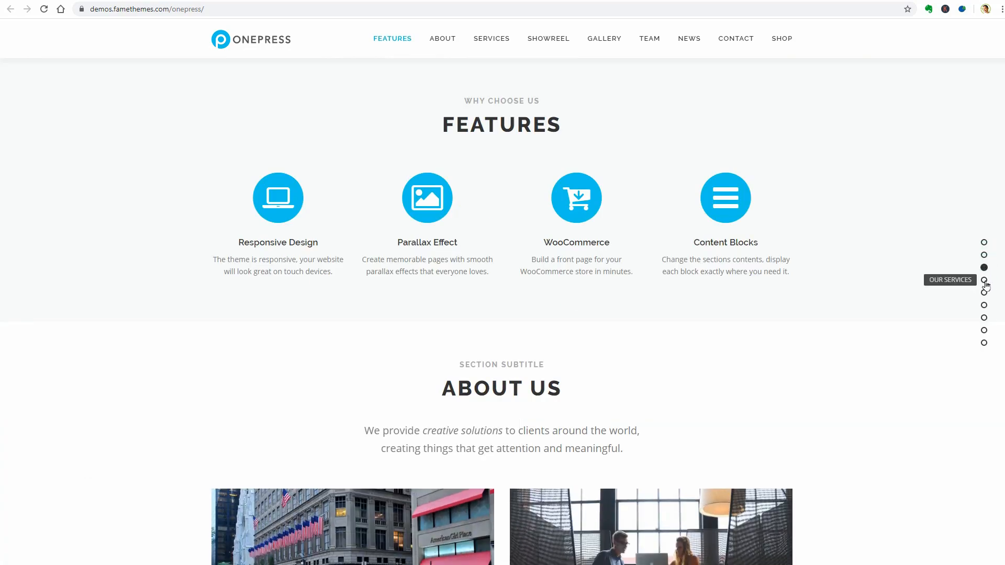
Step: Jump to OnePress's Our Services and Get in Touch sections, then enter demo.hashthemes.com/total/
{"action": "left_click", "coordinate": [983, 280]}
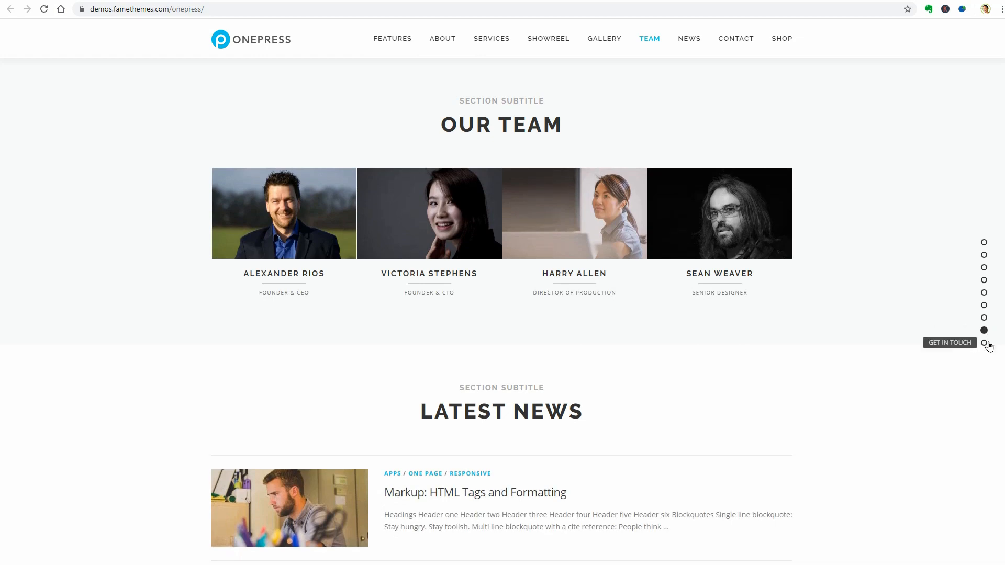
{"action": "left_click", "coordinate": [984, 343]}
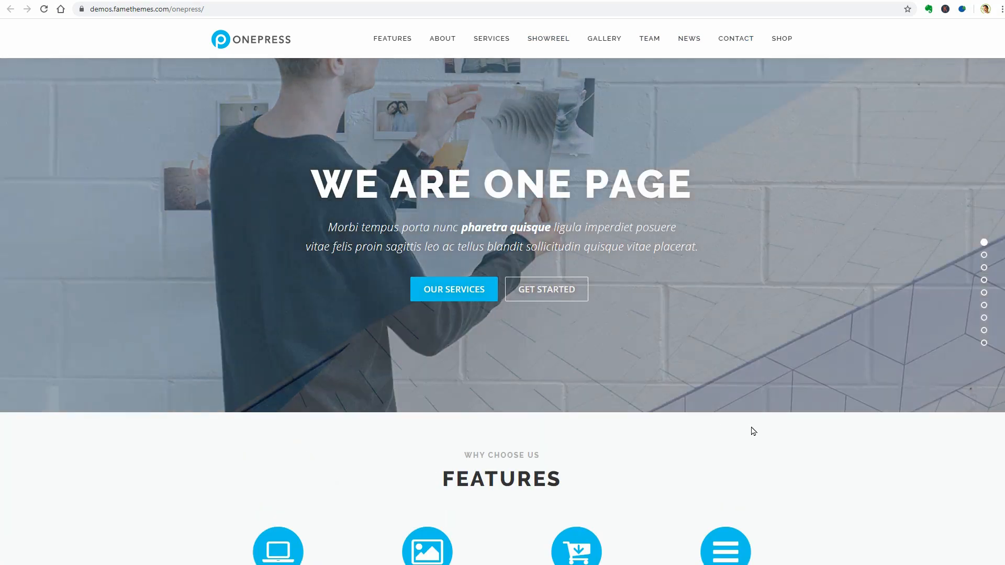
{"action": "type", "text": "demo.hashthemes.com/total/"}
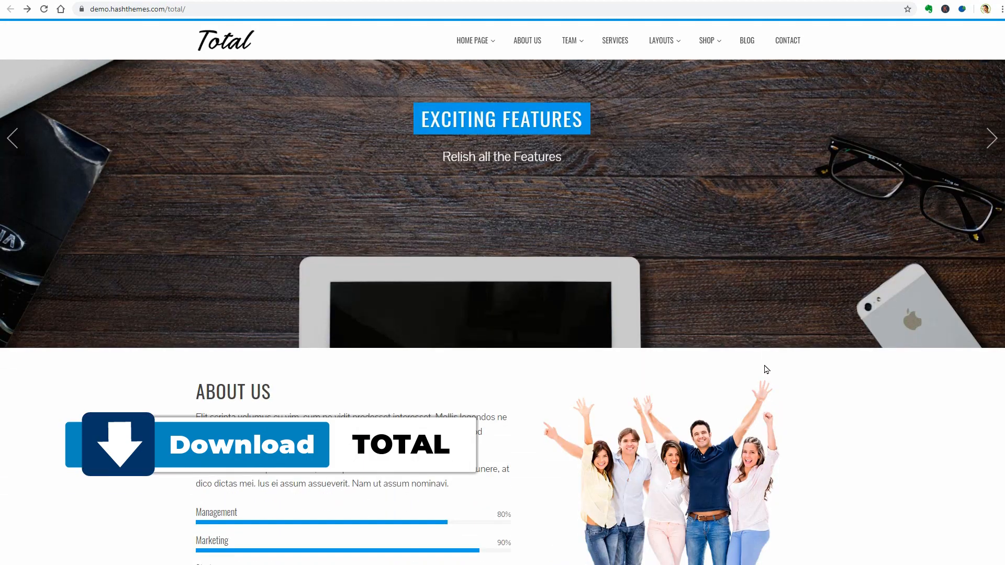
Step: Scroll the Total demo through its About Us, features and team sections
{"action": "scroll", "scroll_direction": "down", "scroll_amount": 3}
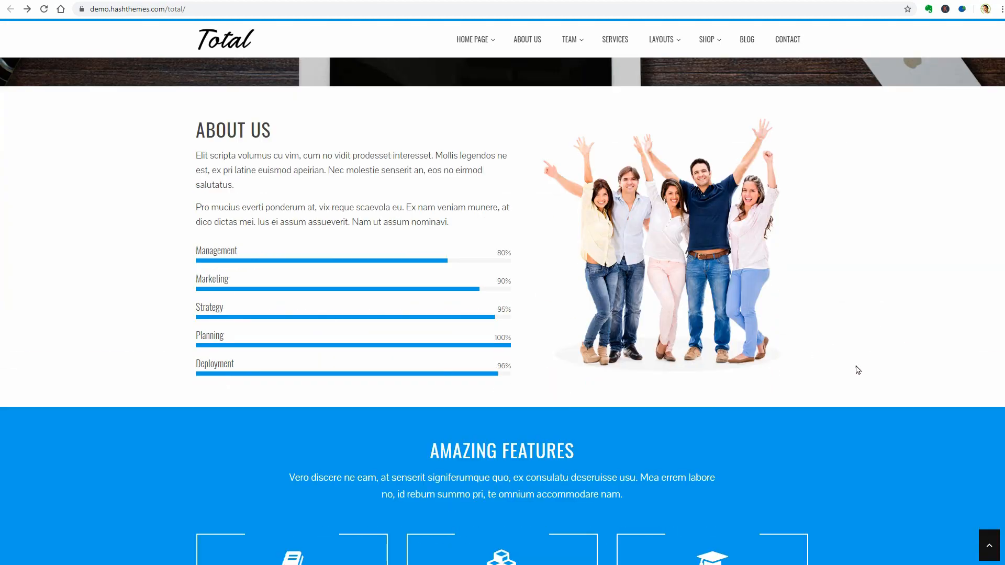
{"action": "scroll", "scroll_direction": "down", "scroll_amount": 3}
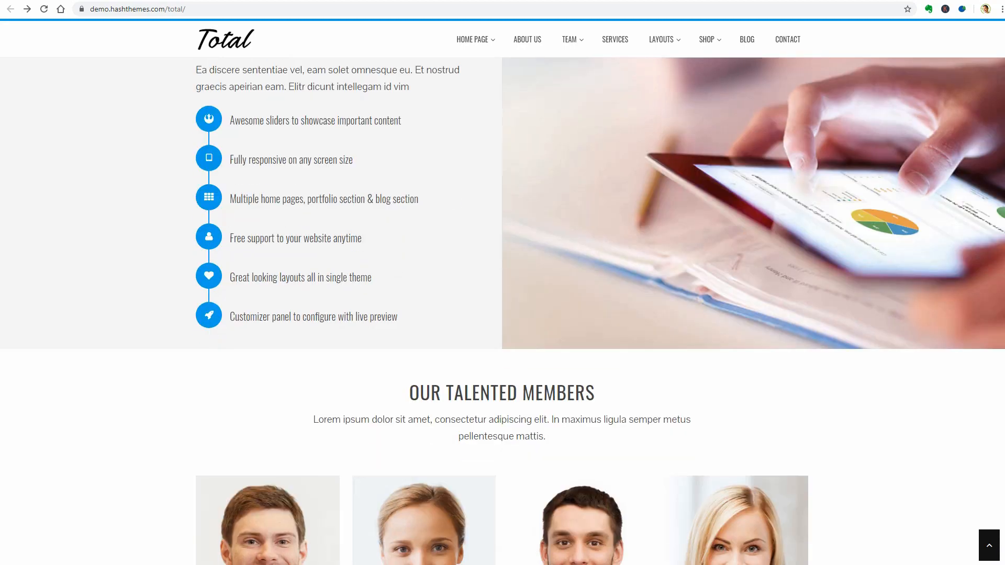
{"action": "scroll", "scroll_direction": "down", "scroll_amount": 3}
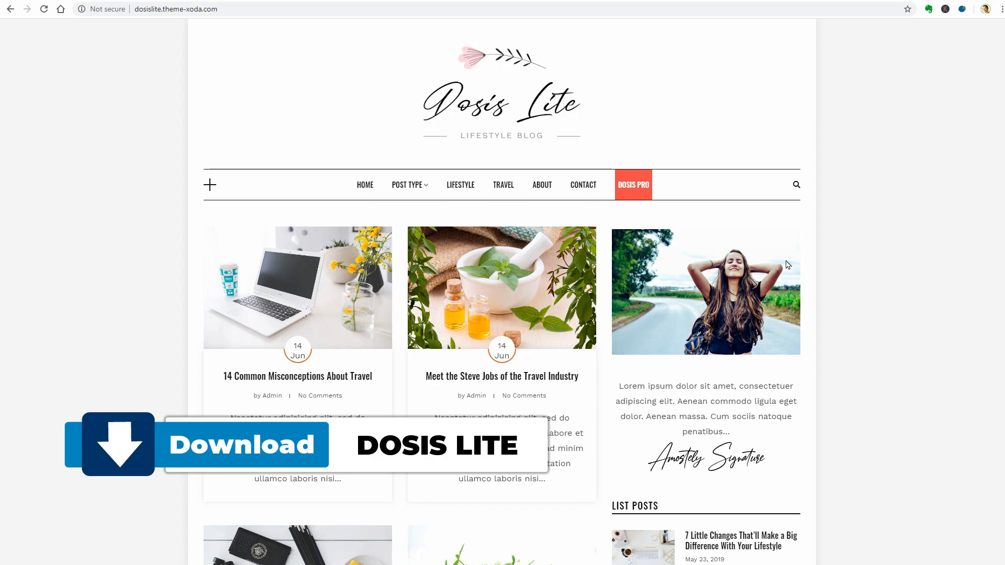
Step: Scroll the Dosis Lite home page and open 'The Most Hilarious Complaints We've Heard About Food'
{"action": "scroll", "scroll_direction": "down", "scroll_amount": 3}
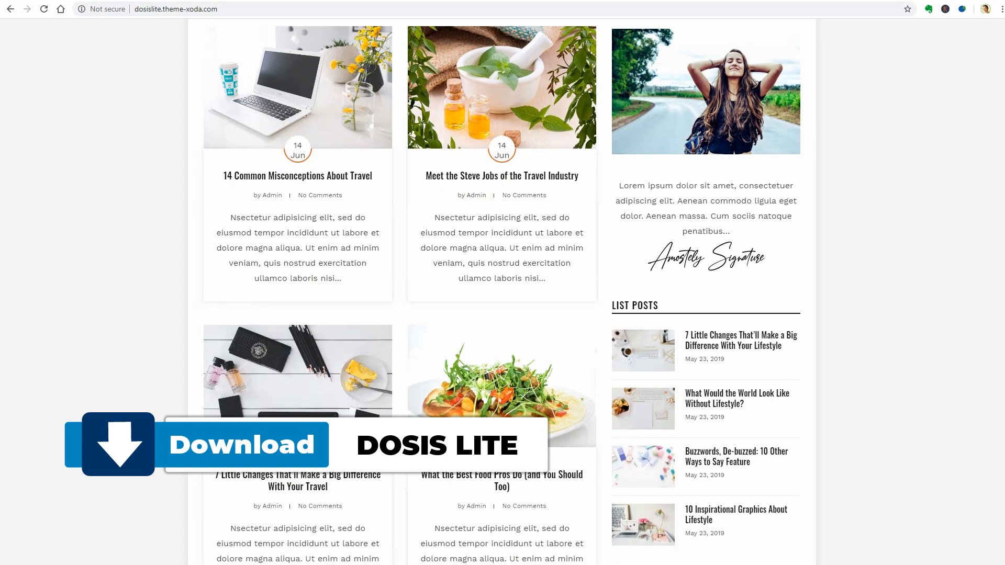
{"action": "scroll", "scroll_direction": "down", "scroll_amount": 3}
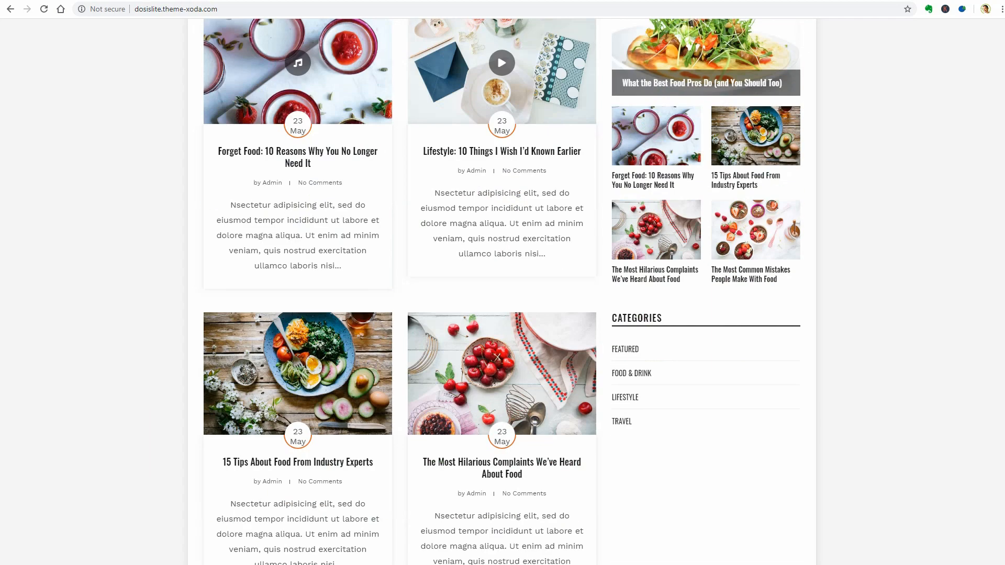
{"action": "scroll", "scroll_direction": "down", "scroll_amount": 3}
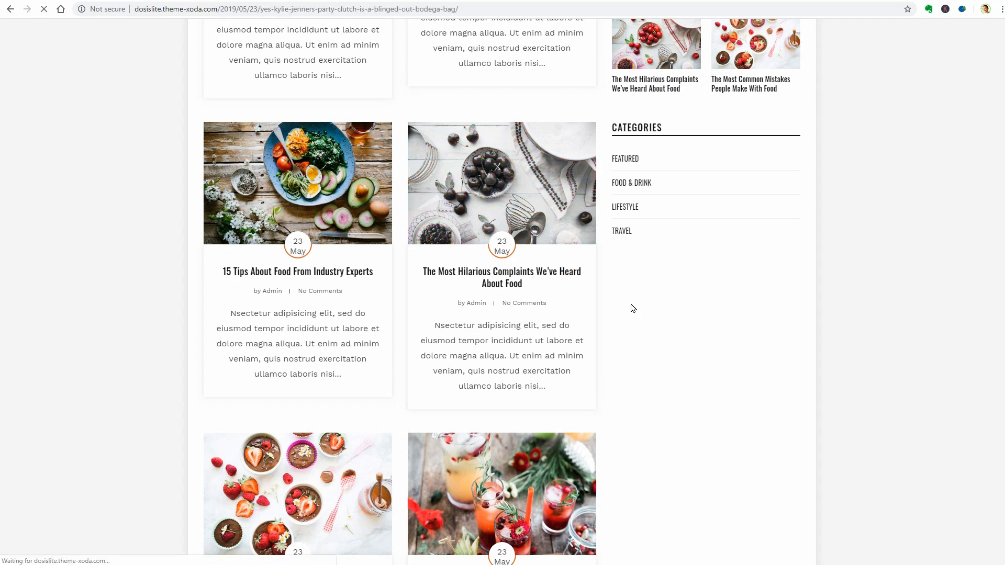
{"action": "left_click", "coordinate": [501, 277]}
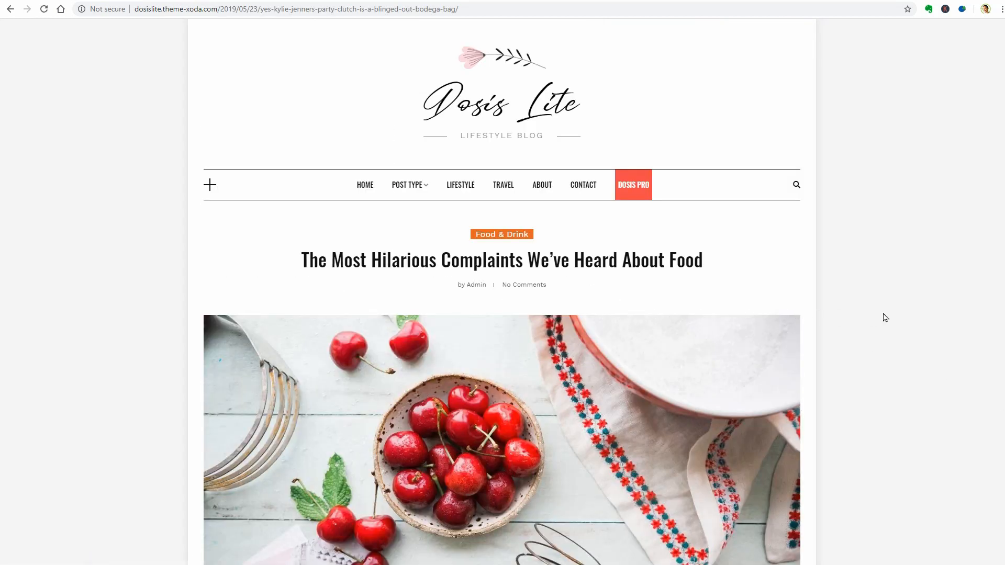
Step: Read the food post down to its Related Posts section
{"action": "scroll", "scroll_direction": "down", "scroll_amount": 3}
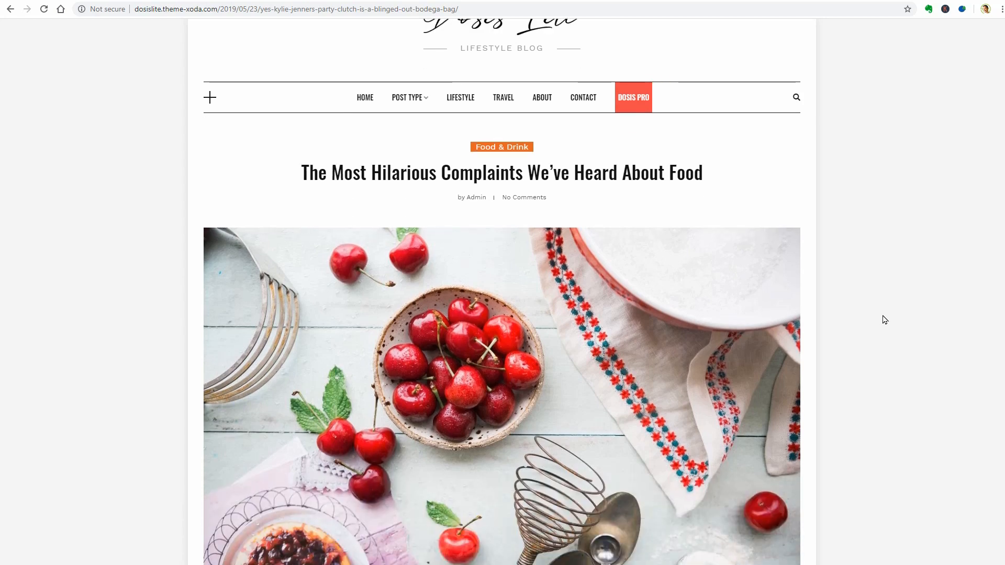
{"action": "scroll", "scroll_direction": "down", "scroll_amount": 3}
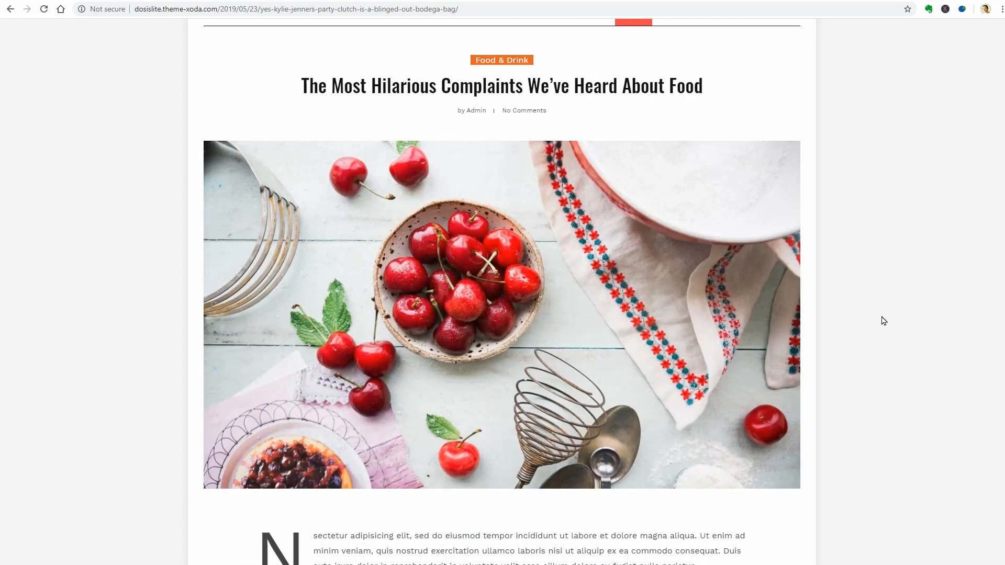
{"action": "scroll", "scroll_direction": "down", "scroll_amount": 3}
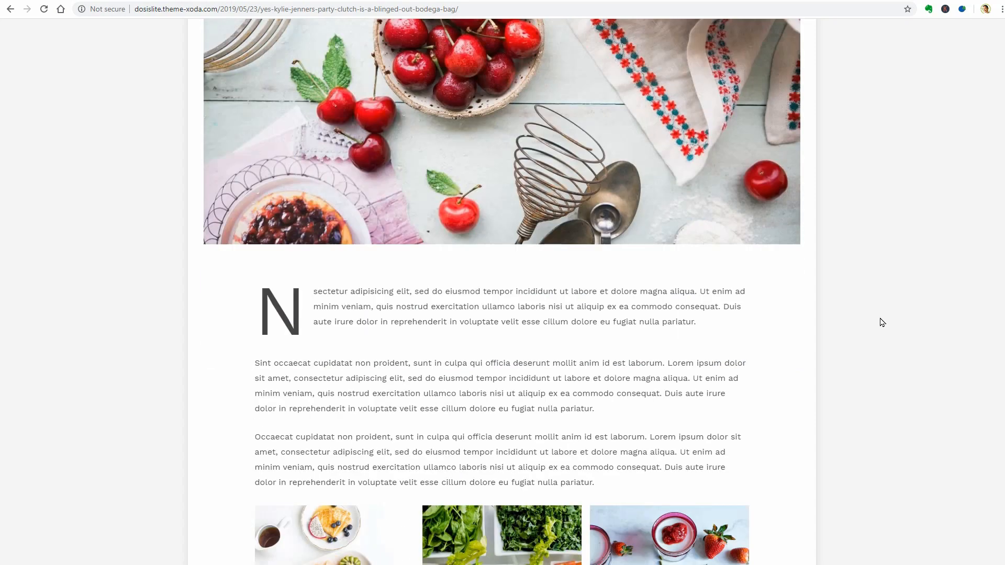
{"action": "scroll", "scroll_direction": "down", "scroll_amount": 3}
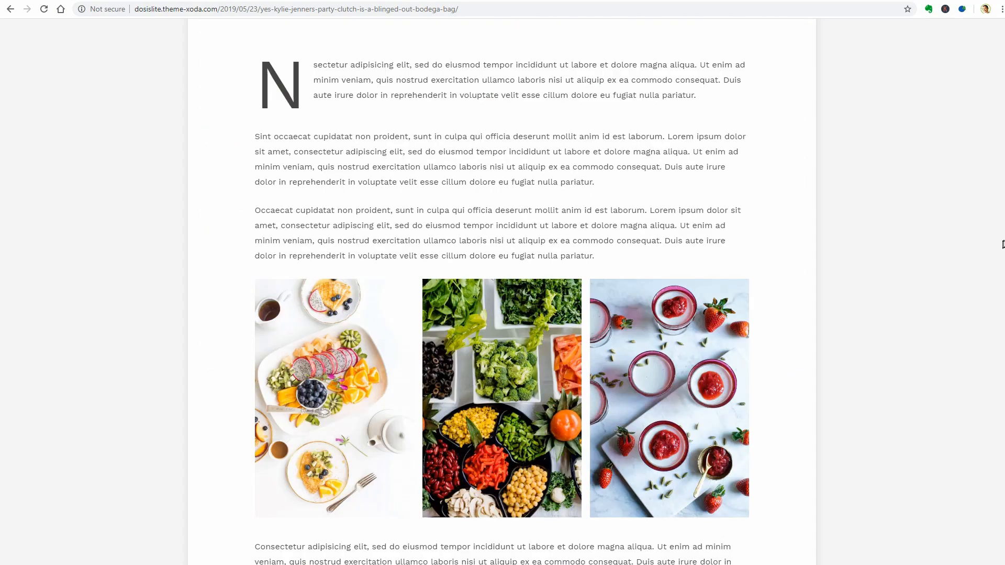
{"action": "scroll", "scroll_direction": "down", "scroll_amount": 3}
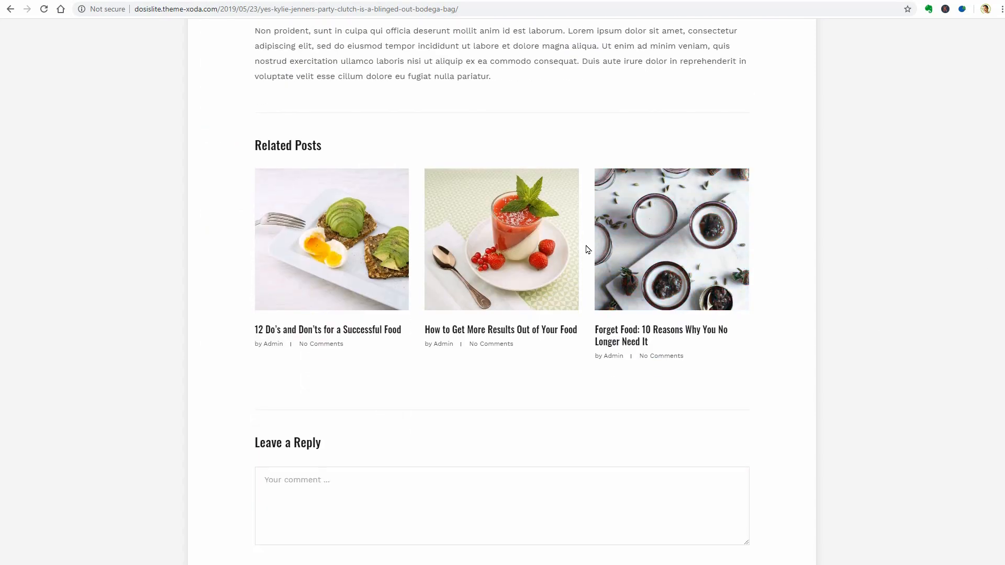
{"action": "scroll", "scroll_direction": "down", "scroll_amount": 3}
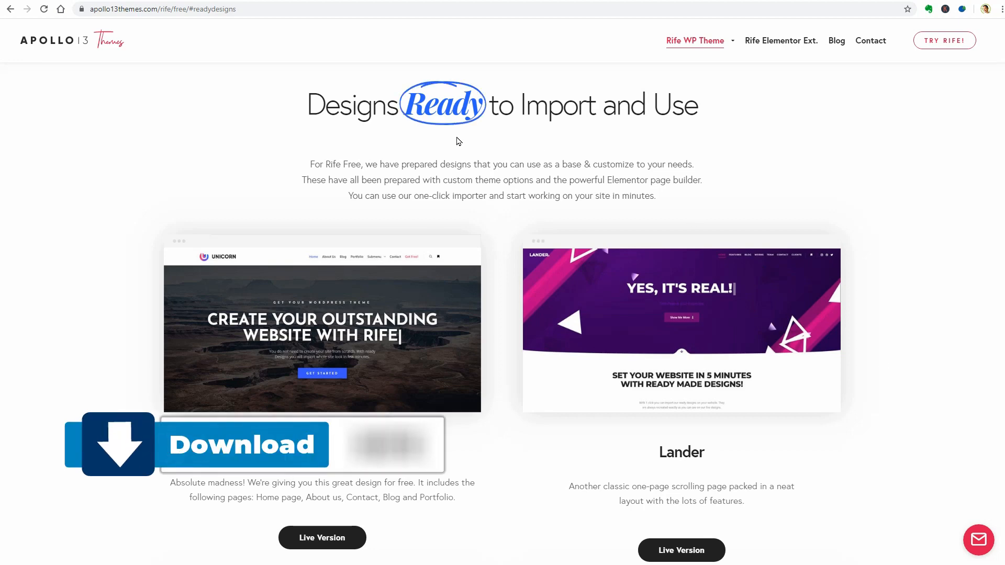
{"action": "mouse_move", "coordinate": [367, 328]}
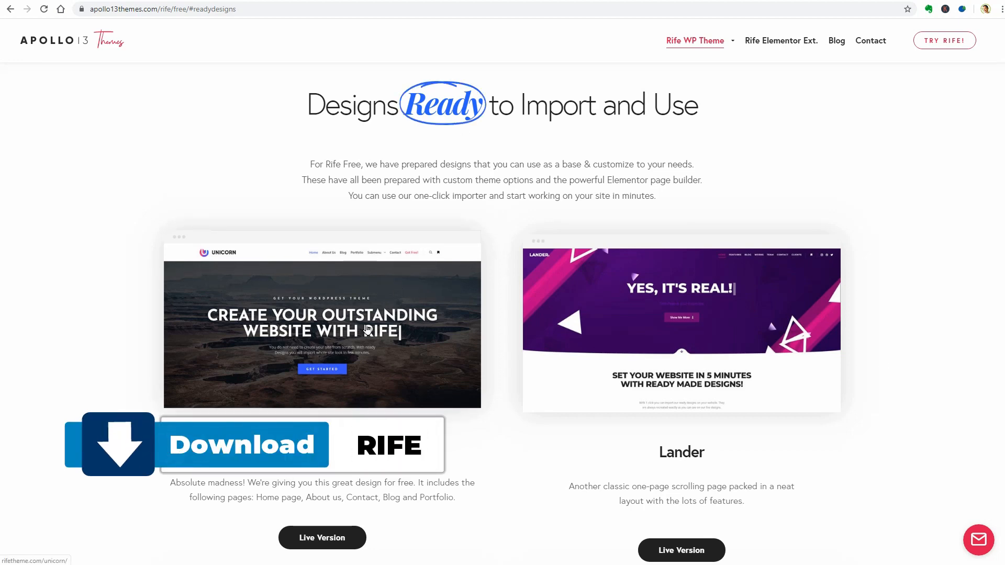
Step: Browse Rife Free's ready designs and open the Lander live version
{"action": "scroll", "scroll_direction": "down", "scroll_amount": 3}
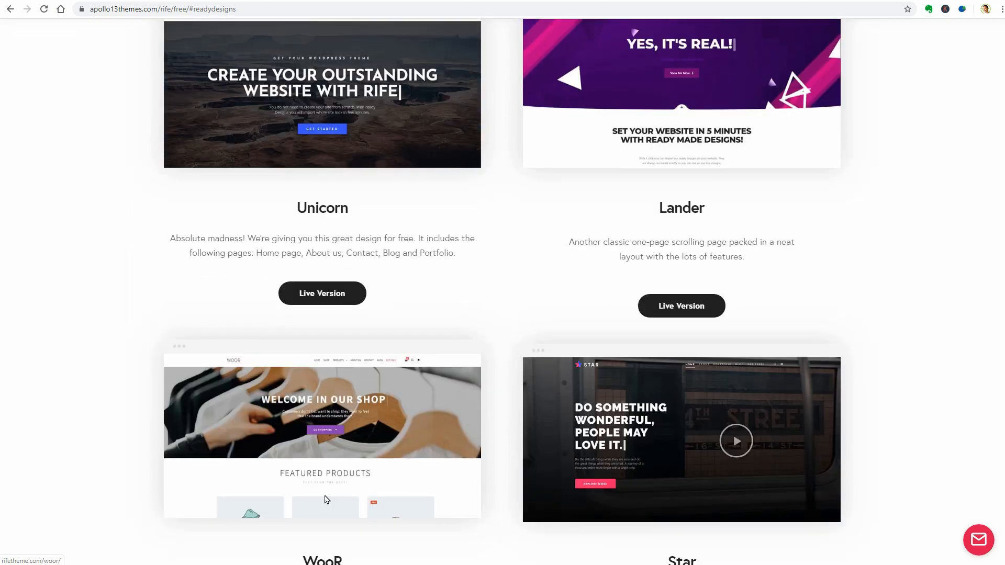
{"action": "scroll", "scroll_direction": "down", "scroll_amount": 3}
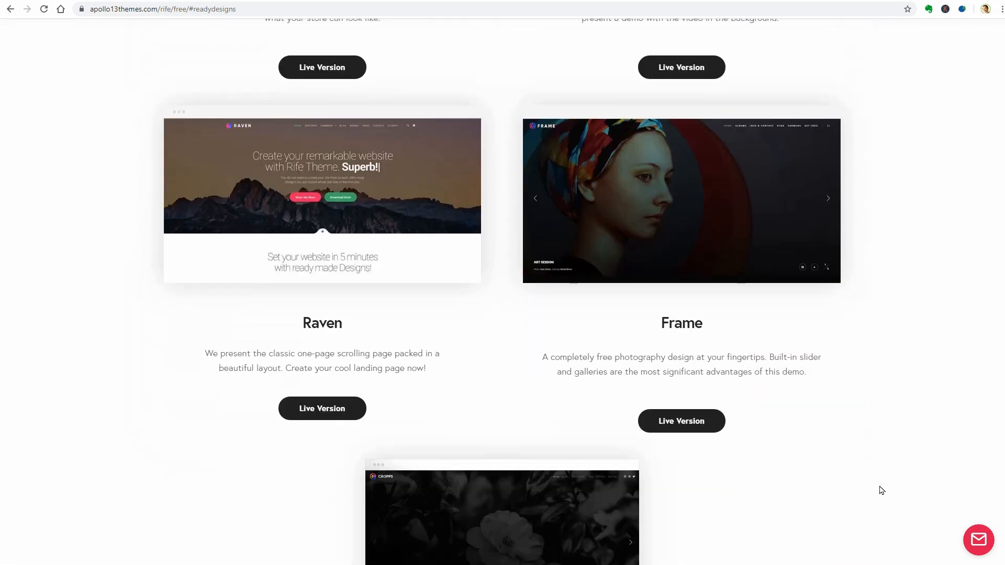
{"action": "scroll", "scroll_direction": "up", "scroll_amount": 3}
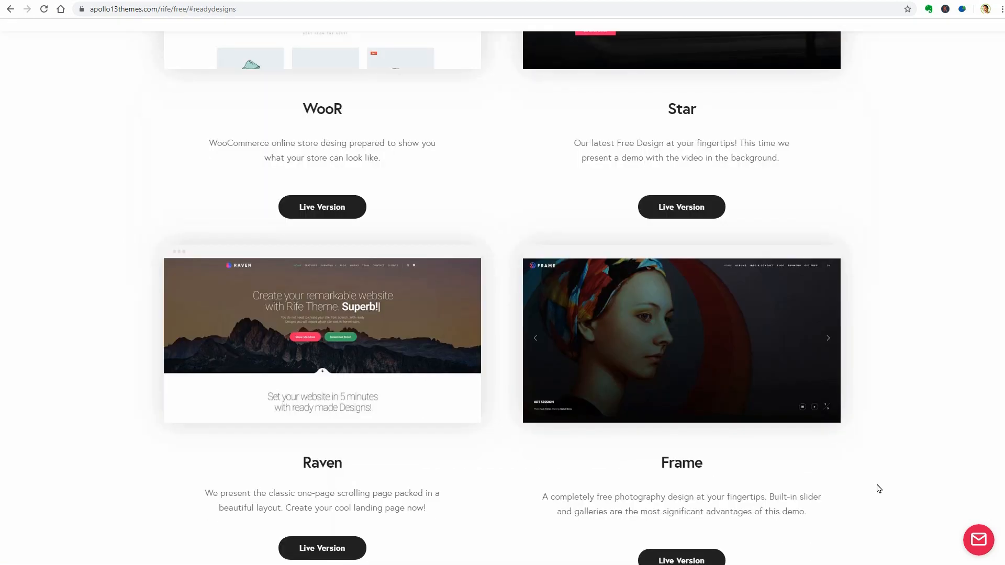
{"action": "scroll", "scroll_direction": "up", "scroll_amount": 3}
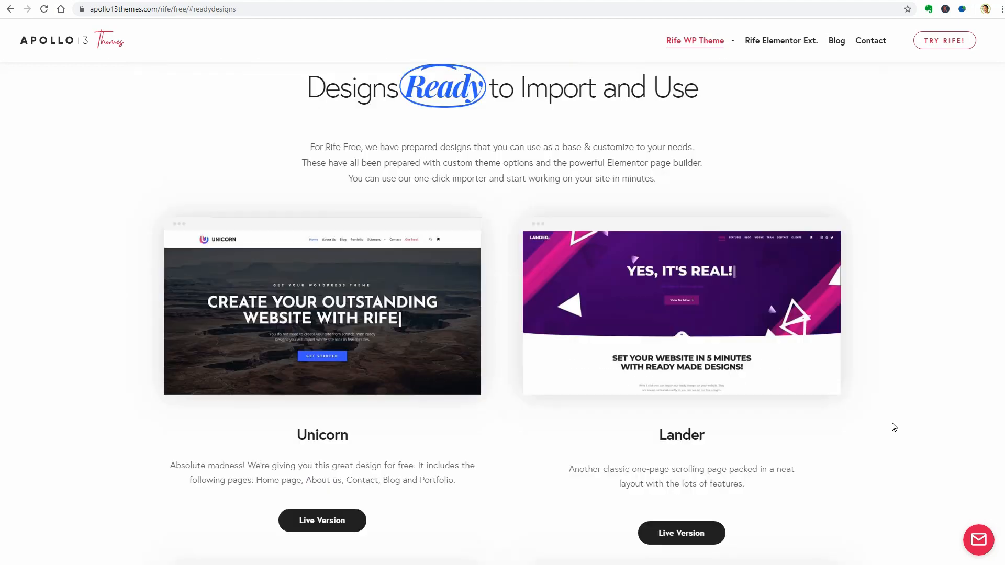
{"action": "left_click", "coordinate": [680, 533]}
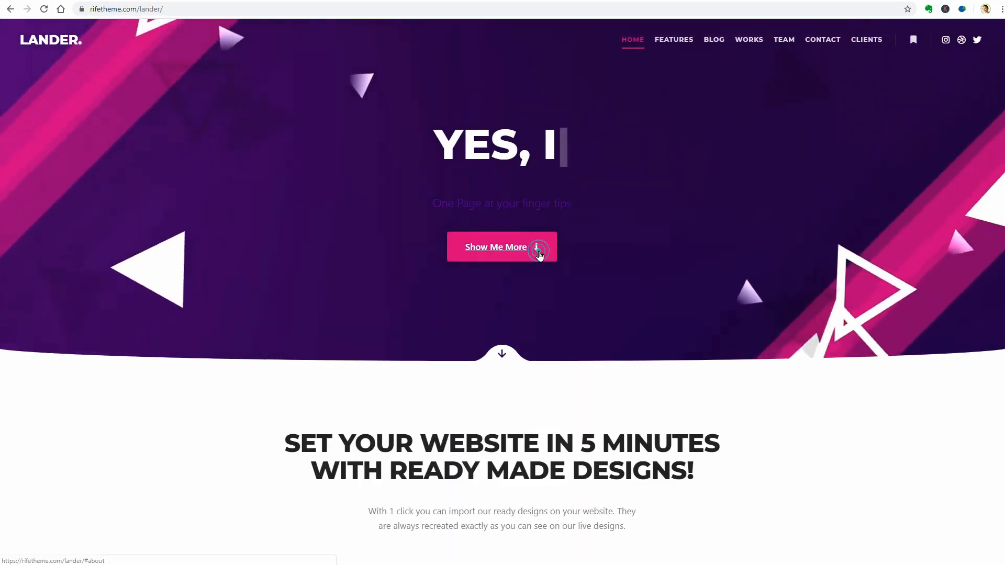
Step: Open the local Lander homepage in Elementor and select its hero section
{"action": "scroll", "scroll_direction": "down", "scroll_amount": 3}
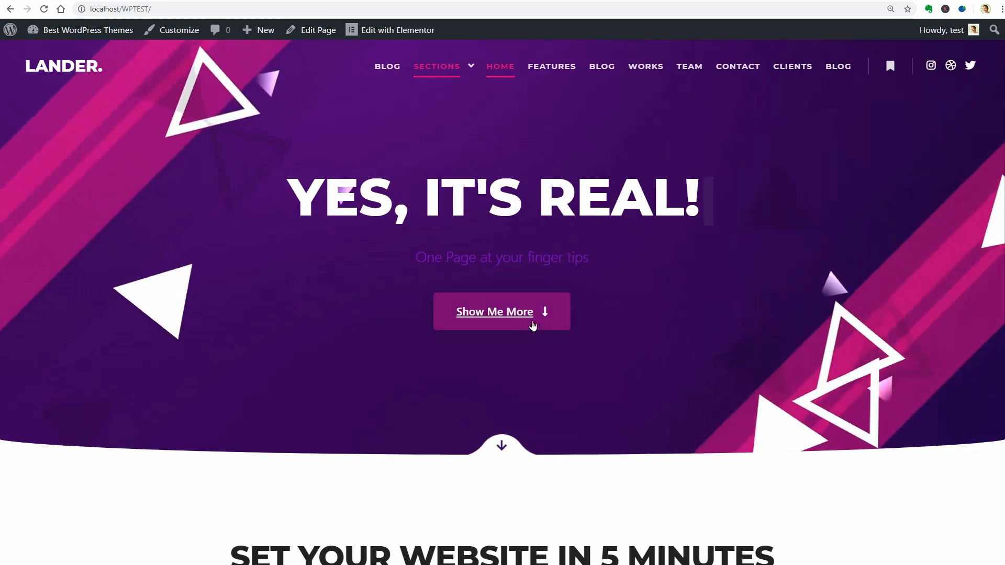
{"action": "left_click", "coordinate": [397, 29]}
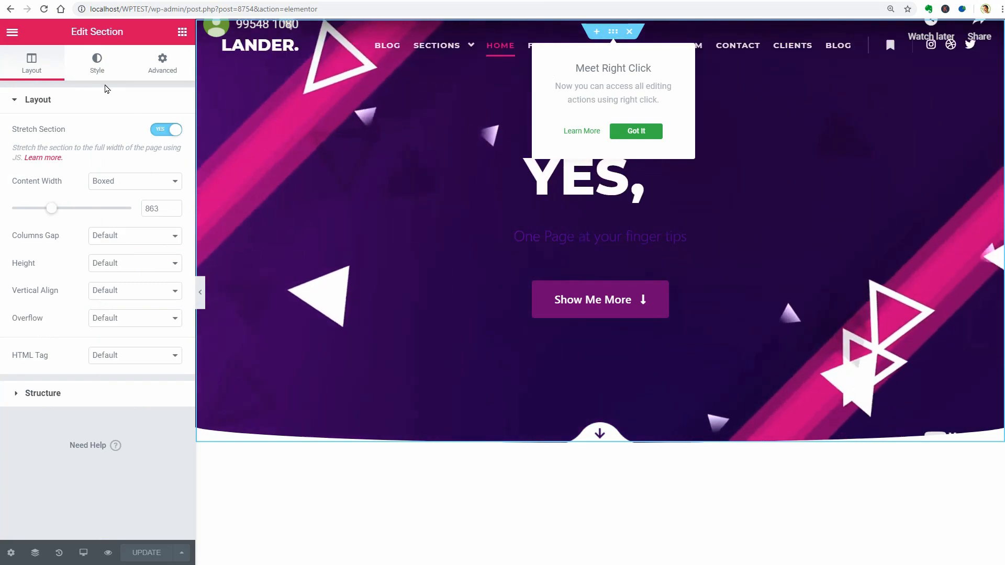
{"action": "left_click", "coordinate": [96, 61]}
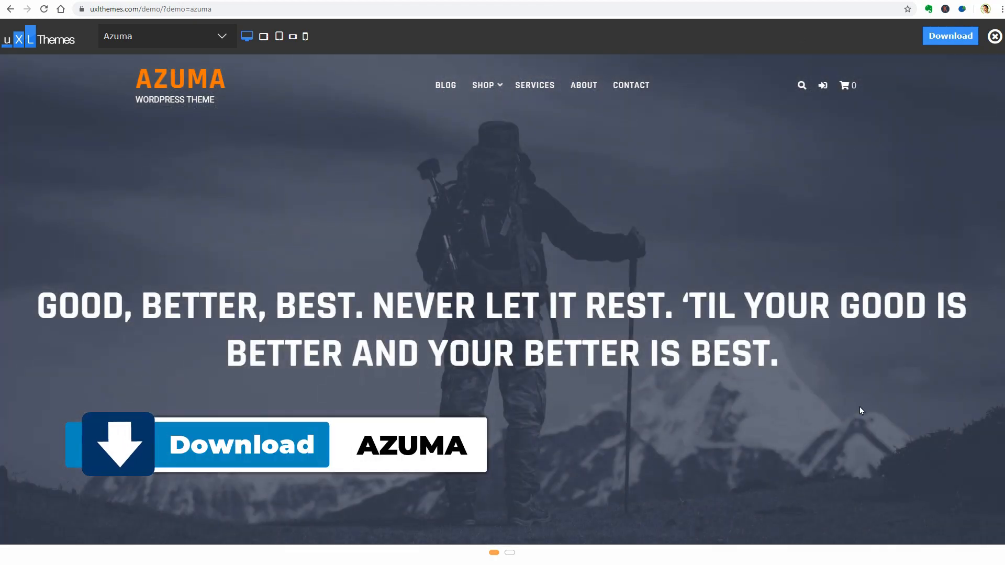
Step: Scroll through the Azuma demo homepage
{"action": "scroll", "scroll_direction": "down", "scroll_amount": 3}
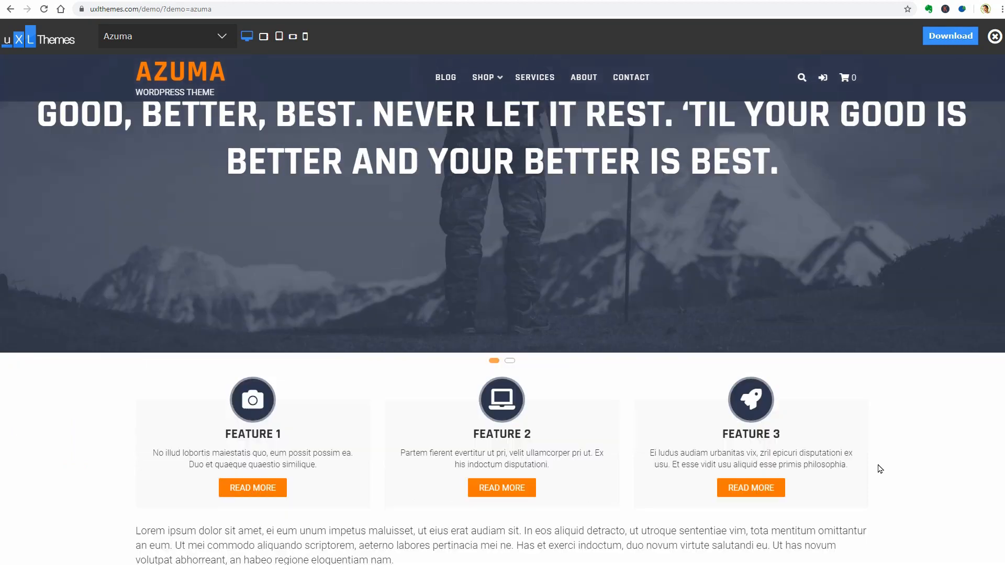
{"action": "scroll", "scroll_direction": "down", "scroll_amount": 3}
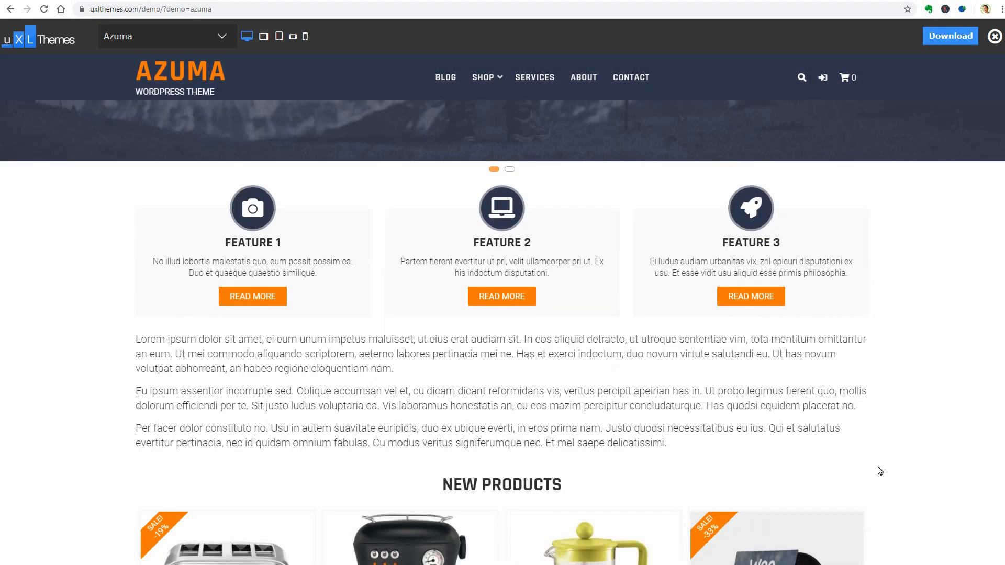
{"action": "scroll", "scroll_direction": "down", "scroll_amount": 3}
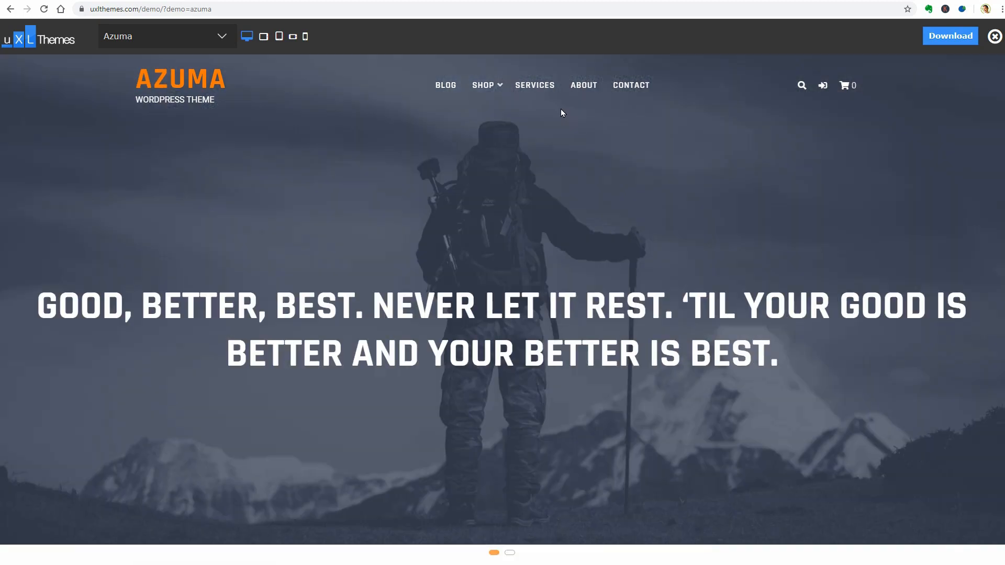
{"action": "mouse_move", "coordinate": [577, 101]}
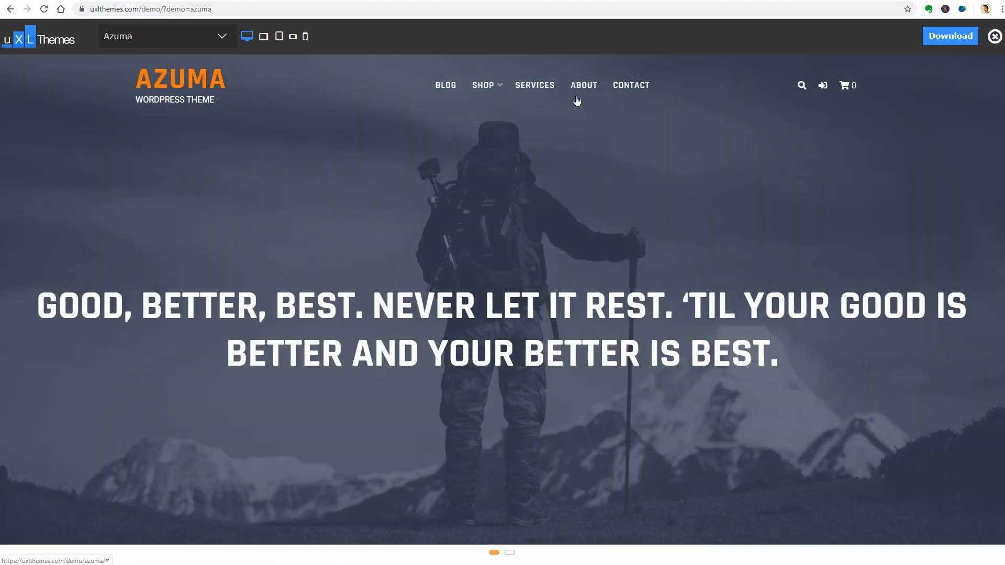
{"action": "mouse_move", "coordinate": [814, 226]}
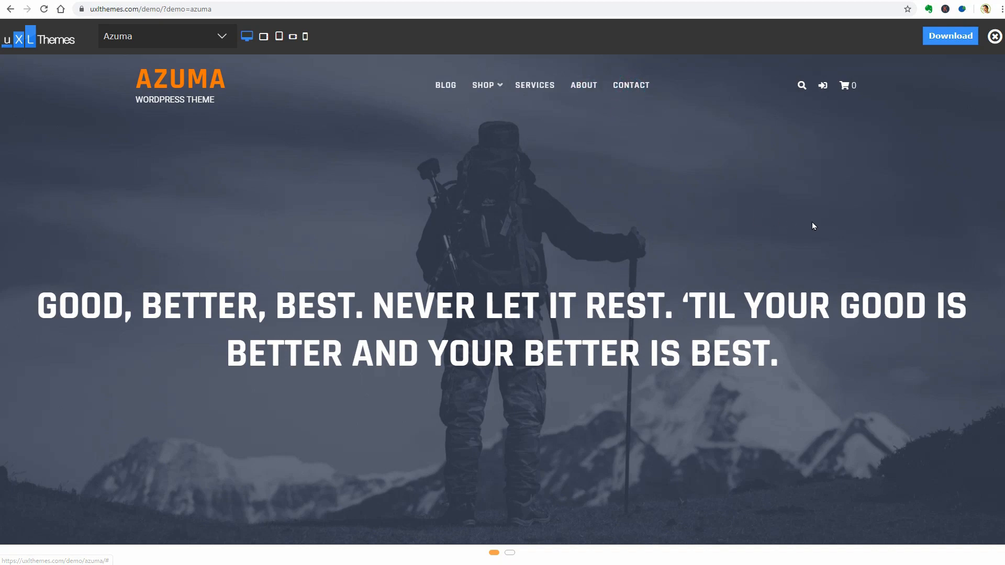
Step: Scroll down the Azuma Blog page's post list and recent comments
{"action": "scroll", "scroll_direction": "down", "scroll_amount": 3}
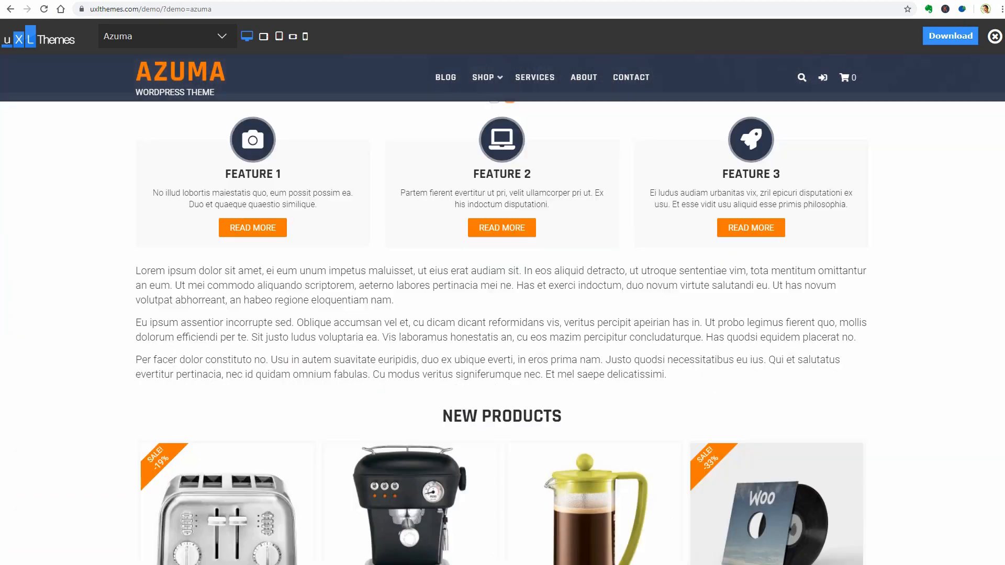
{"action": "scroll", "scroll_direction": "down", "scroll_amount": 3}
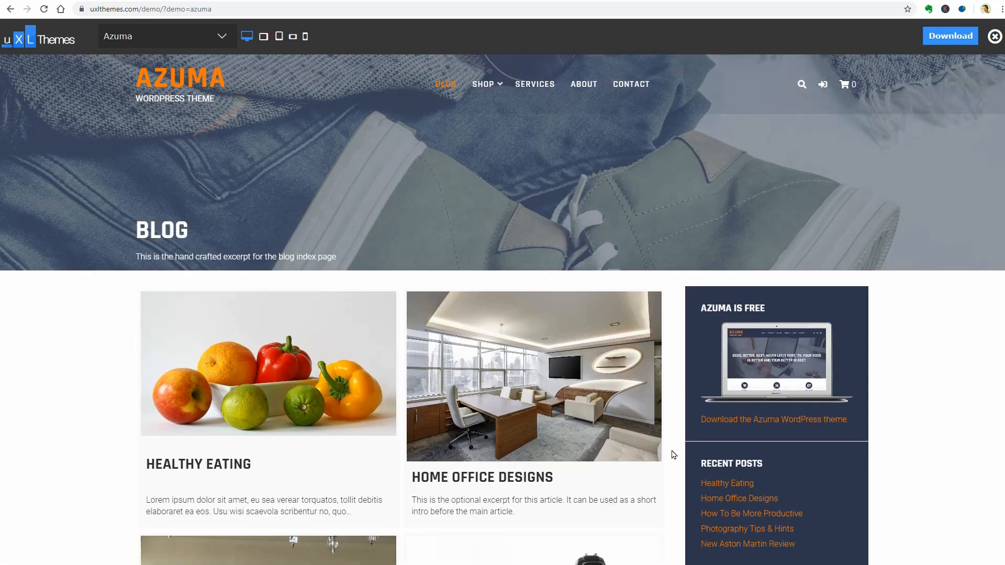
{"action": "scroll", "scroll_direction": "down", "scroll_amount": 3}
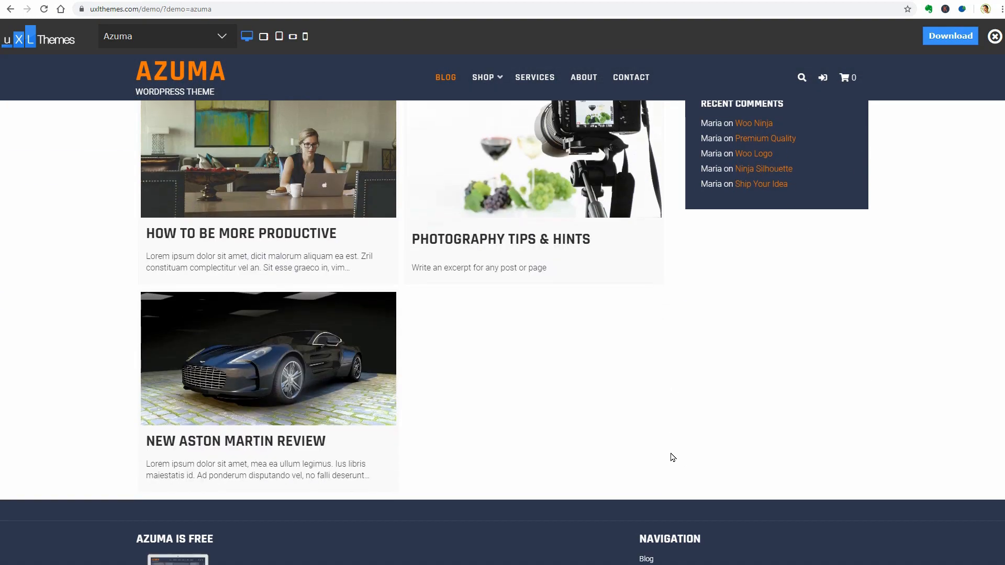
{"action": "scroll", "scroll_direction": "down", "scroll_amount": 3}
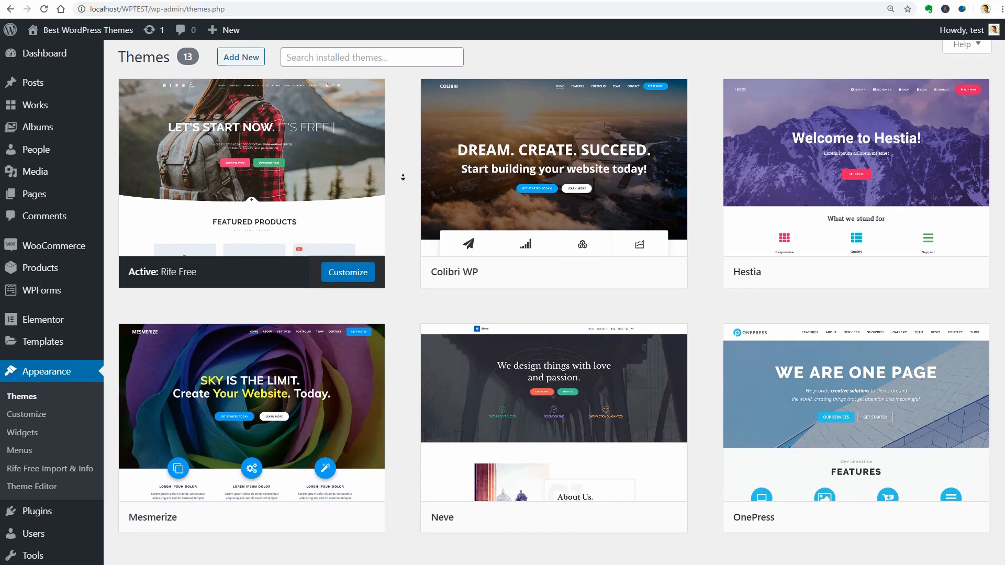
Step: Scroll the installed themes past Rife Free to Mesmerize, Neve, OnePress, Orchid Store, Total and Twenty Nineteen
{"action": "scroll", "scroll_direction": "down", "scroll_amount": 3}
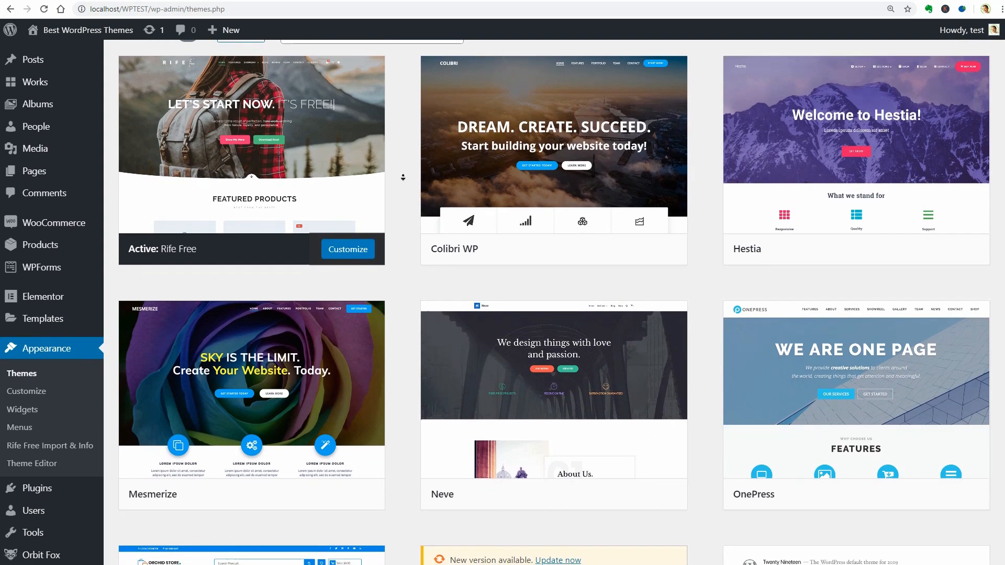
{"action": "scroll", "scroll_direction": "down", "scroll_amount": 3}
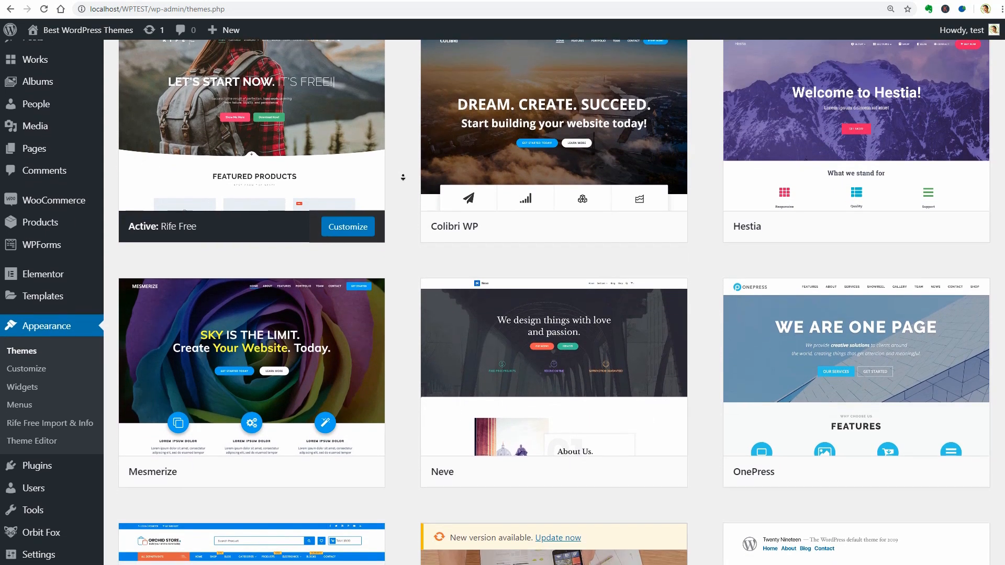
{"action": "scroll", "scroll_direction": "down", "scroll_amount": 3}
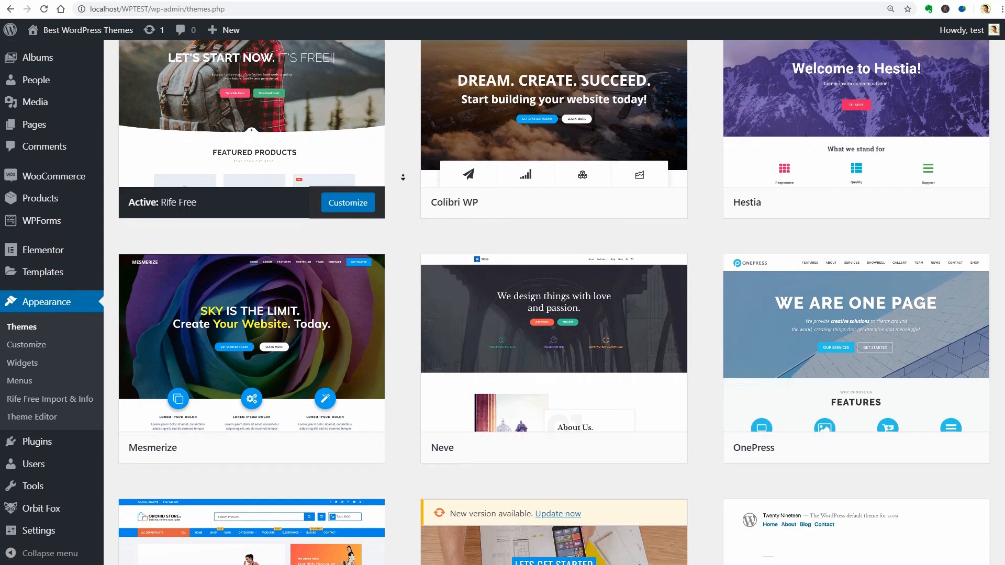
{"action": "scroll", "scroll_direction": "down", "scroll_amount": 3}
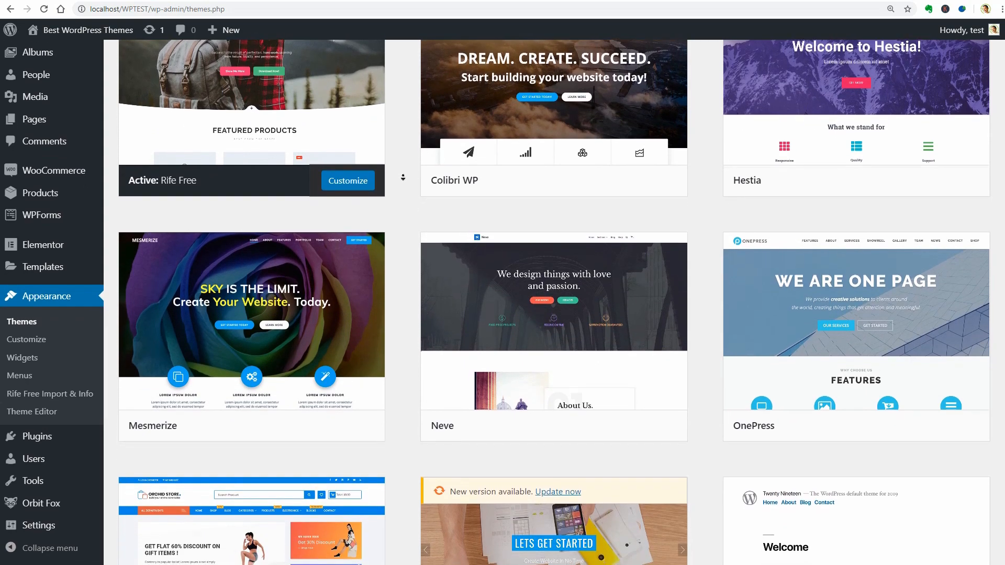
{"action": "scroll", "scroll_direction": "down", "scroll_amount": 3}
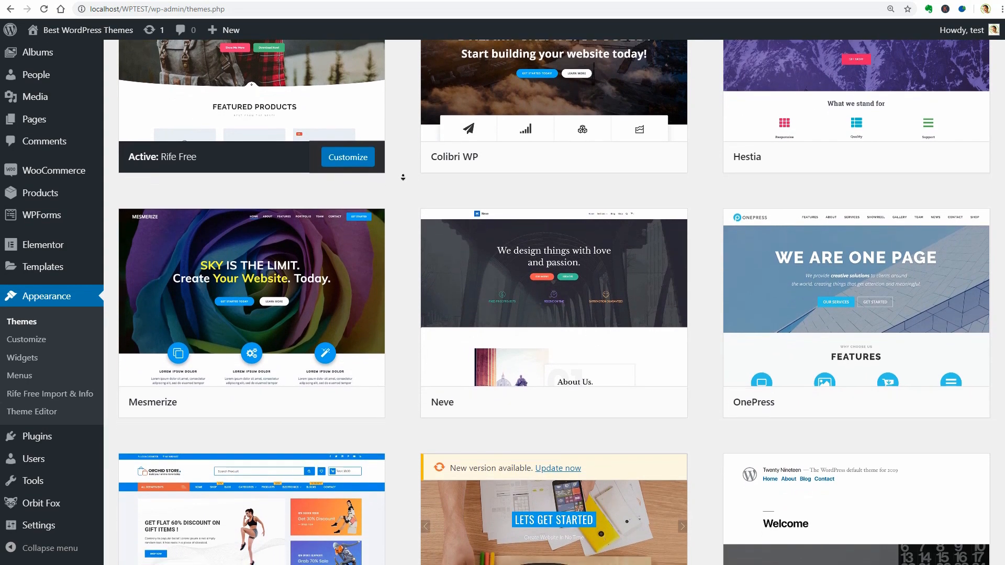
{"action": "scroll", "scroll_direction": "down", "scroll_amount": 3}
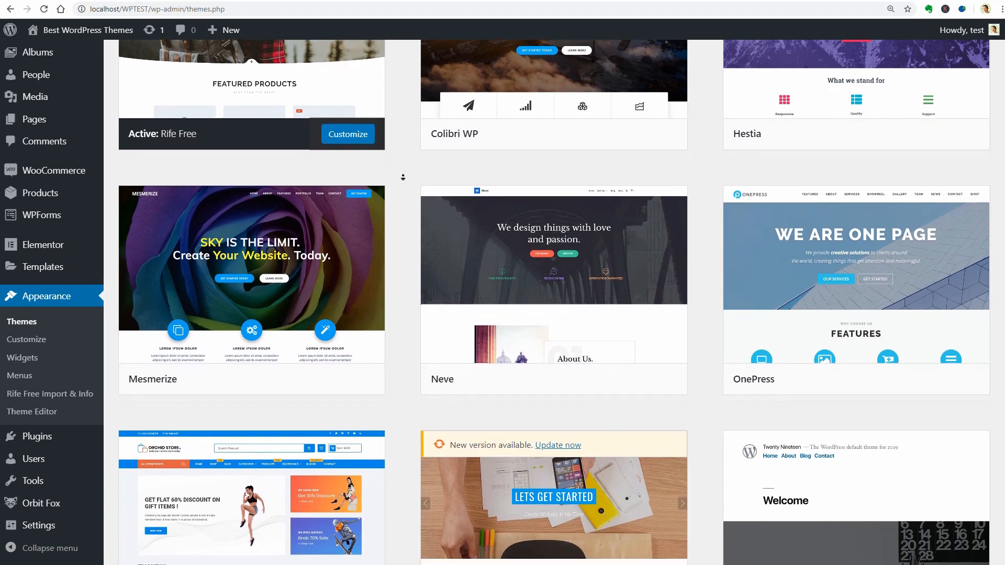
{"action": "scroll", "scroll_direction": "down", "scroll_amount": 3}
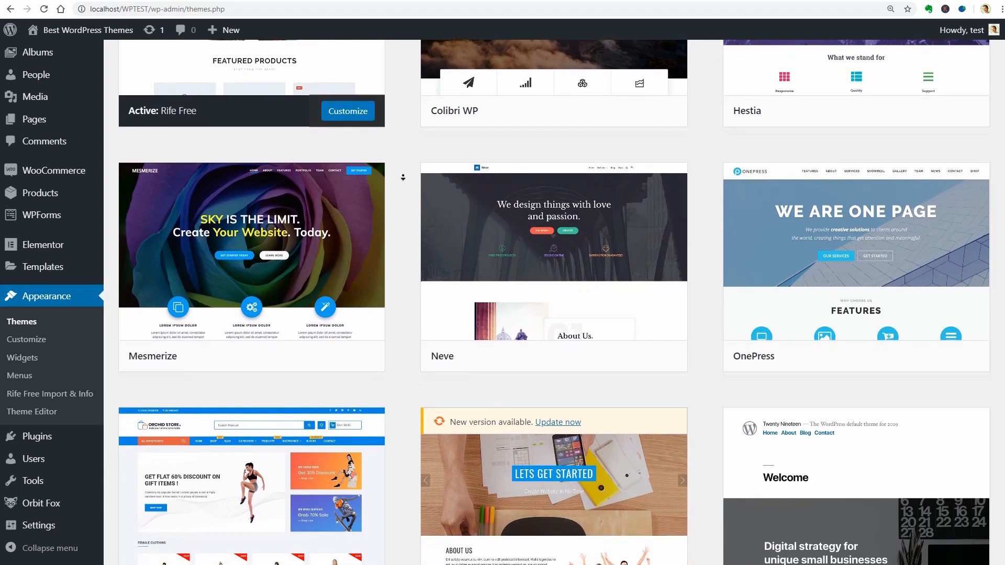
{"action": "scroll", "scroll_direction": "down", "scroll_amount": 3}
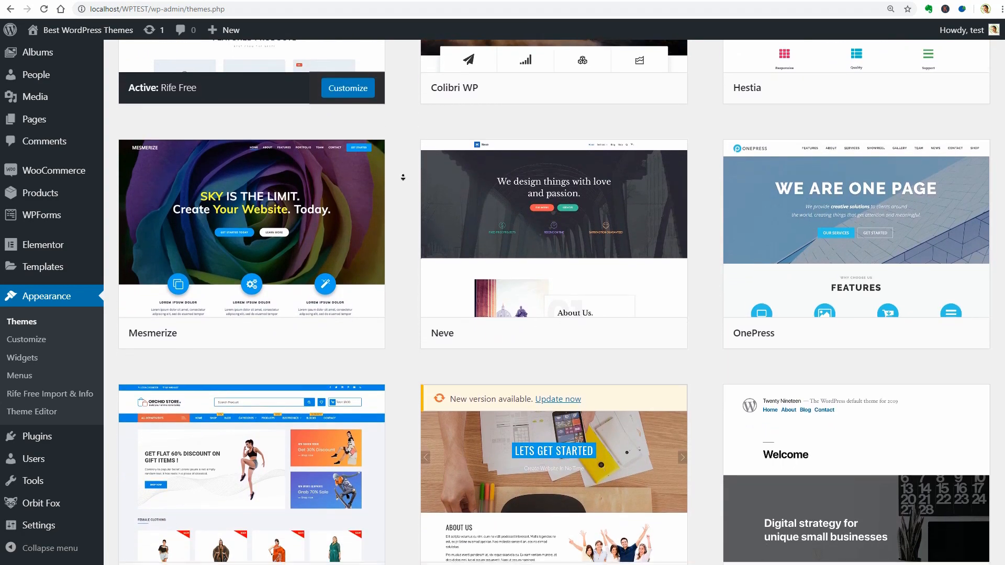
{"action": "scroll", "scroll_direction": "down", "scroll_amount": 3}
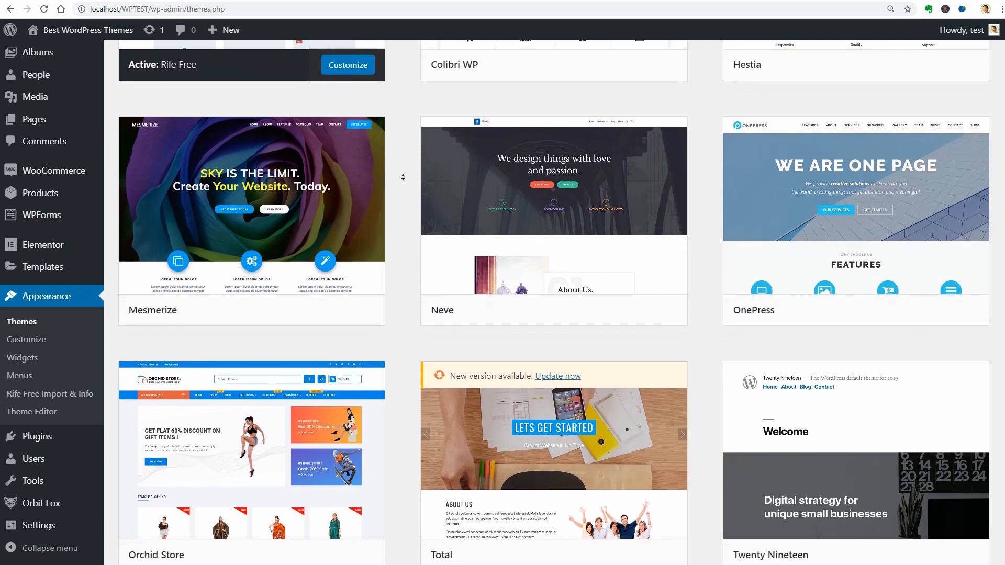
{"action": "scroll", "scroll_direction": "down", "scroll_amount": 3}
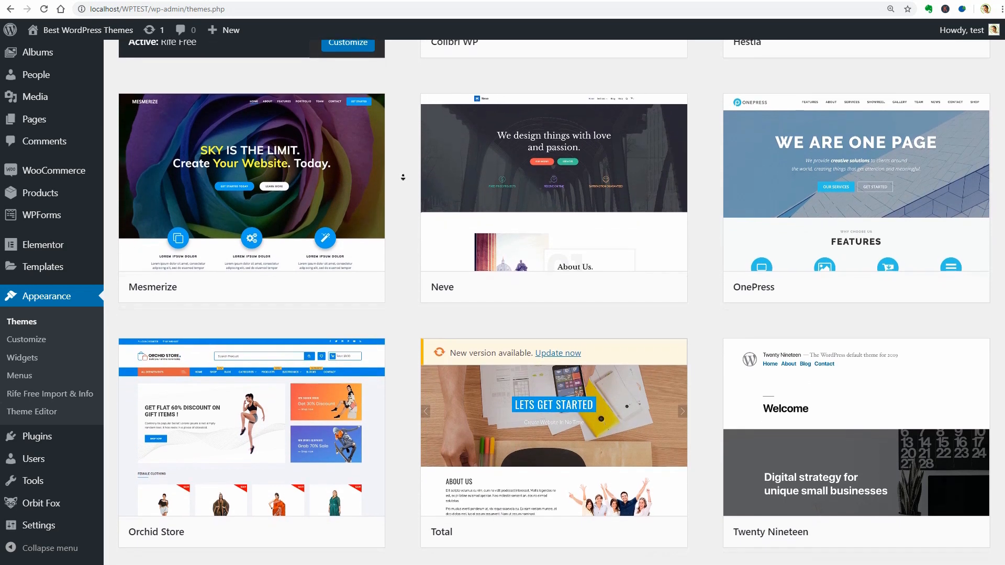
{"action": "scroll", "scroll_direction": "down", "scroll_amount": 3}
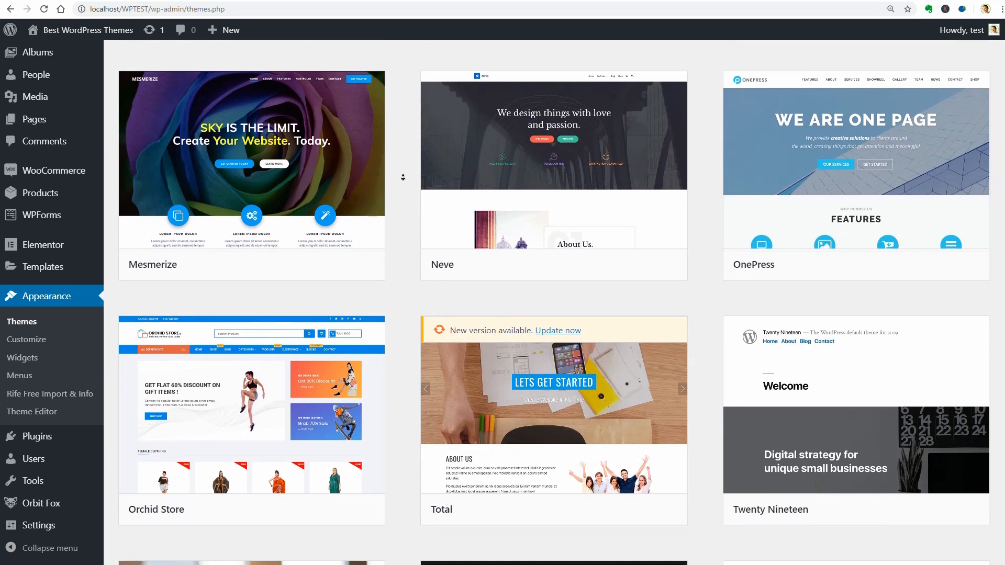
{"action": "scroll", "scroll_direction": "down", "scroll_amount": 3}
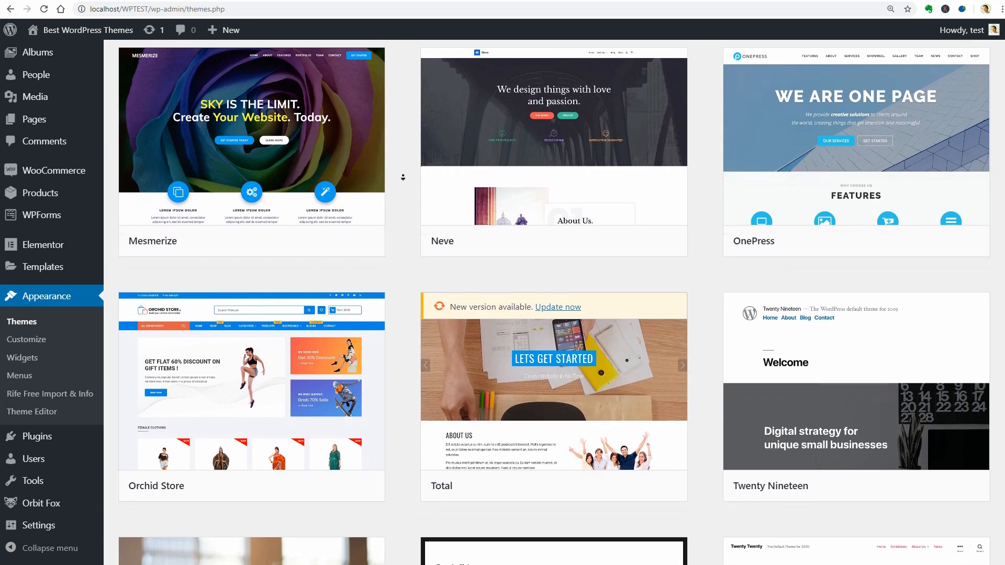